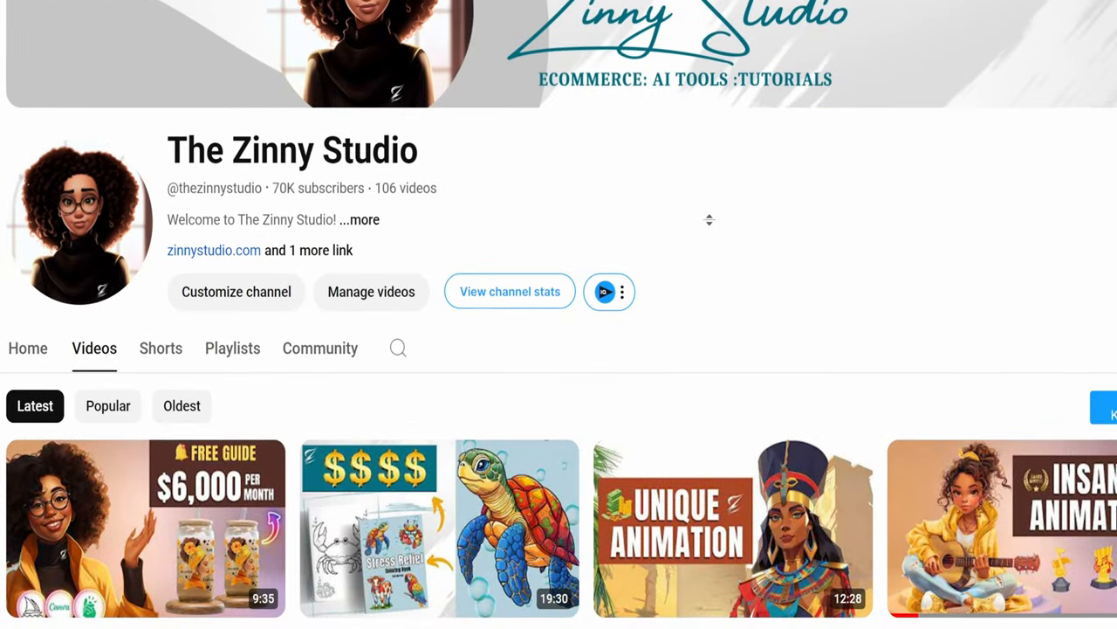
Switch YouTube to the other Google account
scroll(down, 3)
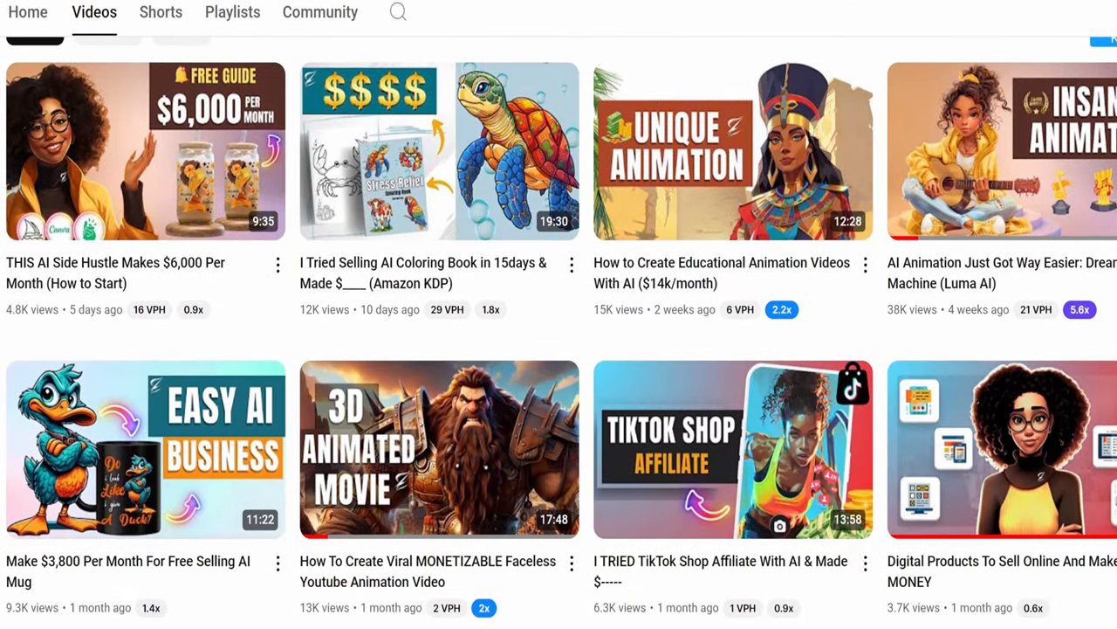
scroll(down, 3)
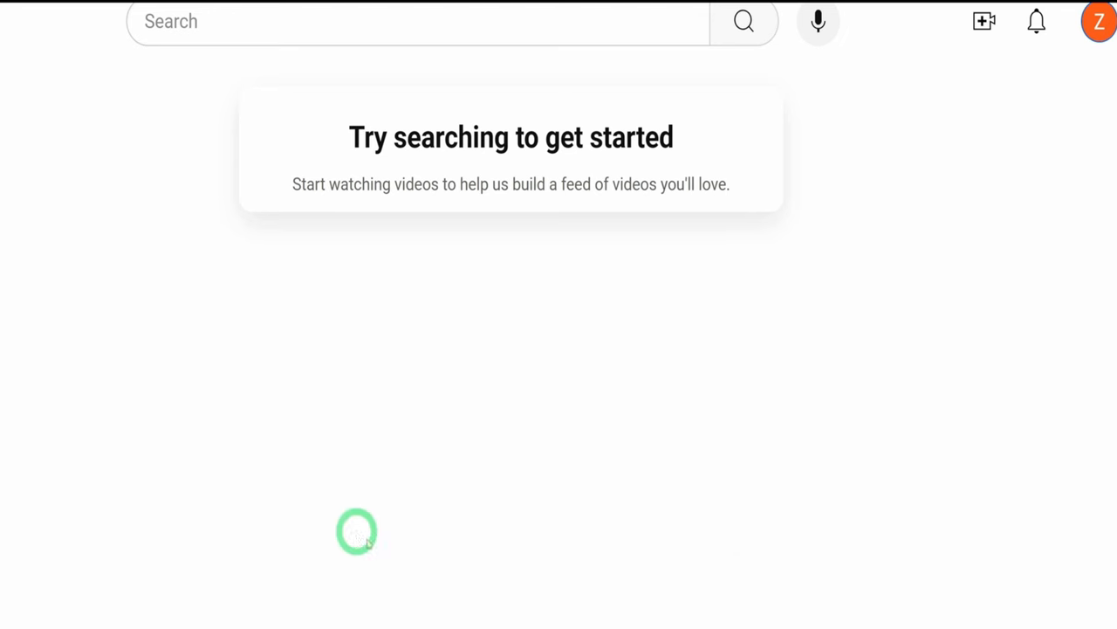
mouse_move(1017, 220)
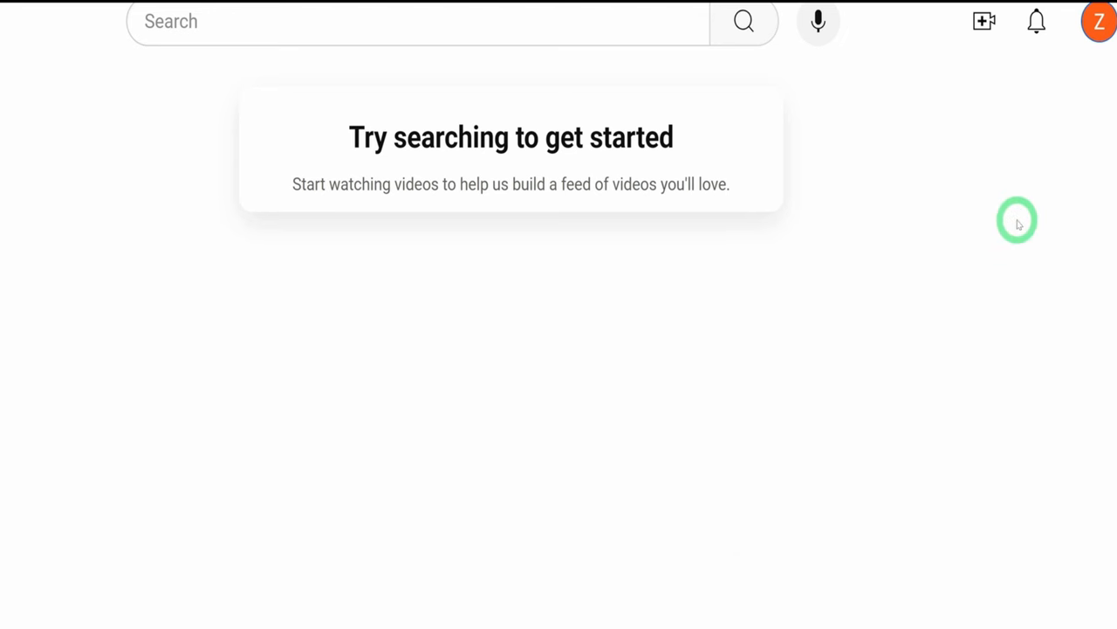
mouse_move(1006, 231)
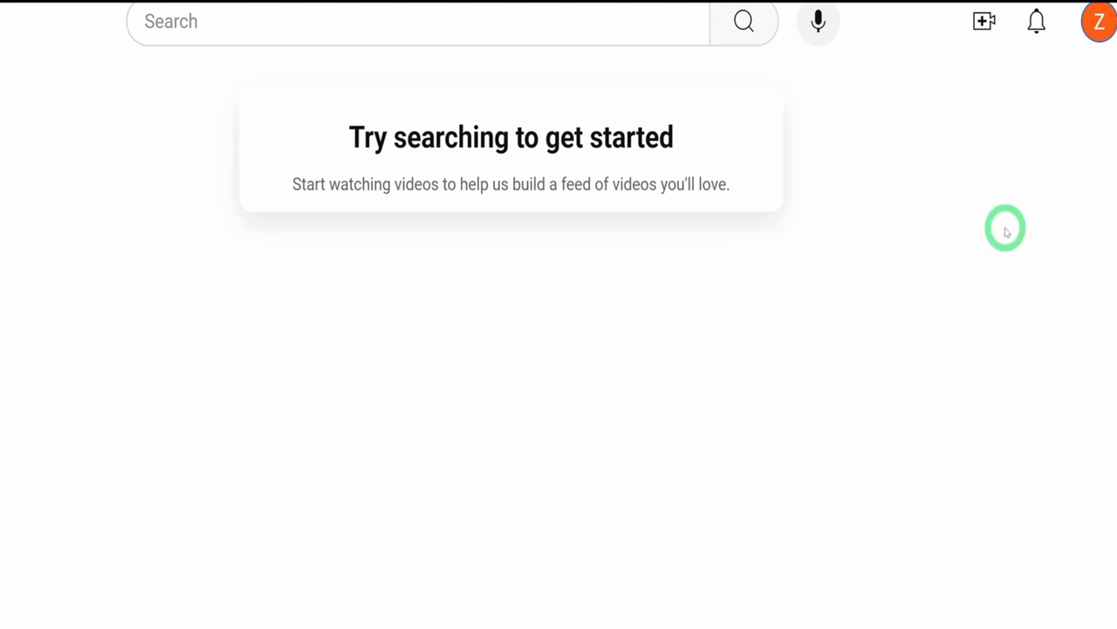
click(1099, 21)
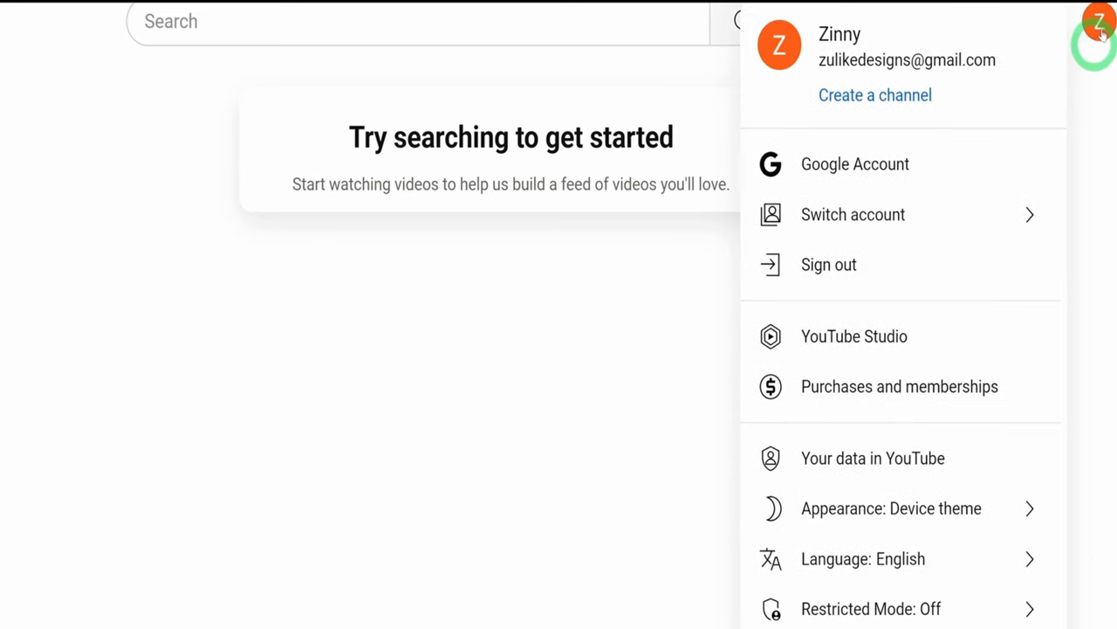
click(875, 94)
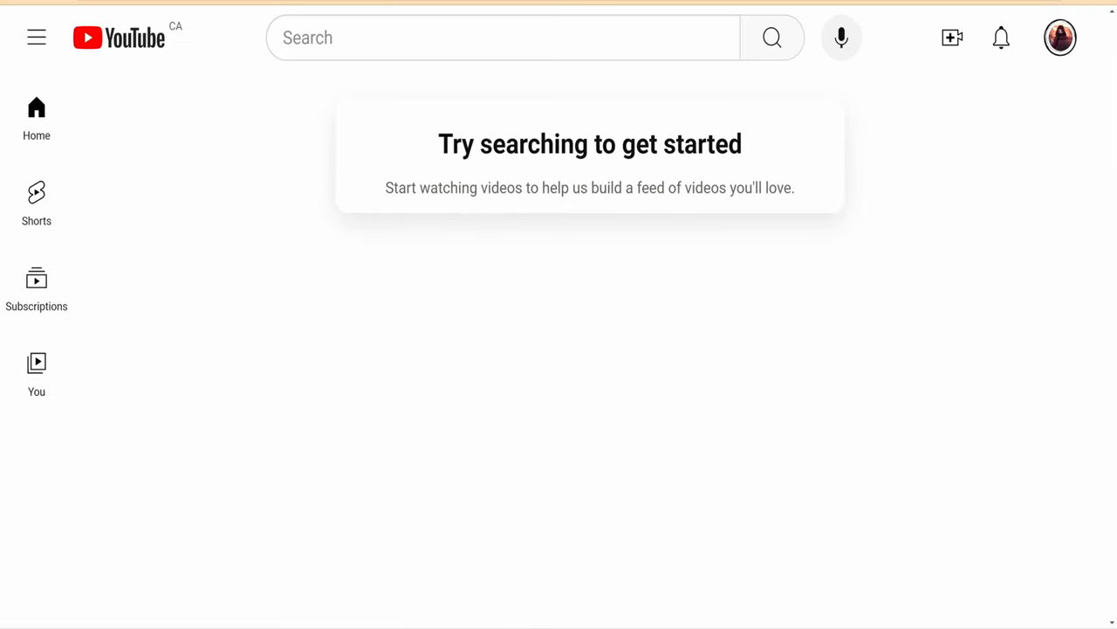
mouse_move(987, 87)
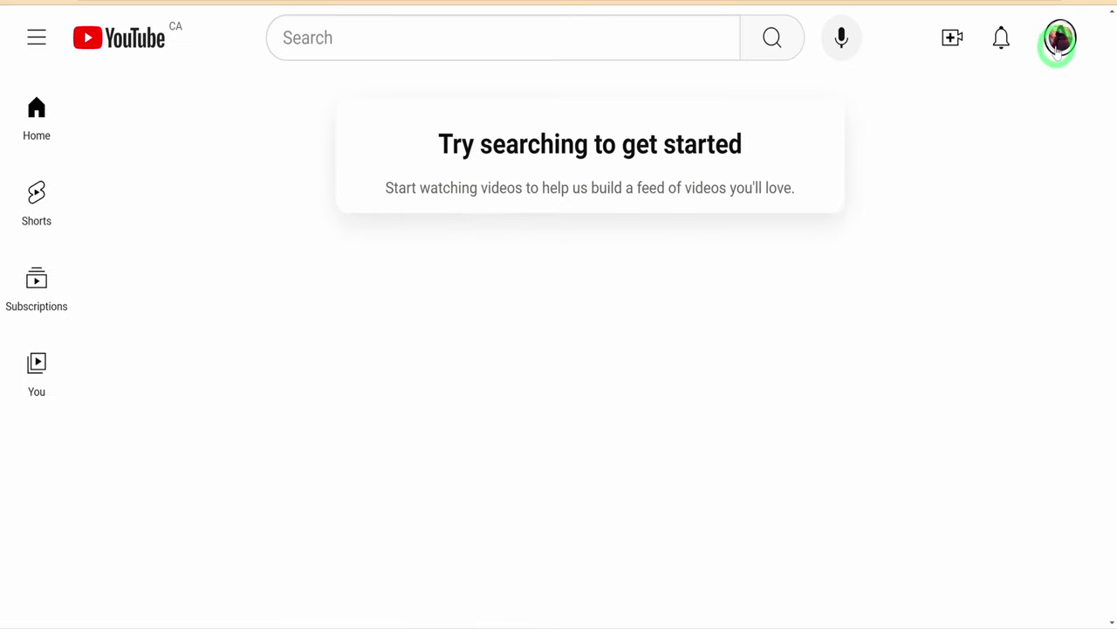
From View all channels, start creating a new channel and reach the name form
click(1059, 38)
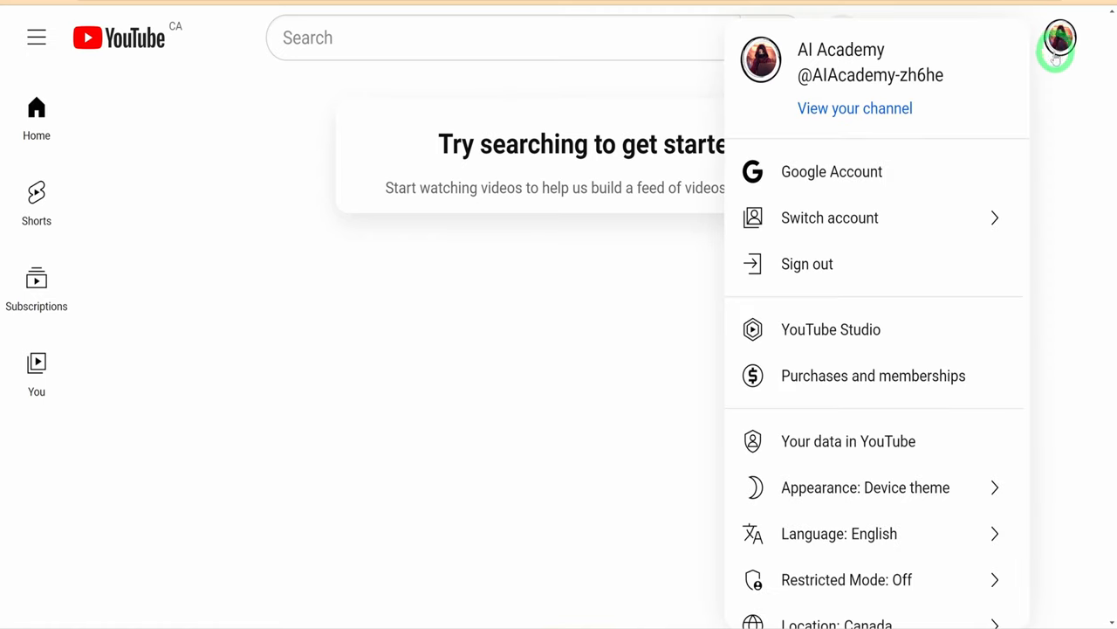
click(829, 217)
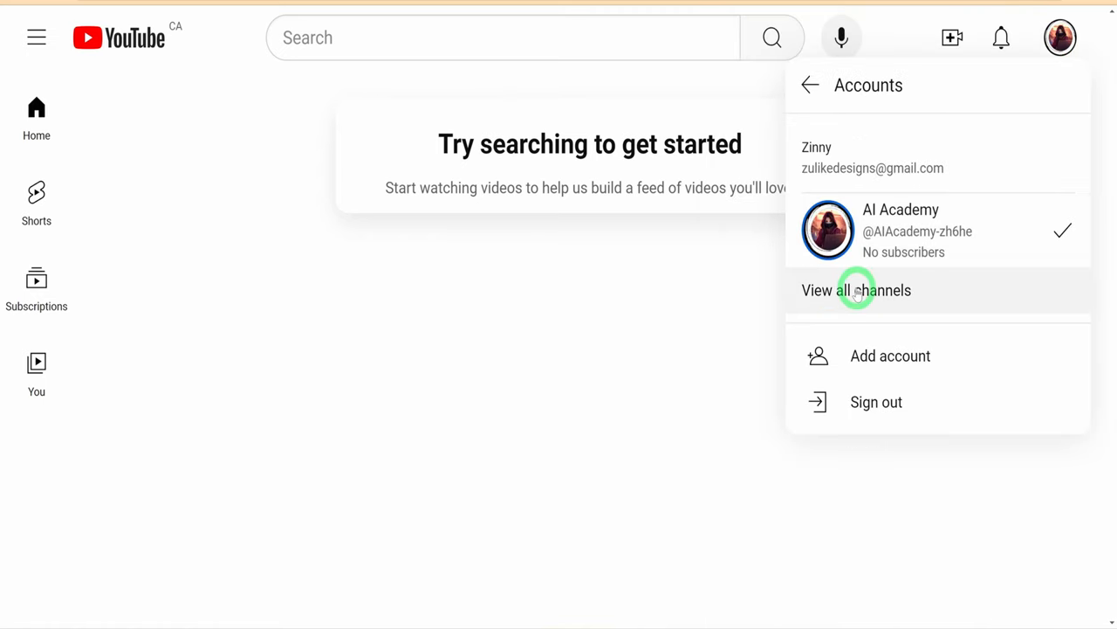
click(856, 290)
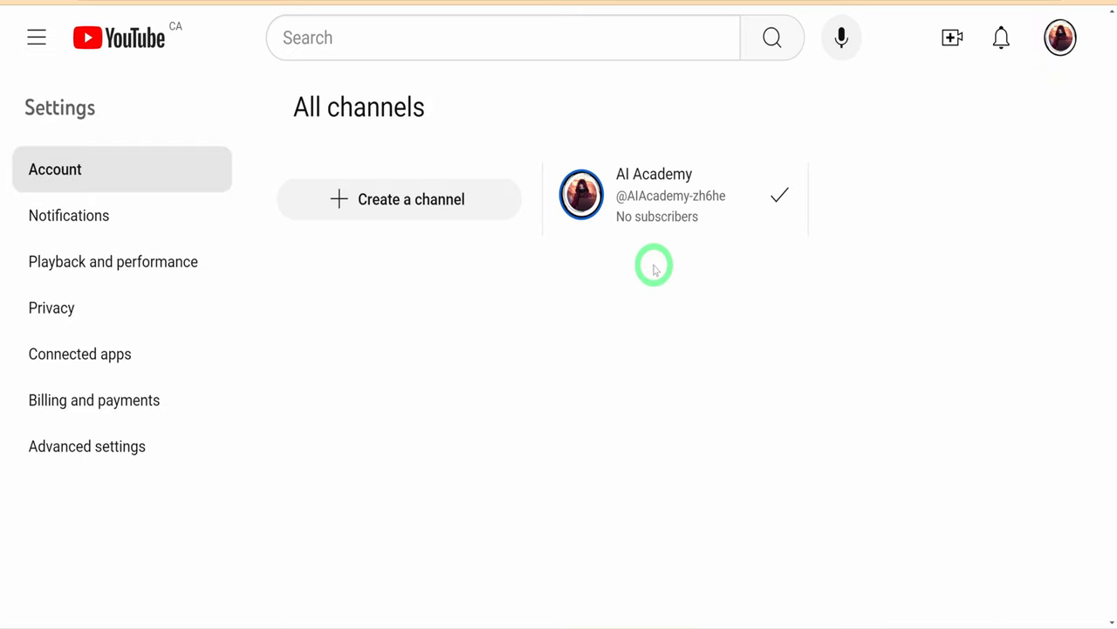
click(410, 199)
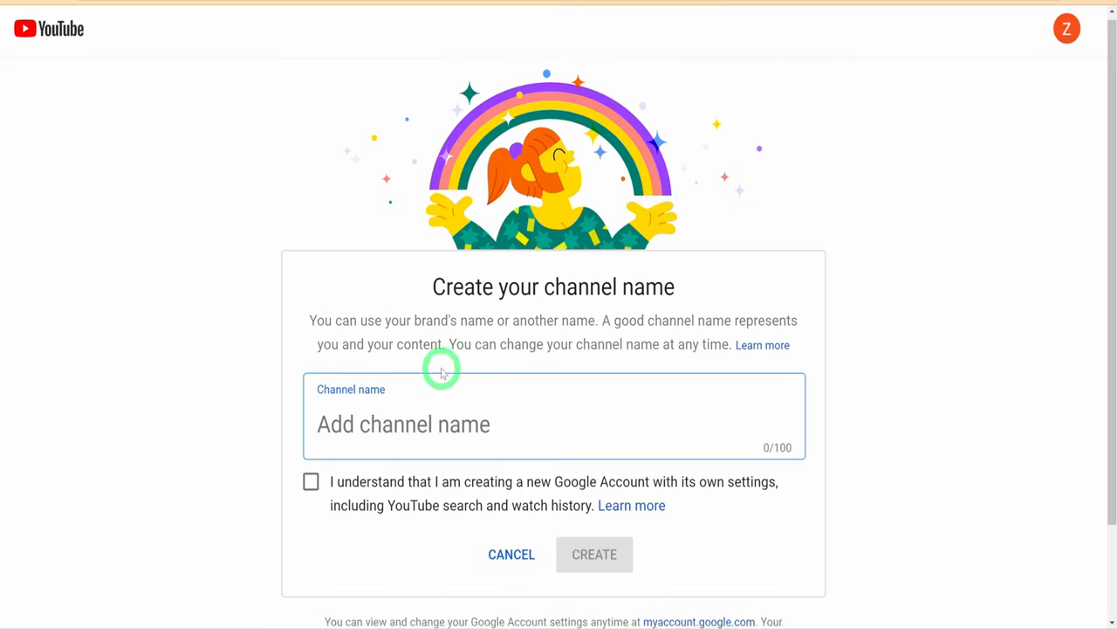
scroll(down, 3)
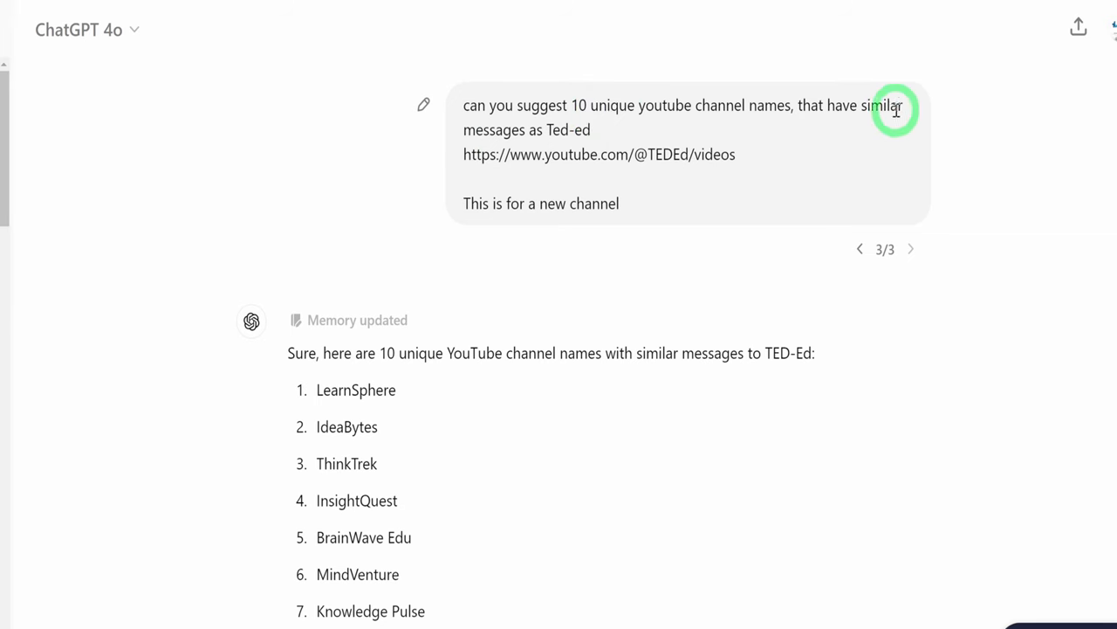
mouse_move(565, 158)
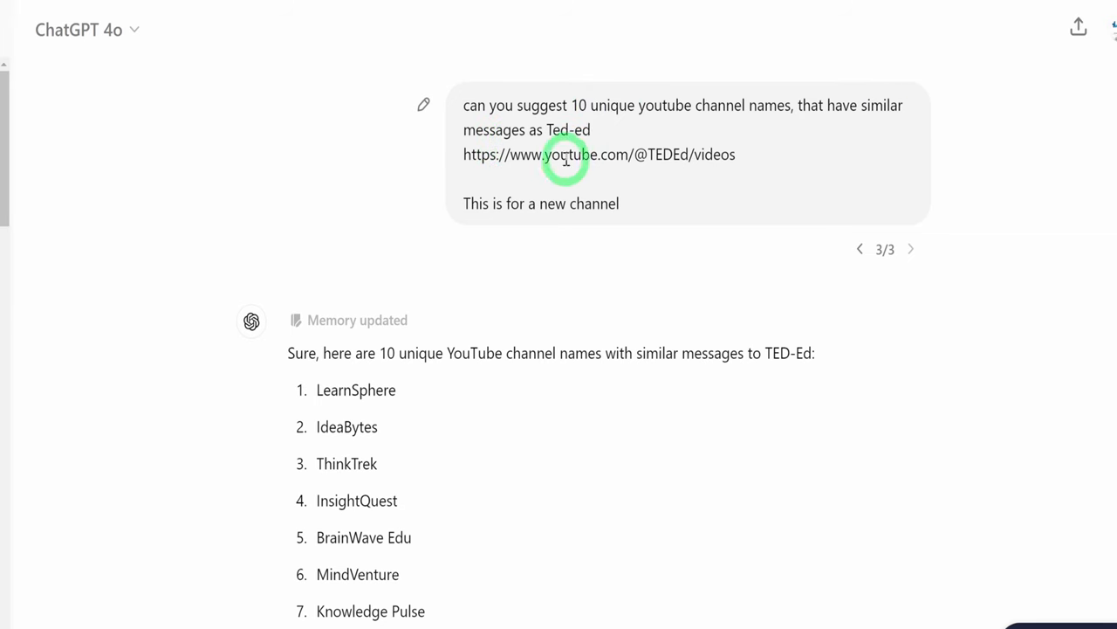
scroll(down, 3)
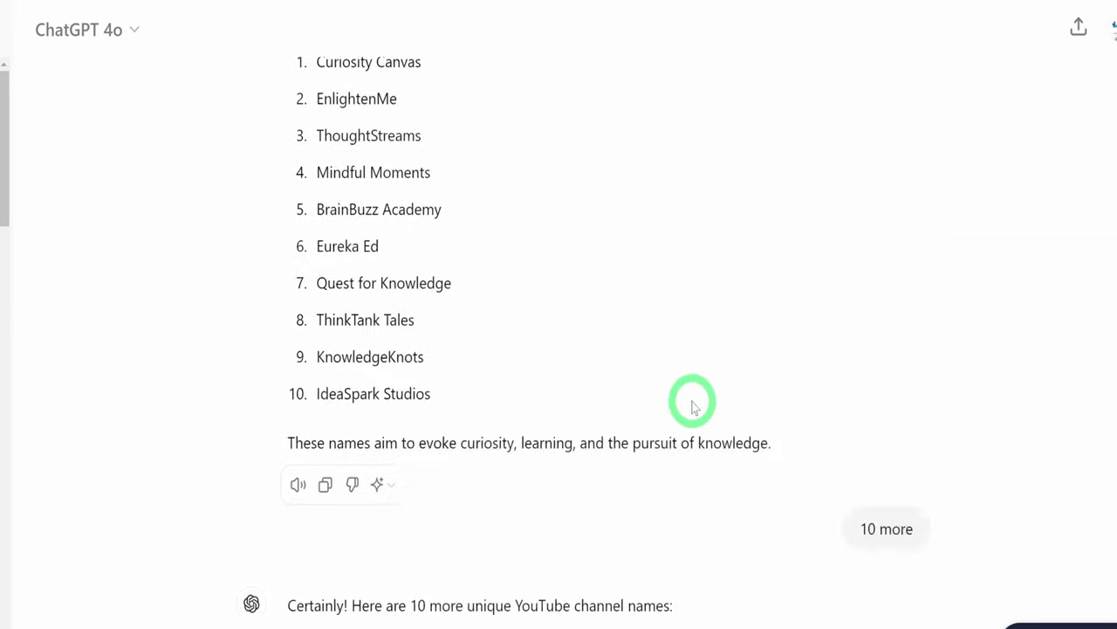
scroll(down, 3)
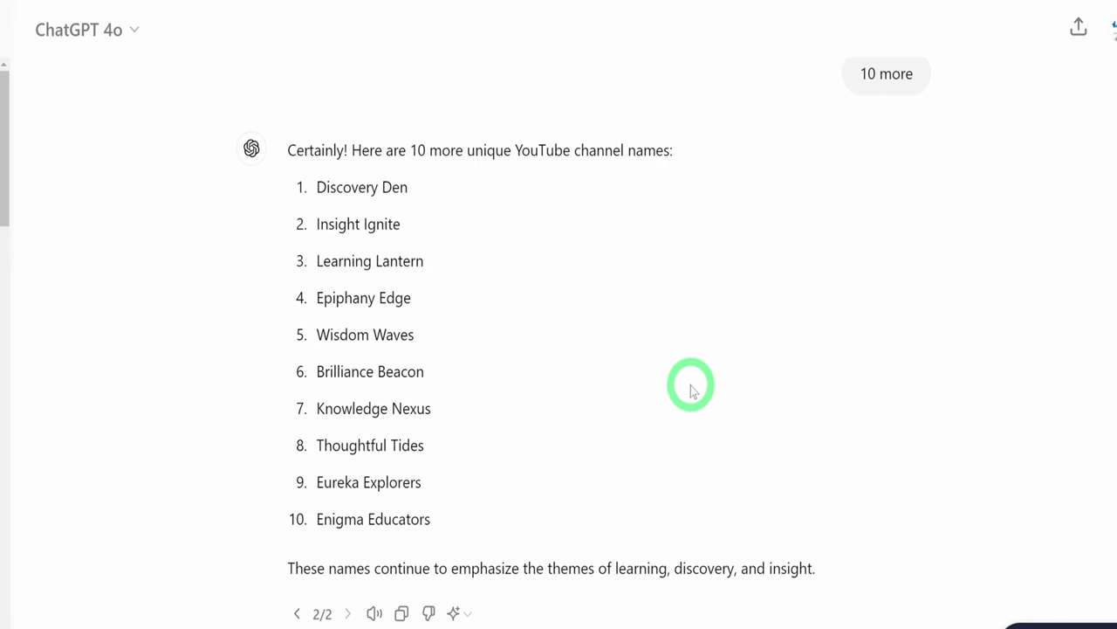
scroll(down, 3)
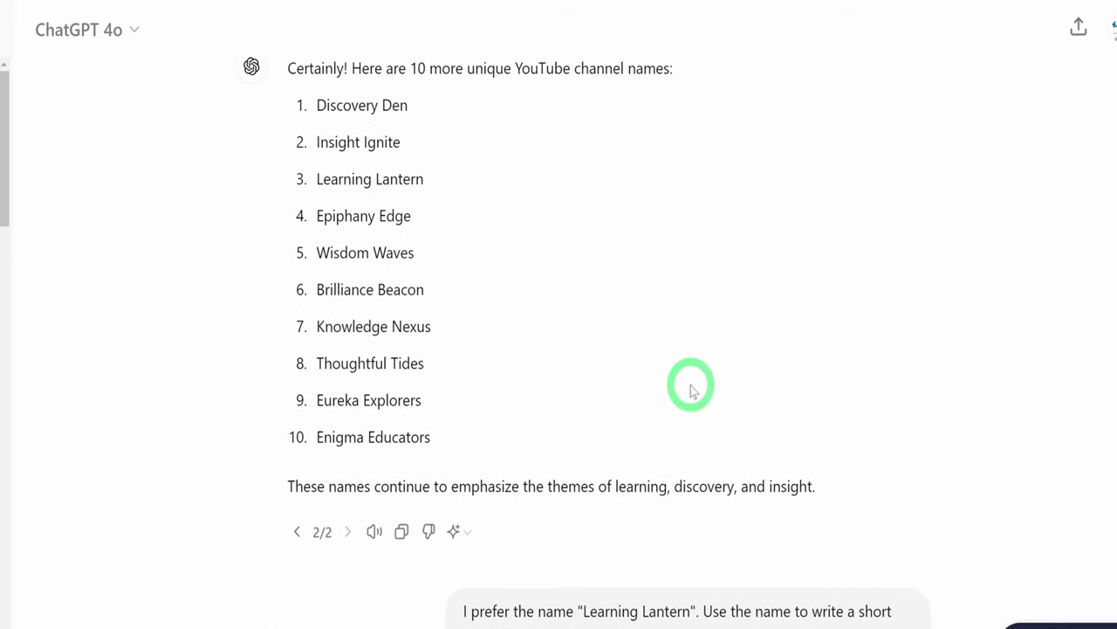
double_click(341, 179)
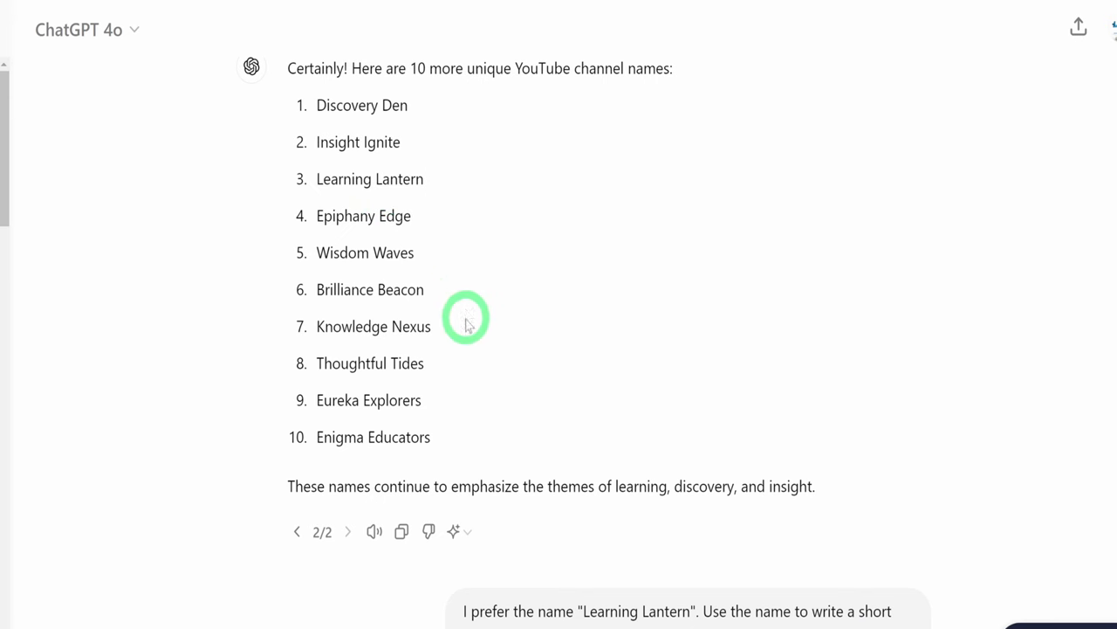
scroll(down, 3)
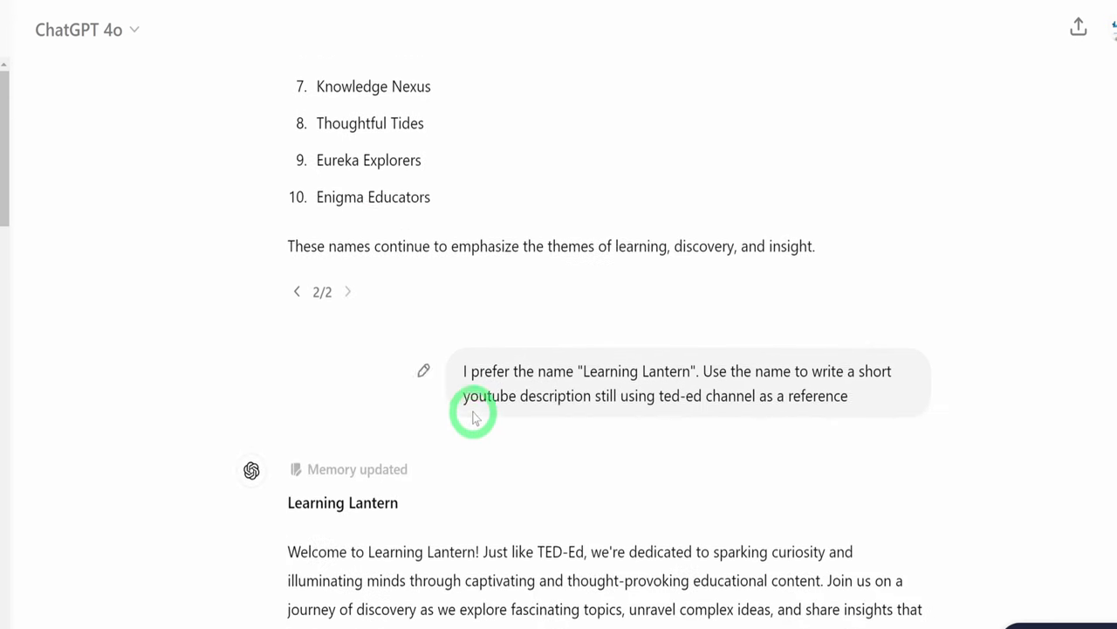
scroll(up, 3)
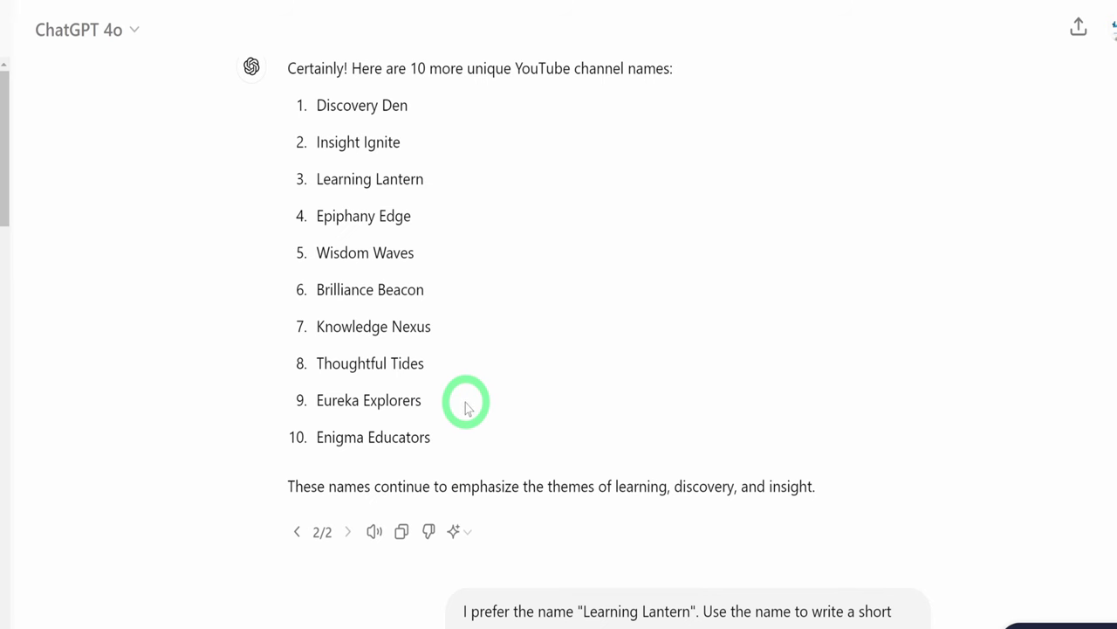
scroll(down, 3)
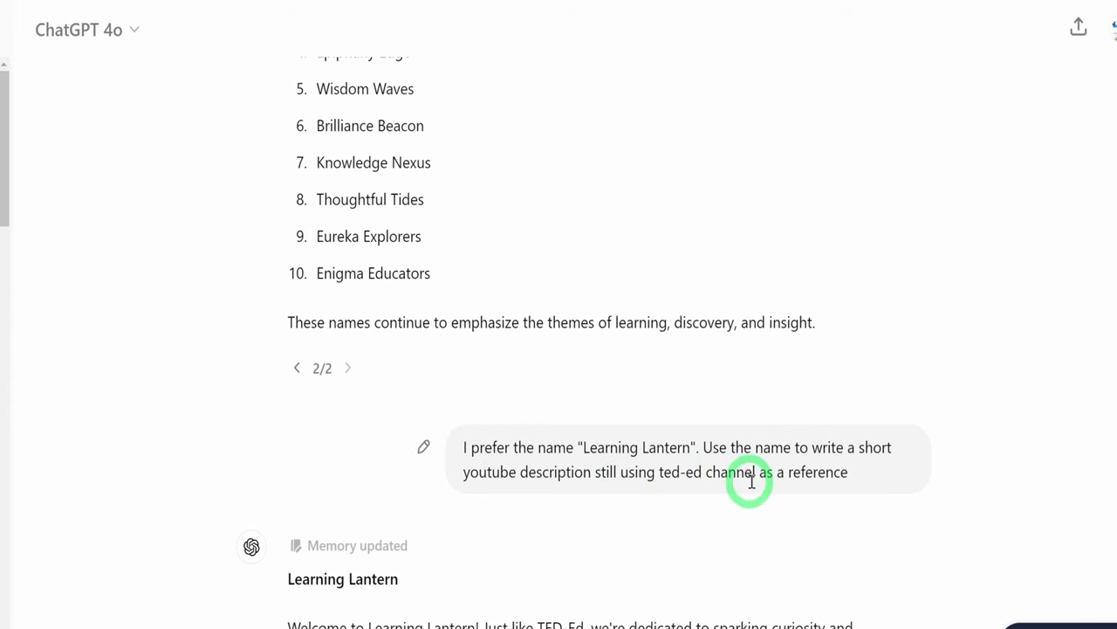
mouse_move(844, 489)
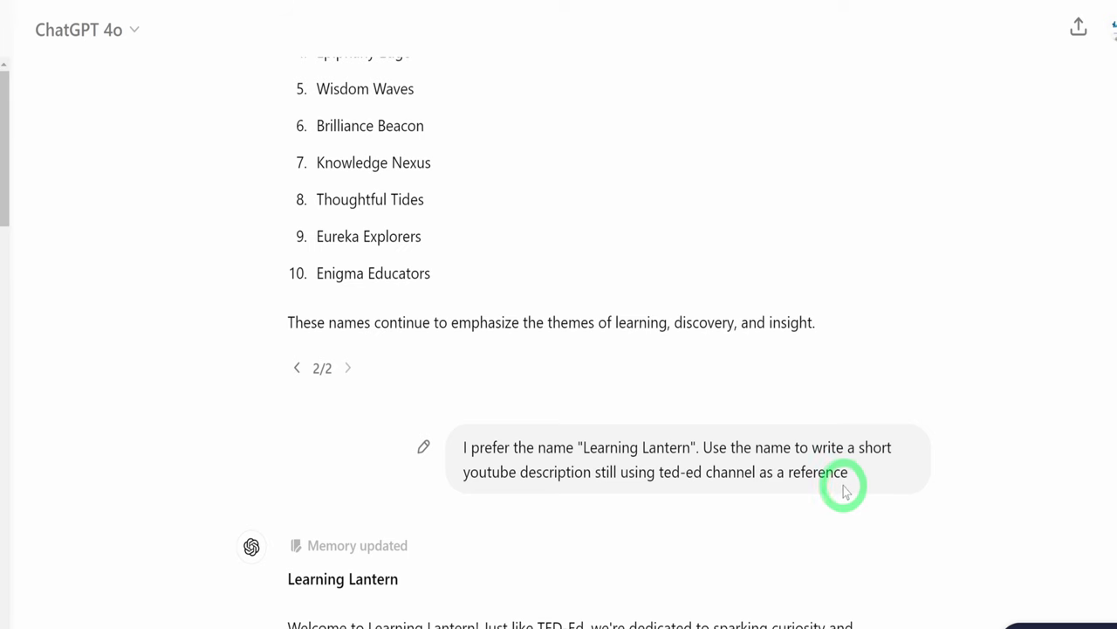
scroll(down, 3)
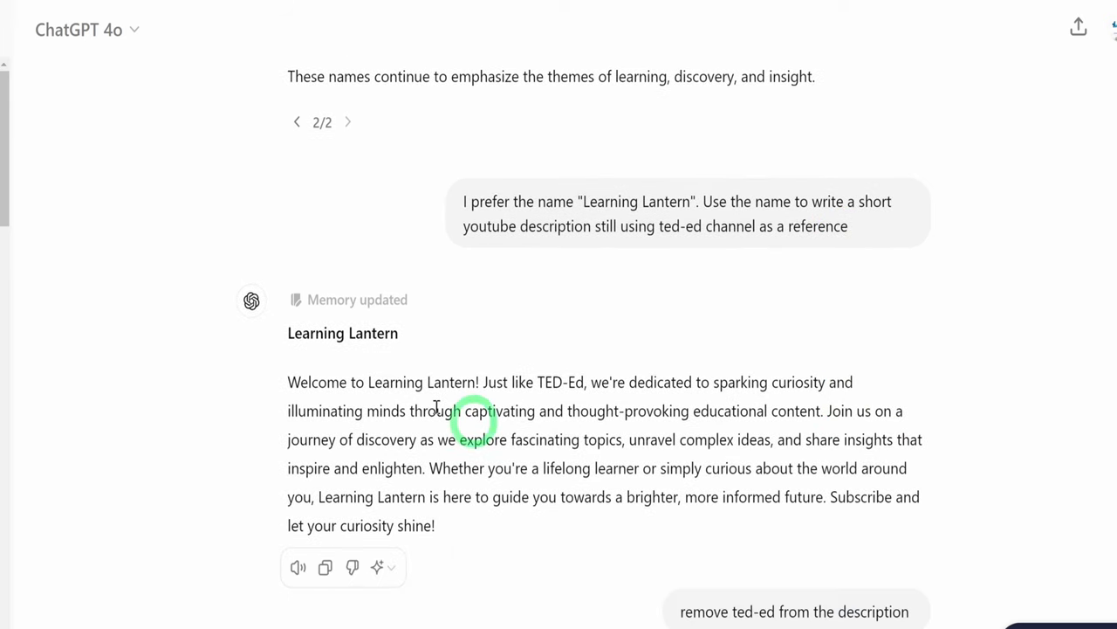
click(358, 300)
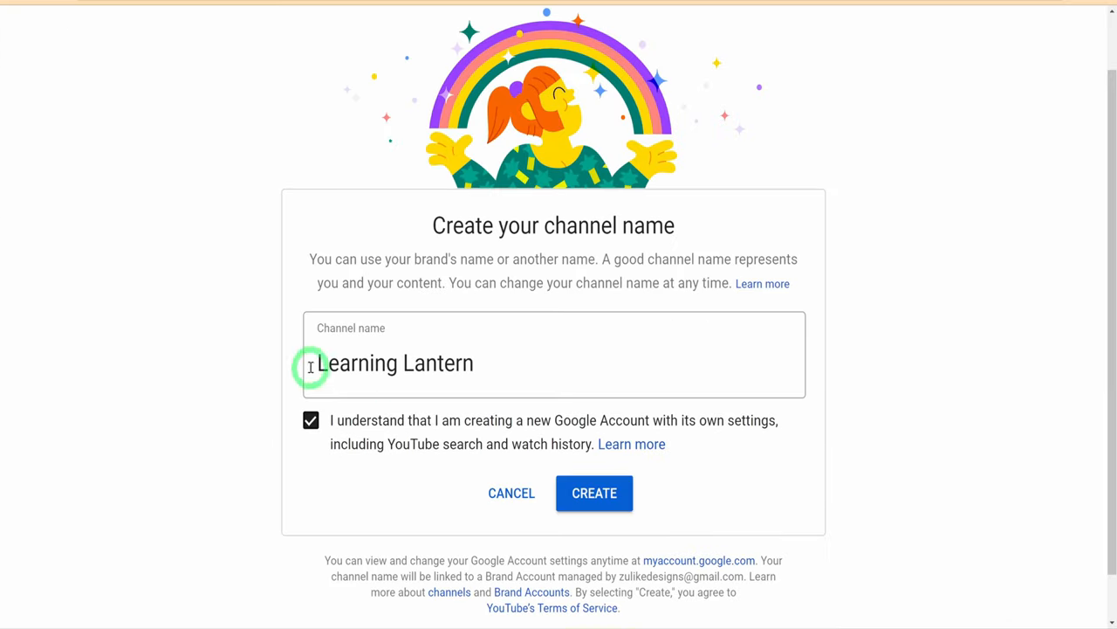
Create the Learning Lantern channel and publish its name and description
click(595, 493)
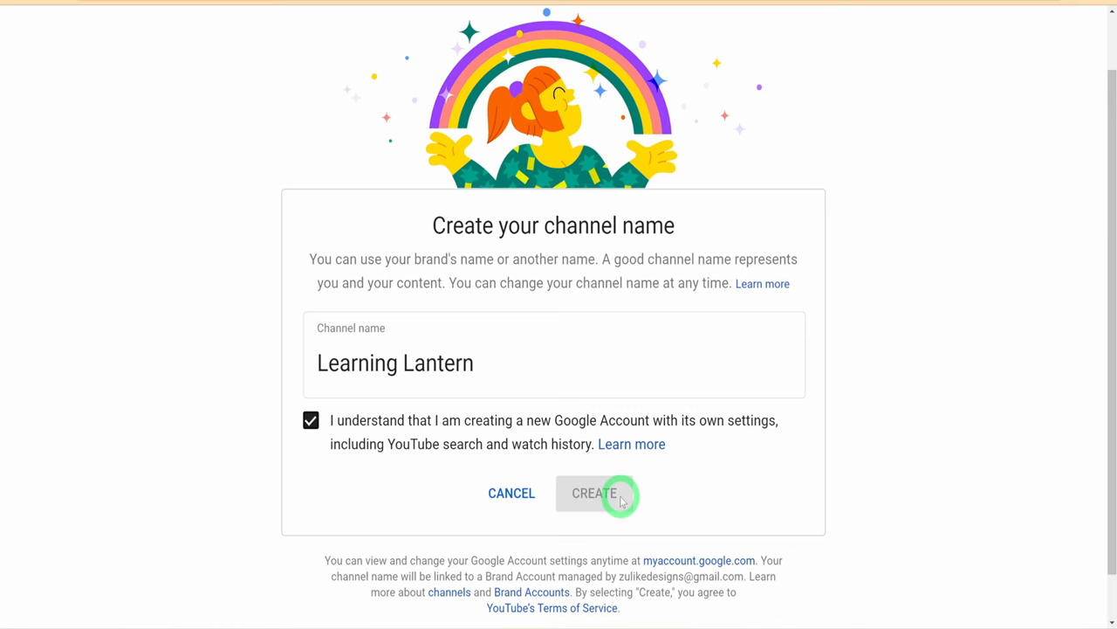
click(595, 493)
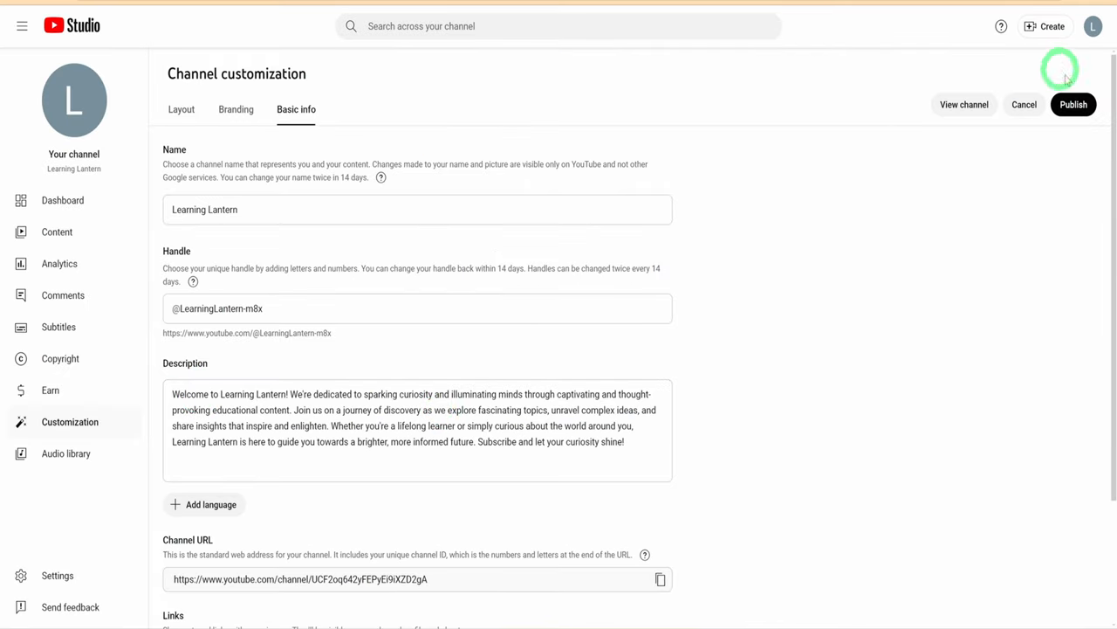
click(1073, 104)
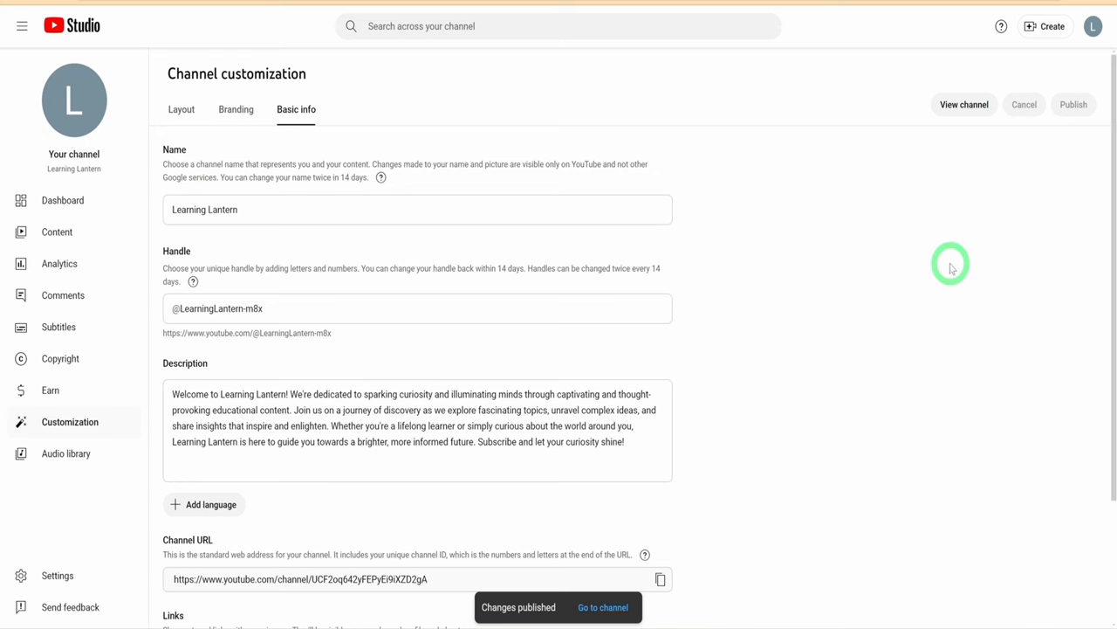
click(603, 607)
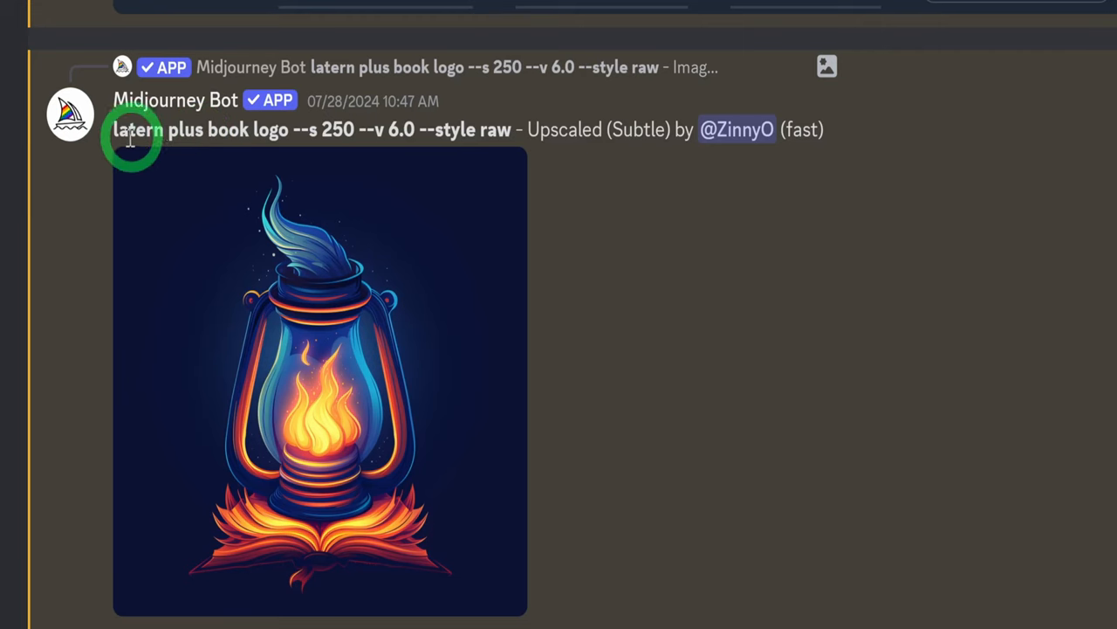
mouse_move(504, 135)
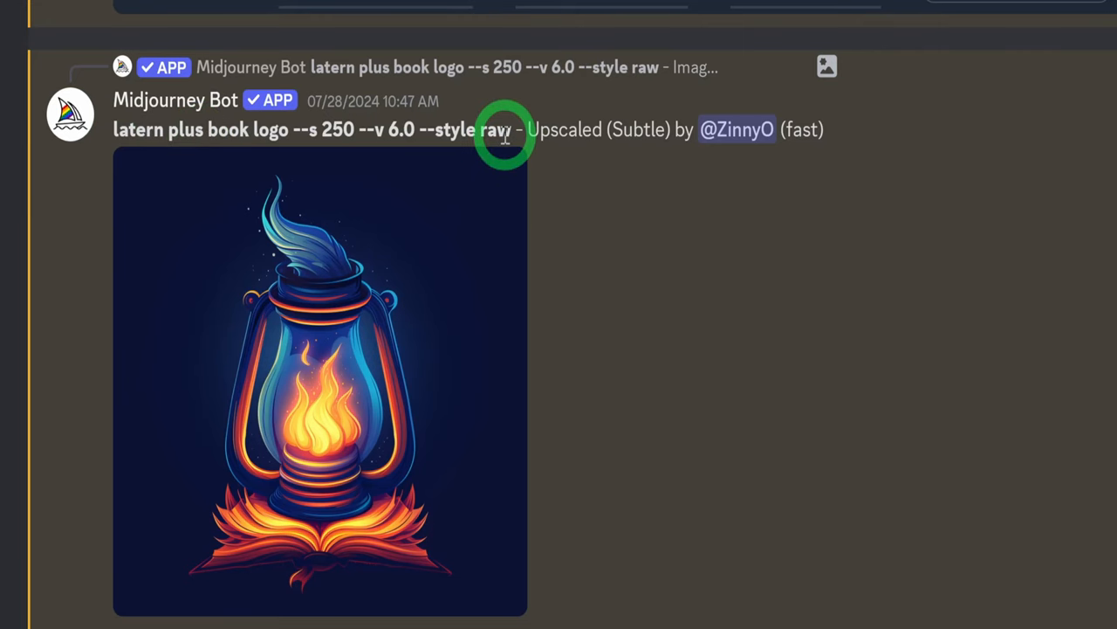
mouse_move(391, 377)
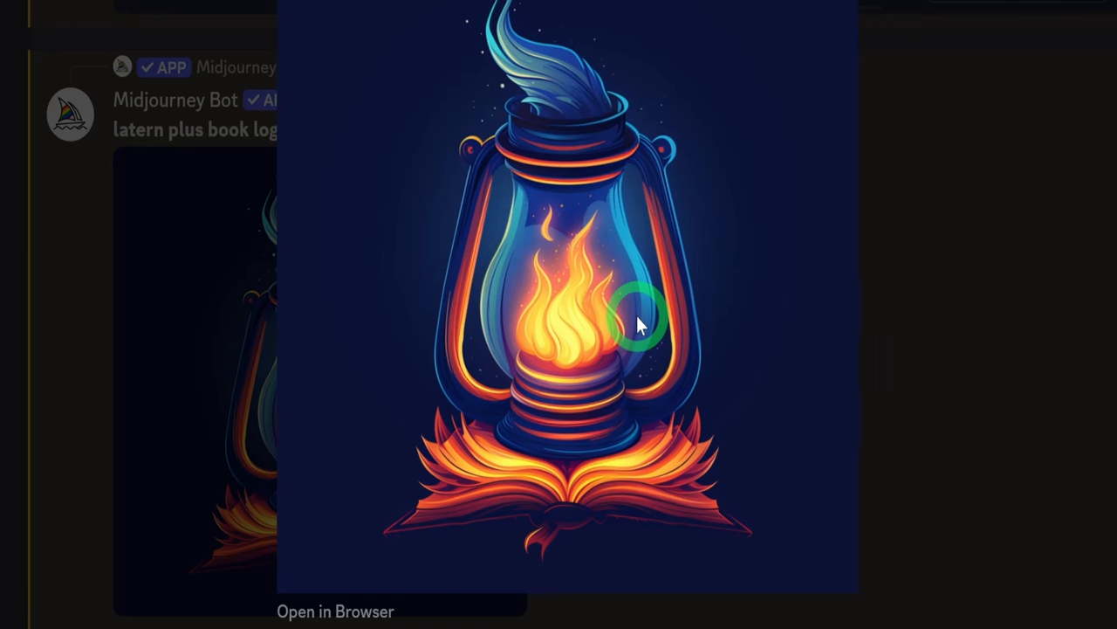
mouse_move(930, 310)
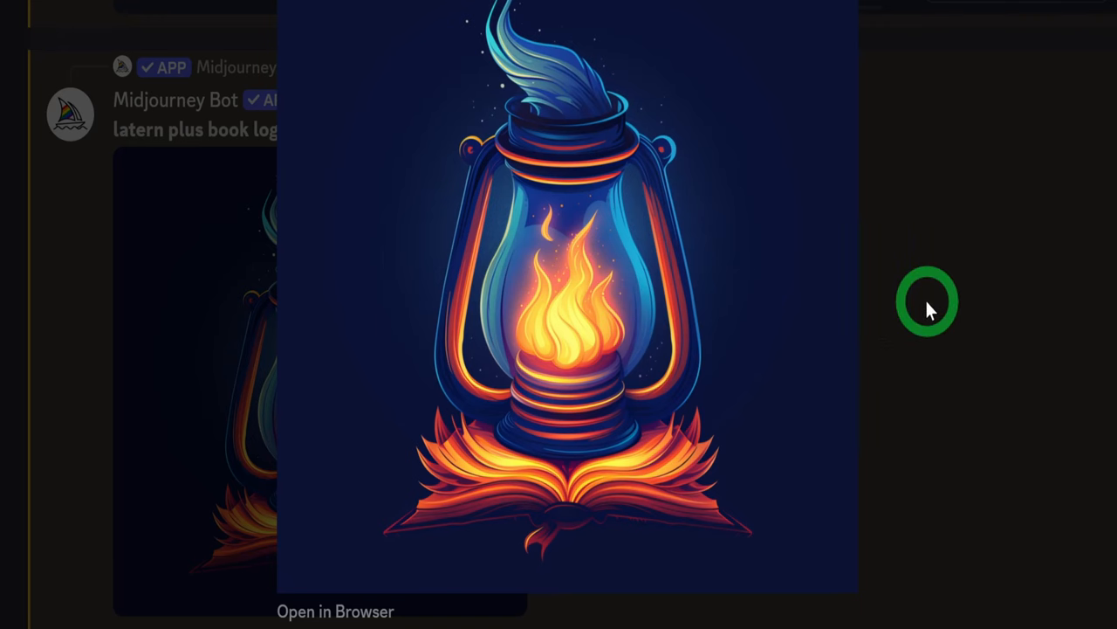
Close the enlarged preview of the lantern-on-an-open-book logo
click(930, 310)
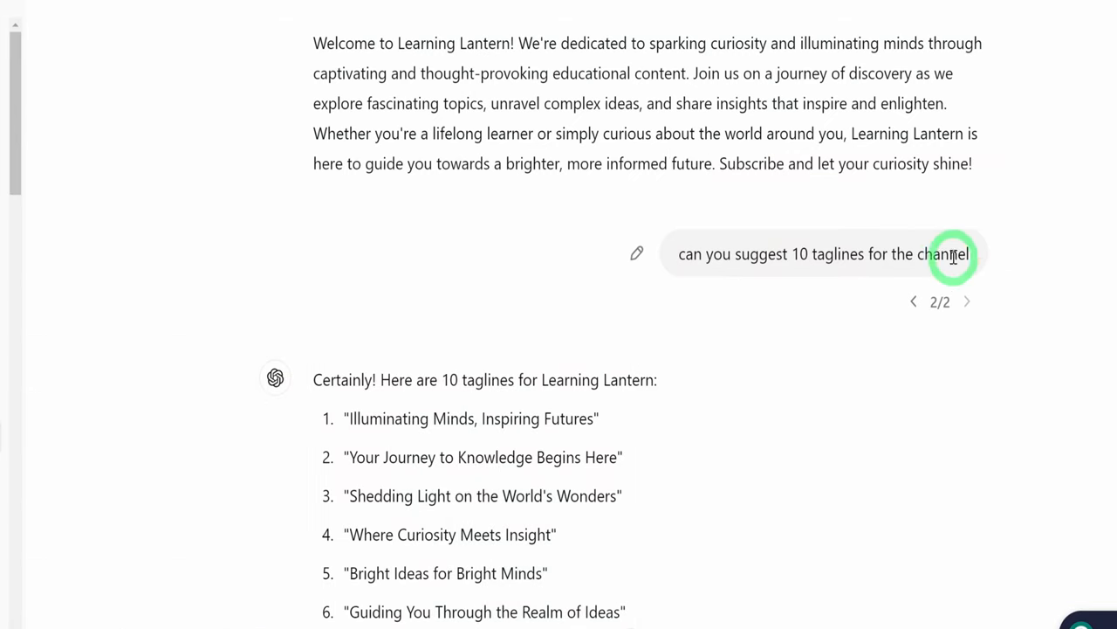
mouse_move(557, 486)
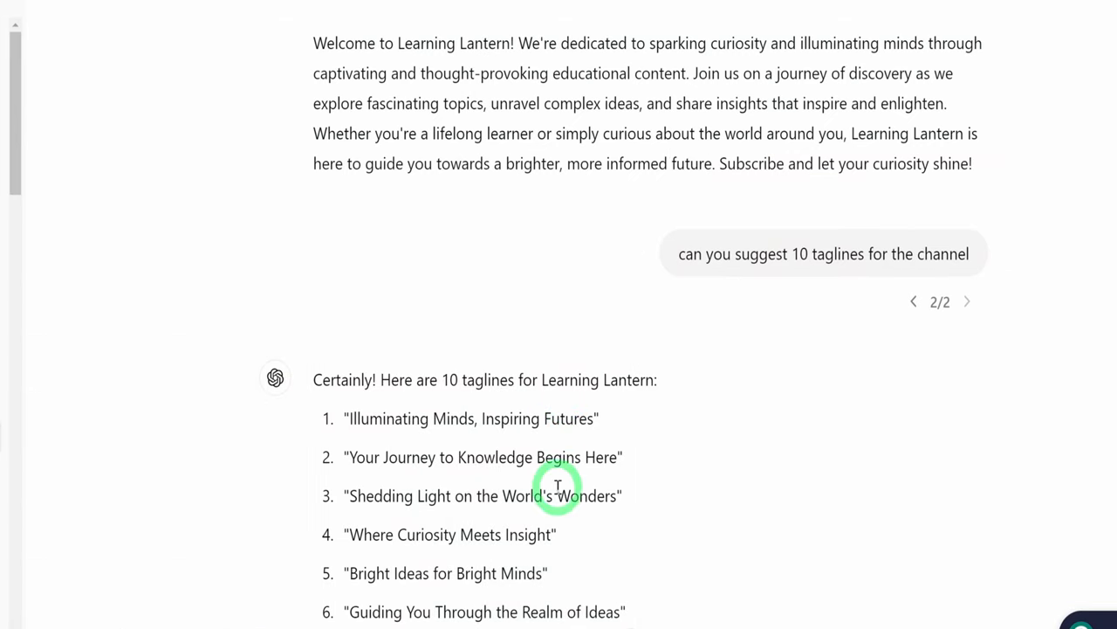
Select the tagline 'Where Curiosity Meets Insight' from ChatGPT's list
scroll(down, 3)
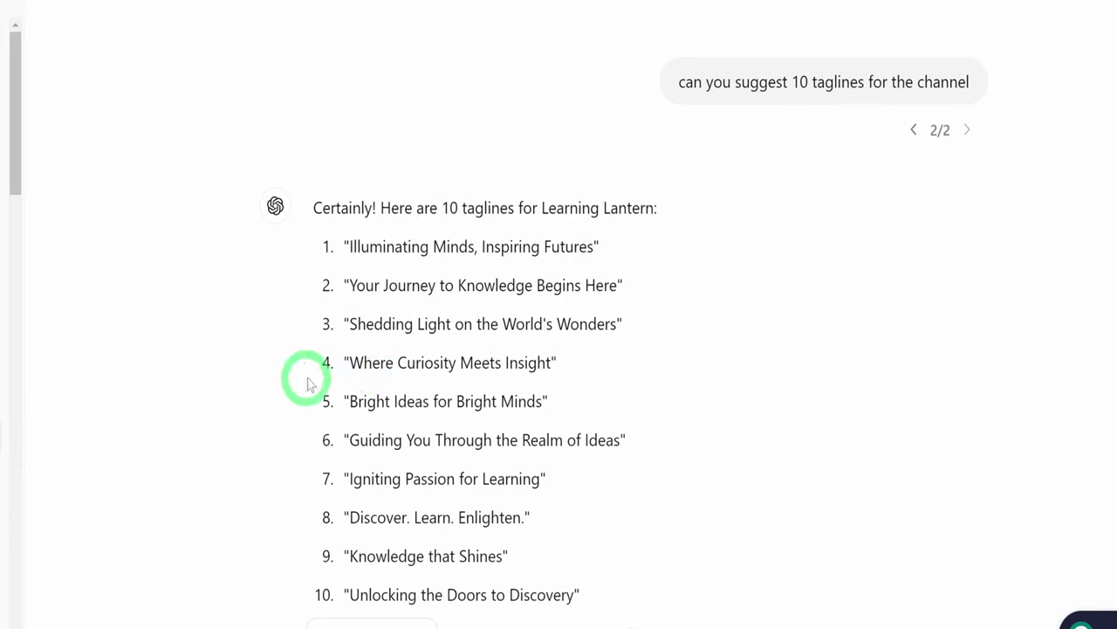
double_click(449, 362)
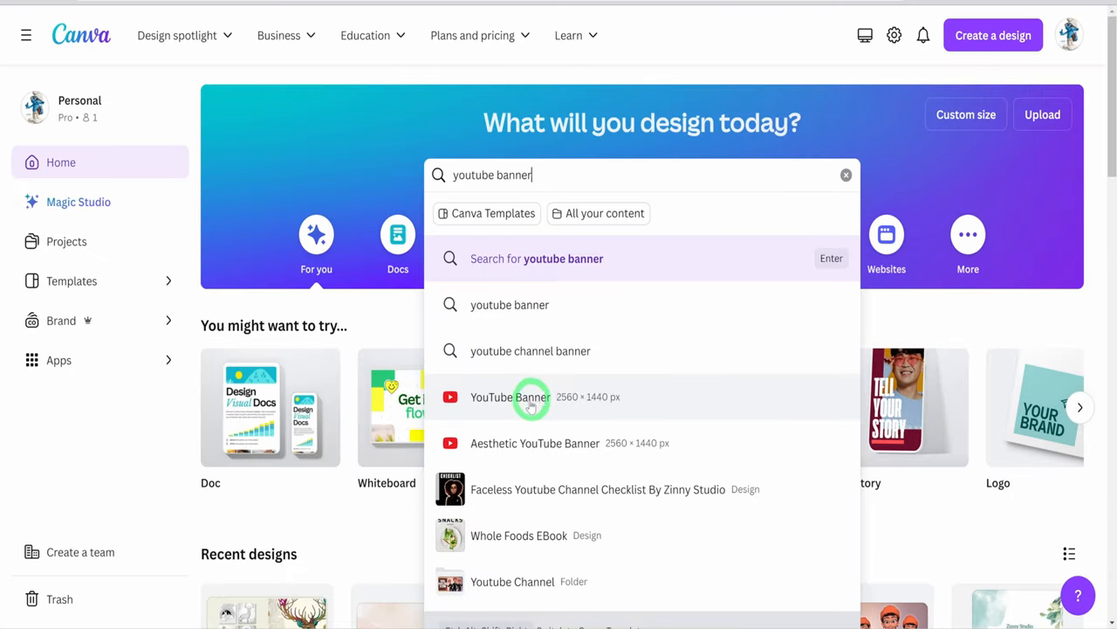
Start the YouTube Banner design and bring up its Share and download options
click(510, 396)
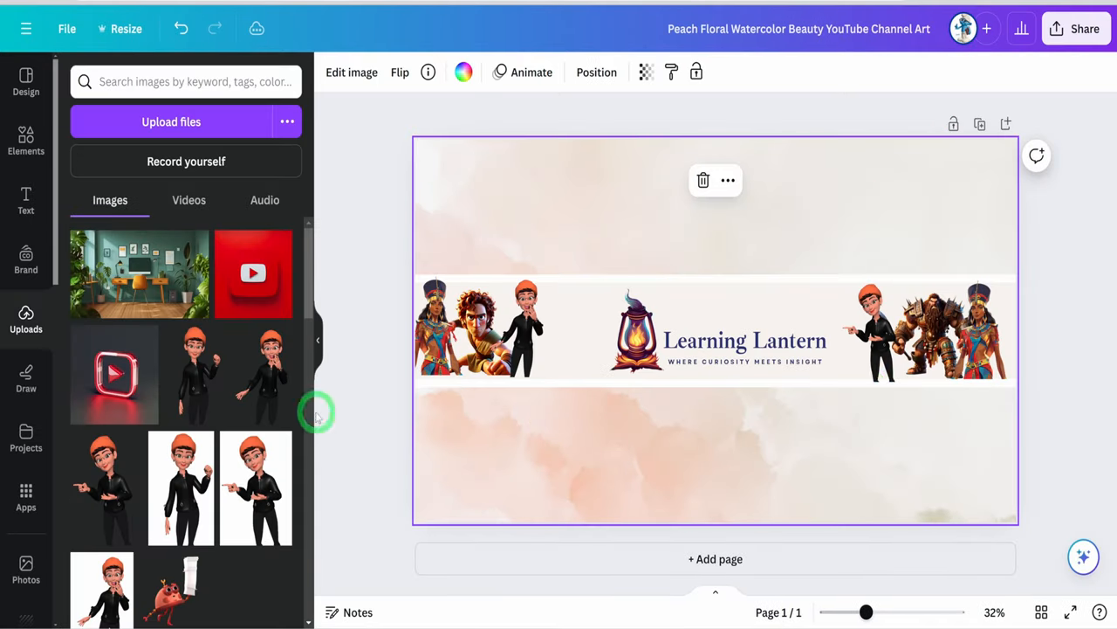
click(1084, 29)
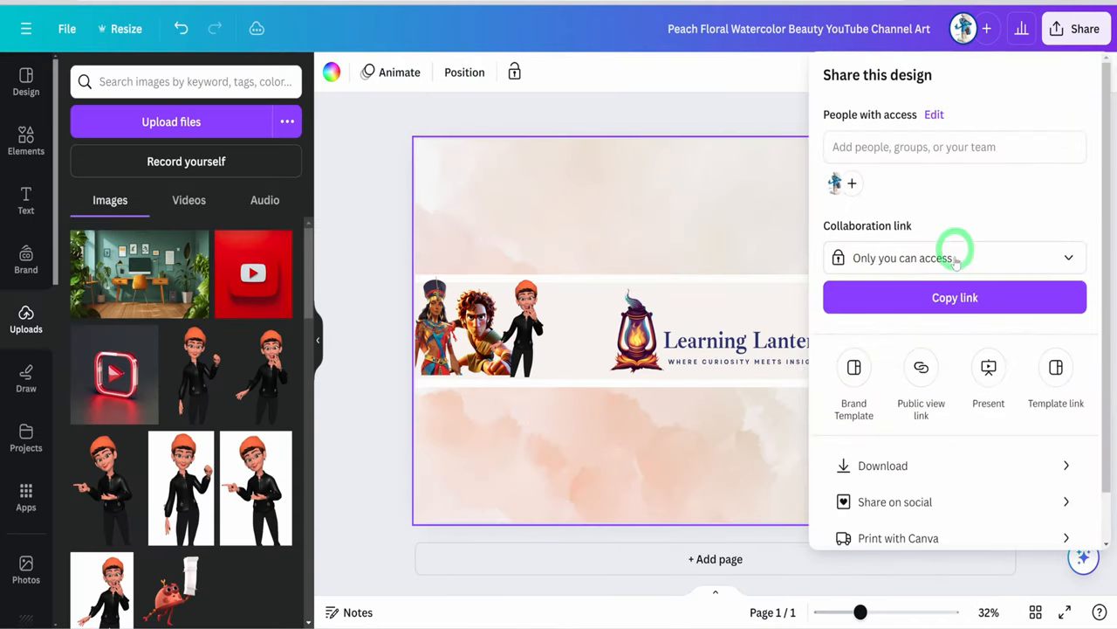
click(882, 465)
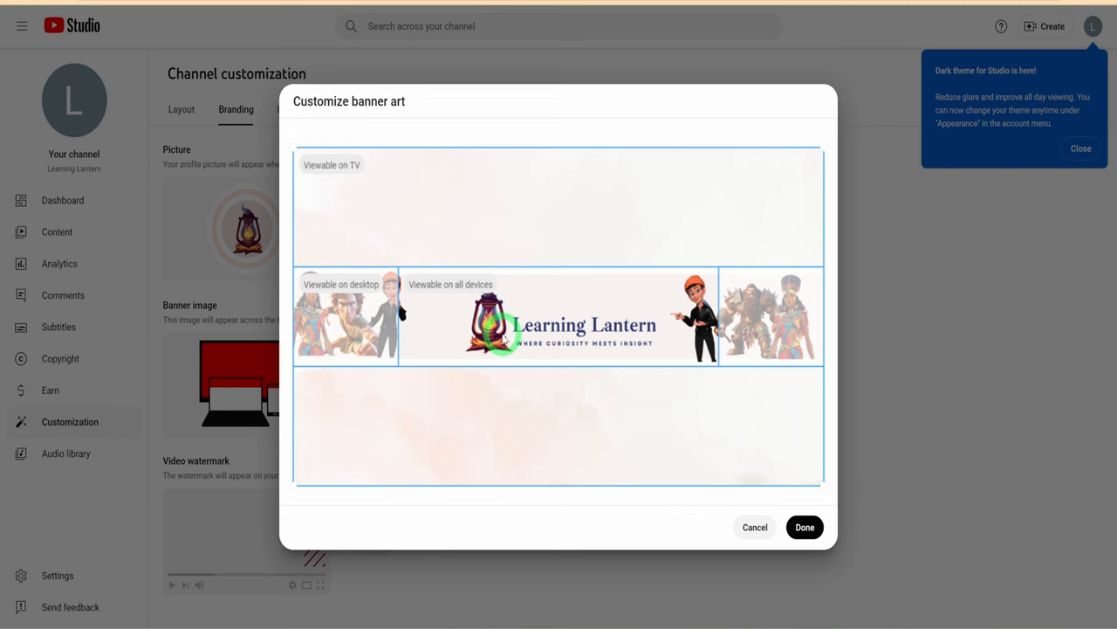
Confirm the banner crop so the logo and tagline fit all devices
click(804, 526)
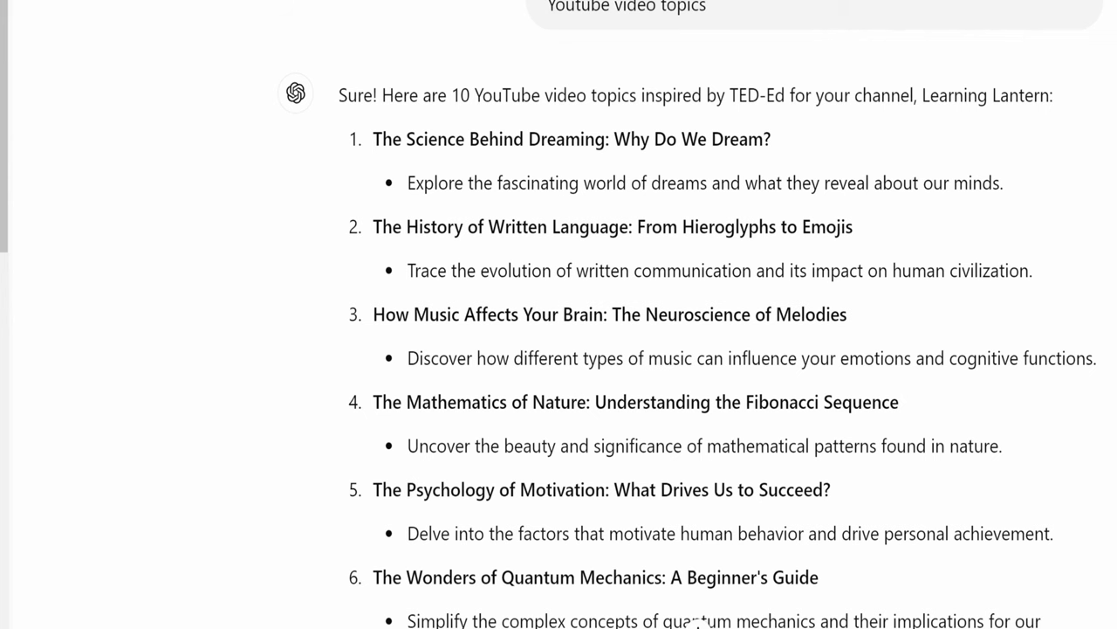
Scroll up to the TED-Ed-inspired prompt that requested the ten topics
scroll(up, 3)
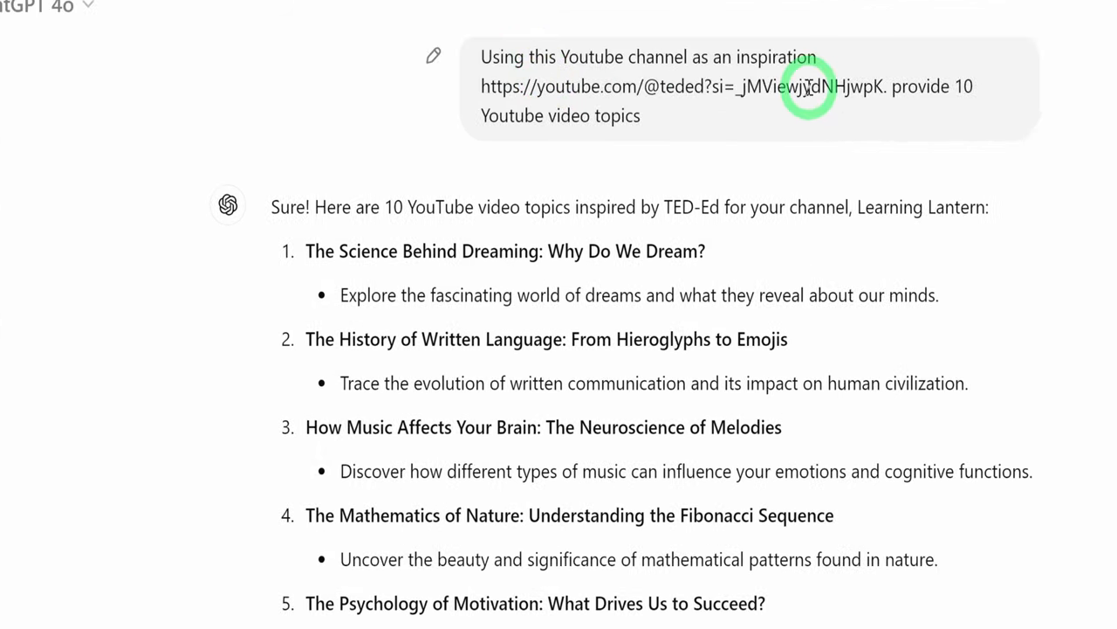
mouse_move(681, 129)
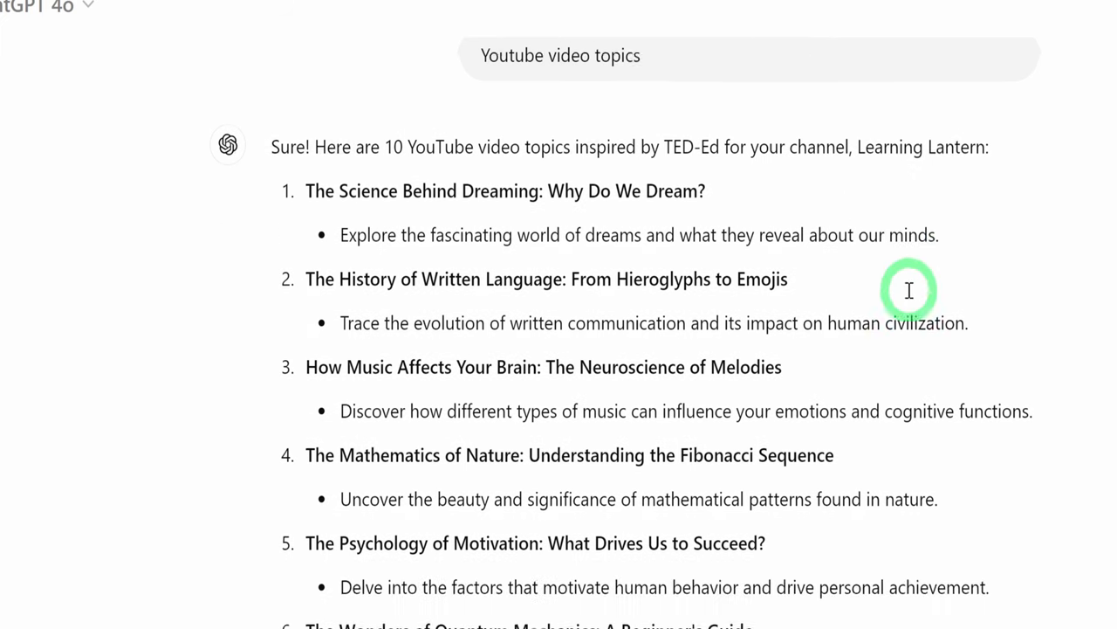
Scroll through the 'Maximizing Productivity at Work' narrator script and scene directions
scroll(down, 3)
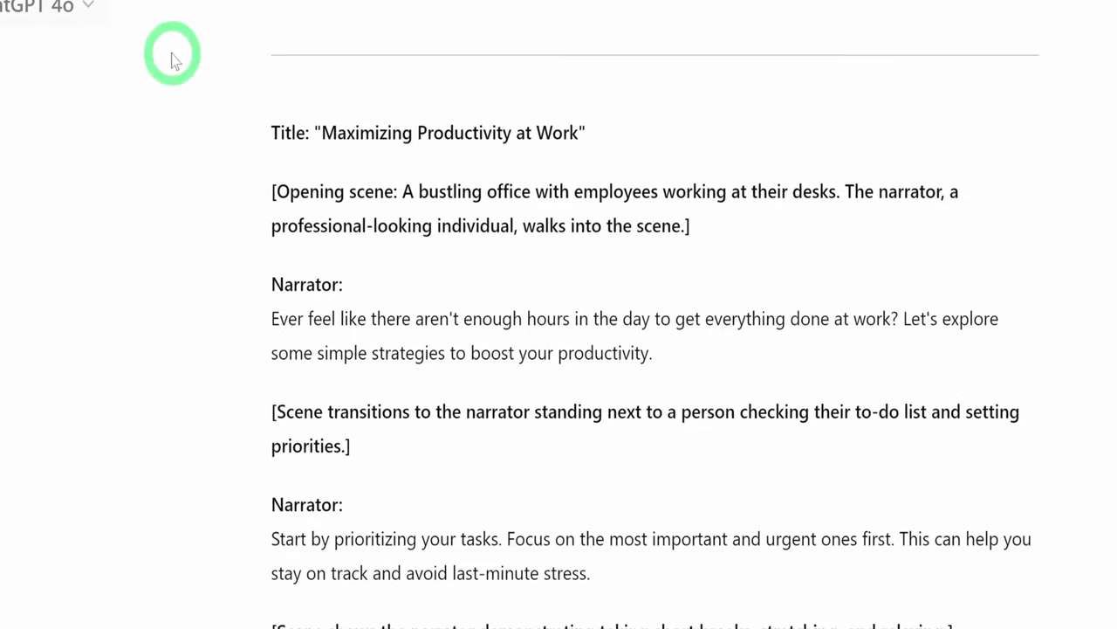
mouse_move(937, 204)
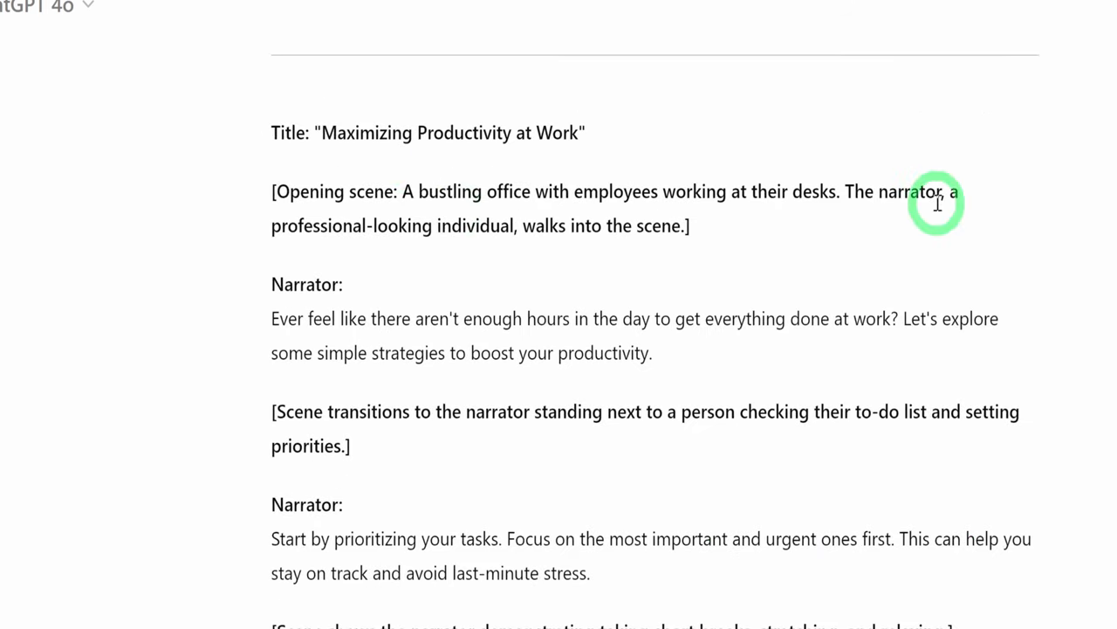
scroll(down, 3)
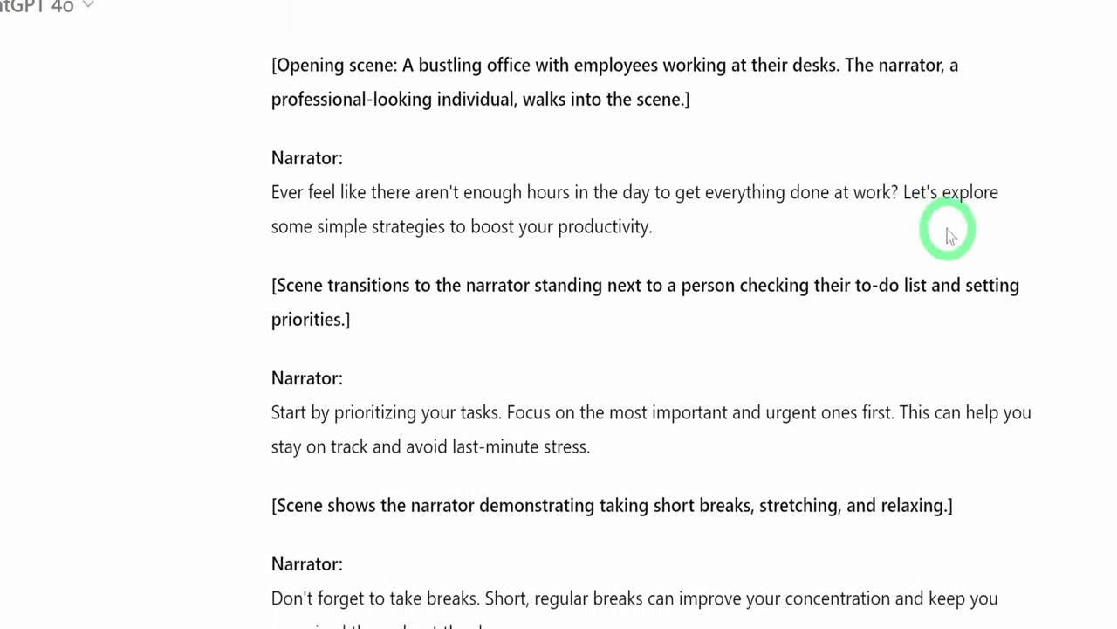
scroll(down, 3)
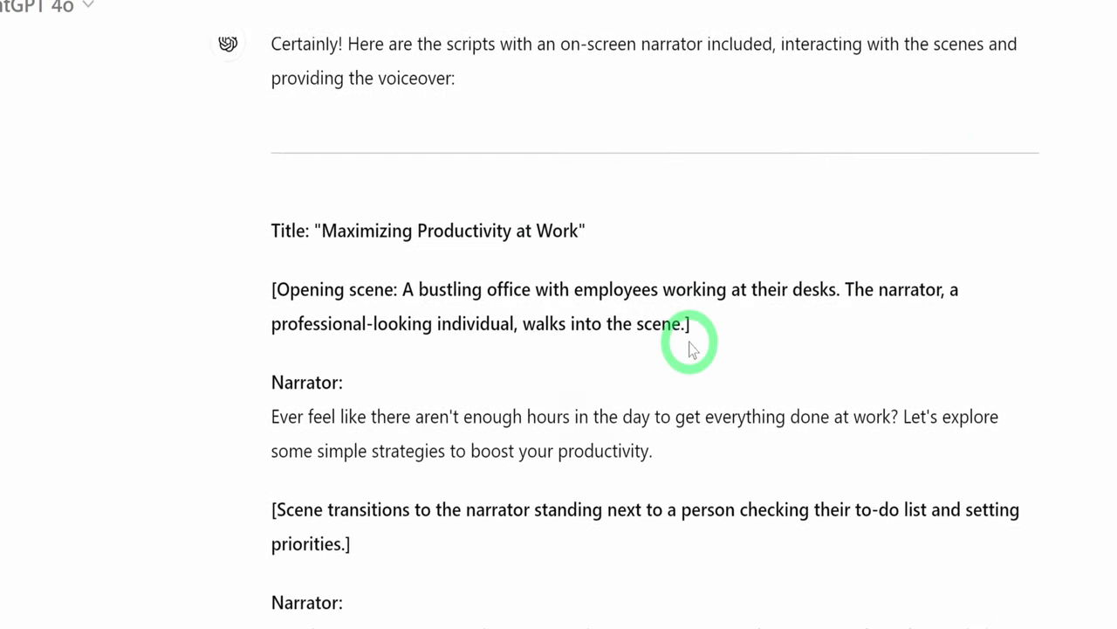
scroll(down, 3)
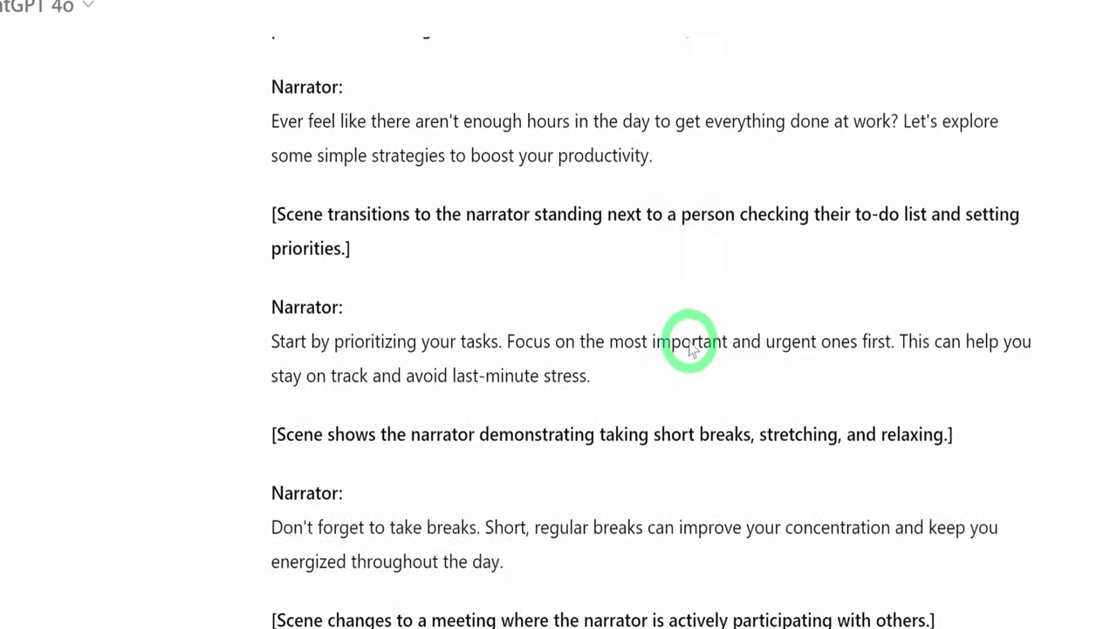
scroll(down, 3)
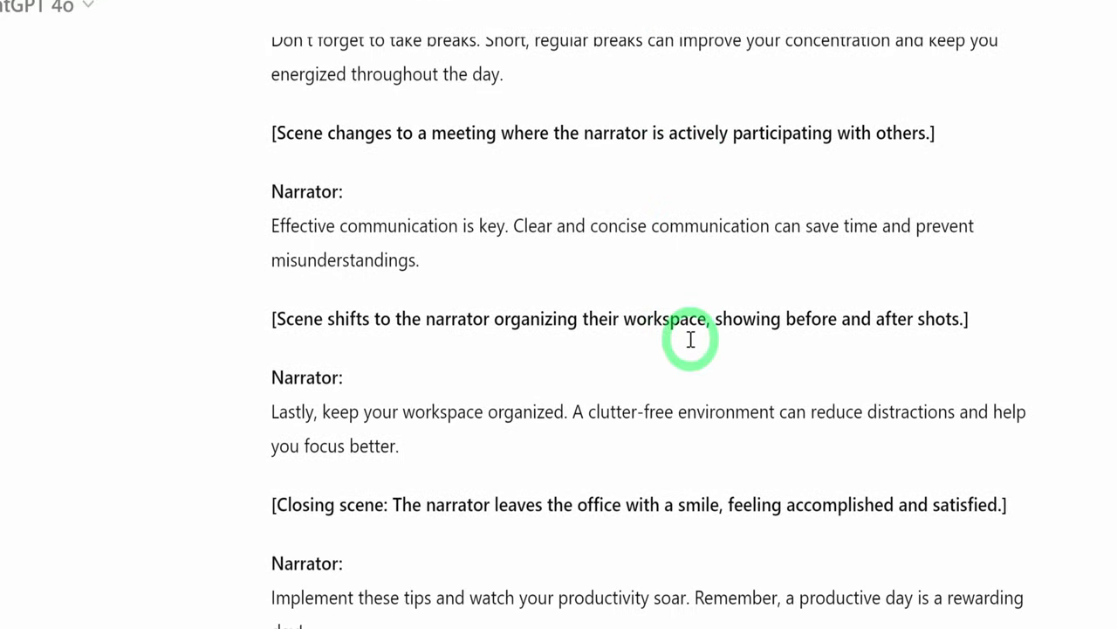
scroll(down, 3)
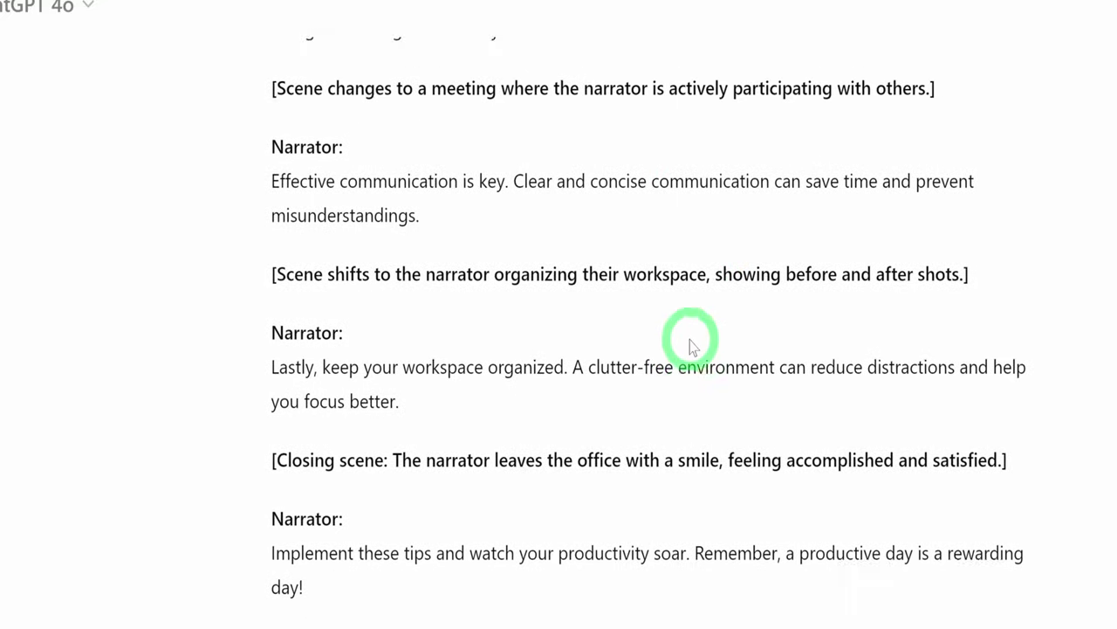
scroll(up, 3)
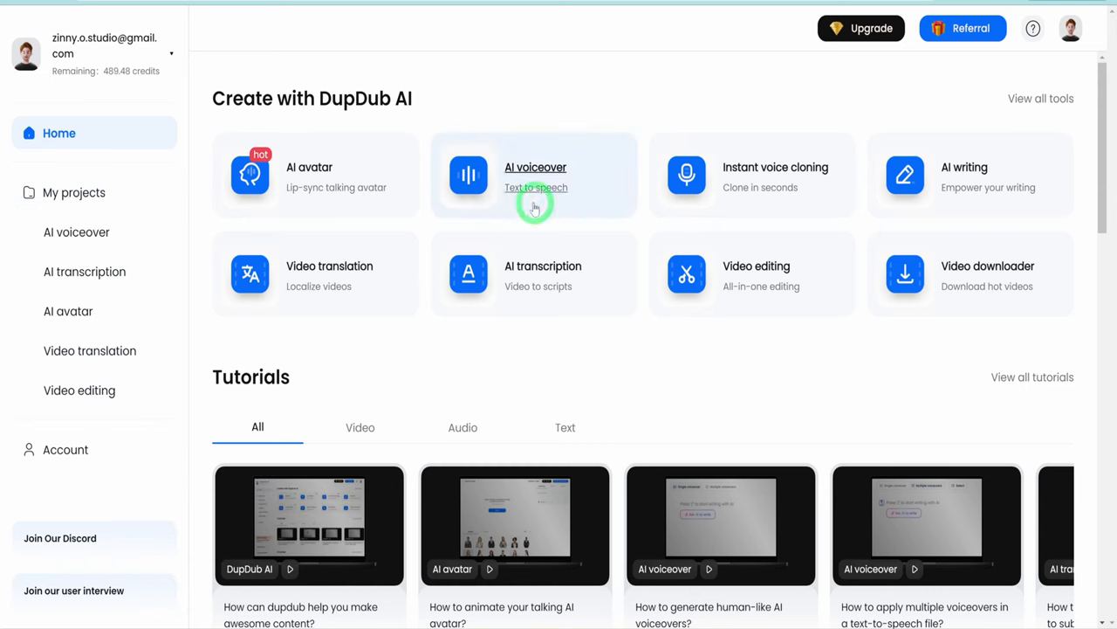
mouse_move(345, 212)
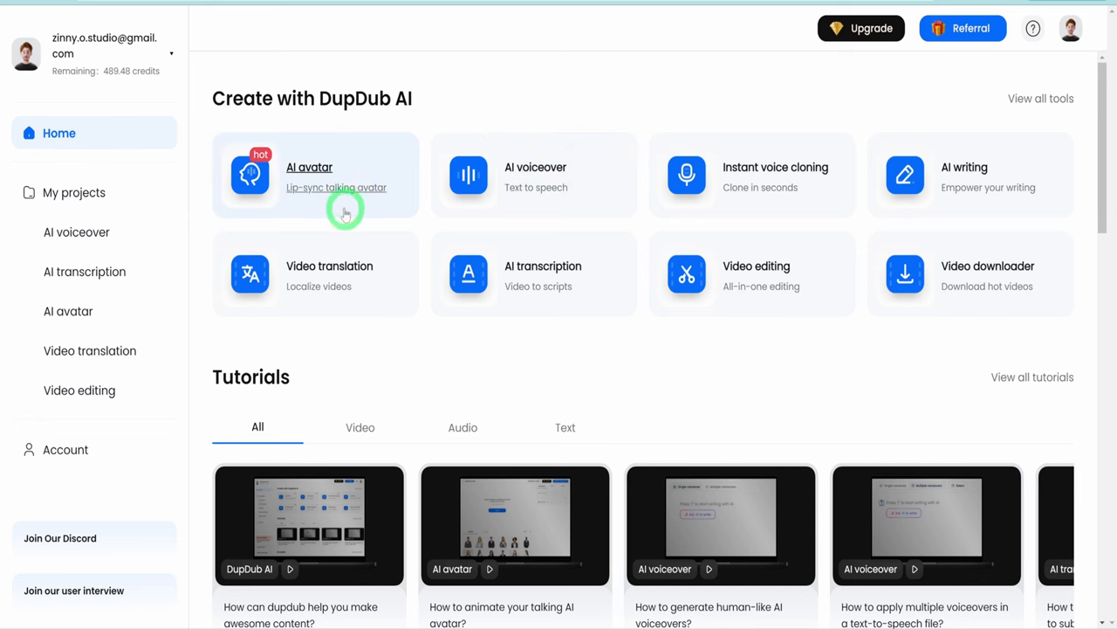
Browse DupDub's avatar and voiceover samples, then launch AI voiceover
scroll(down, 3)
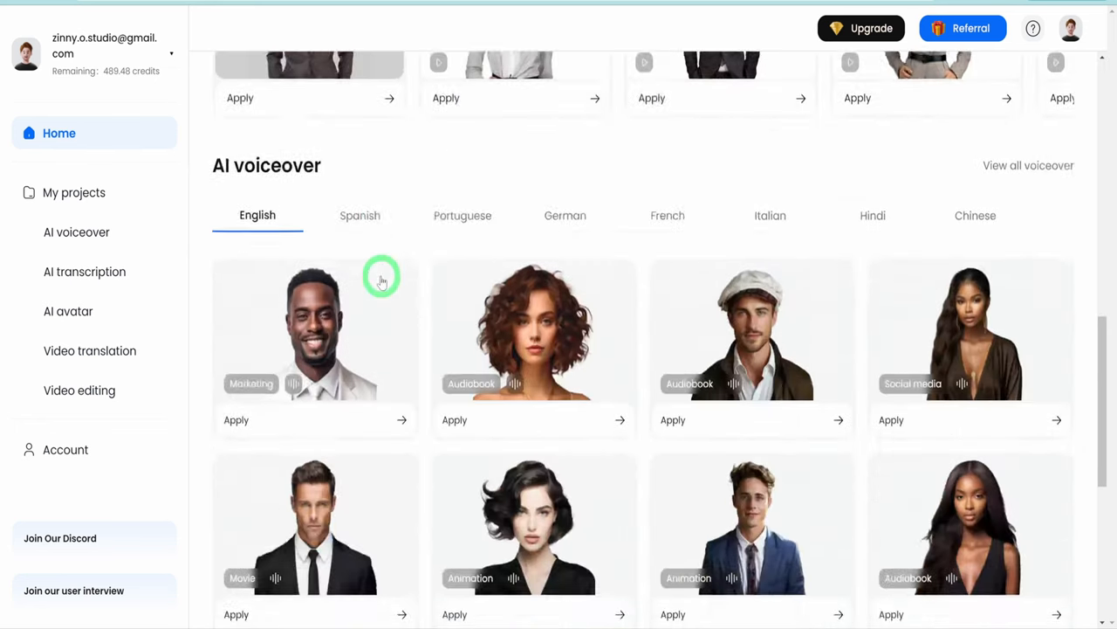
scroll(down, 3)
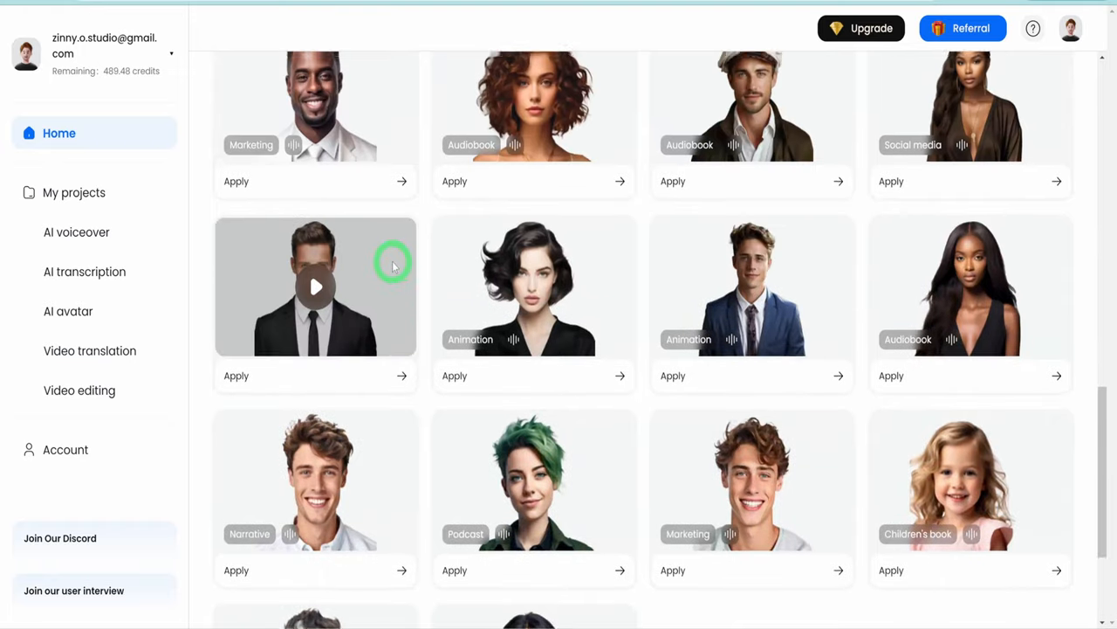
scroll(up, 3)
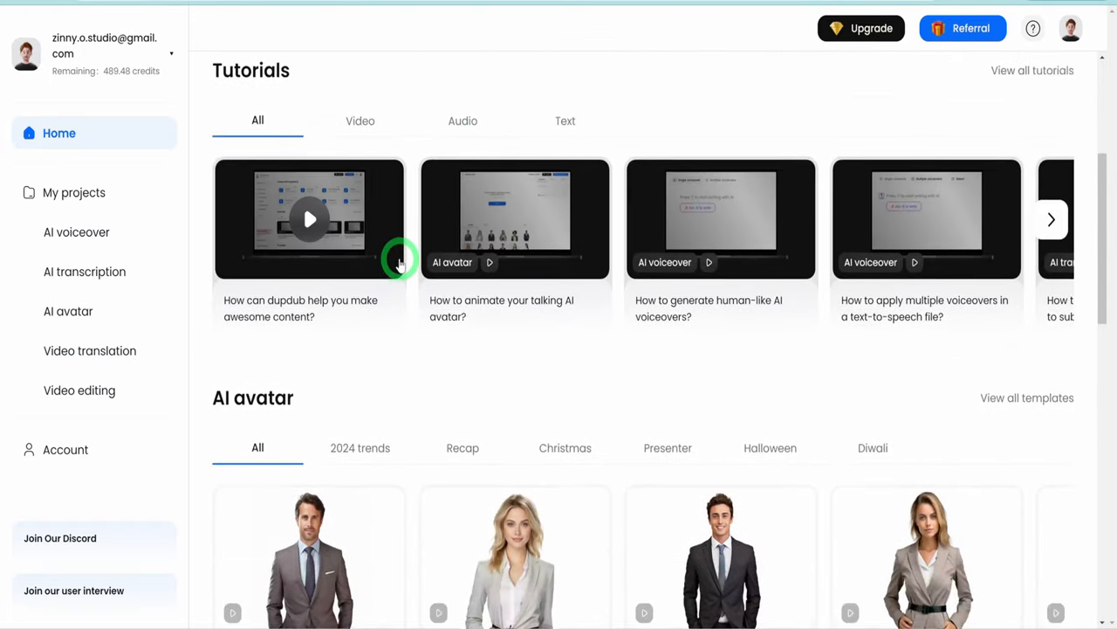
scroll(up, 3)
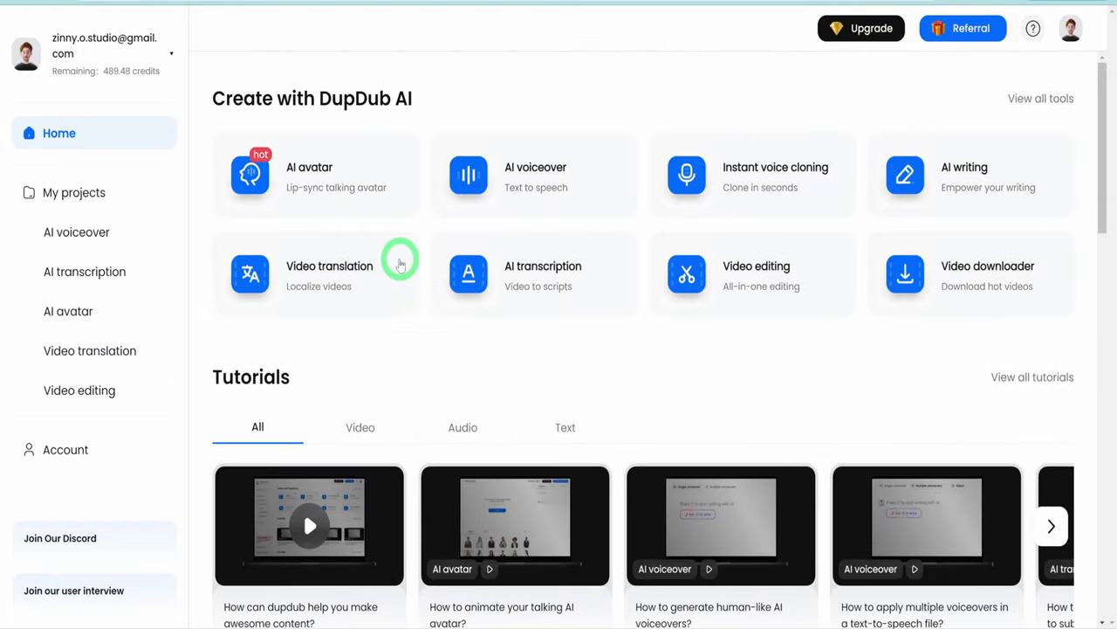
mouse_move(707, 382)
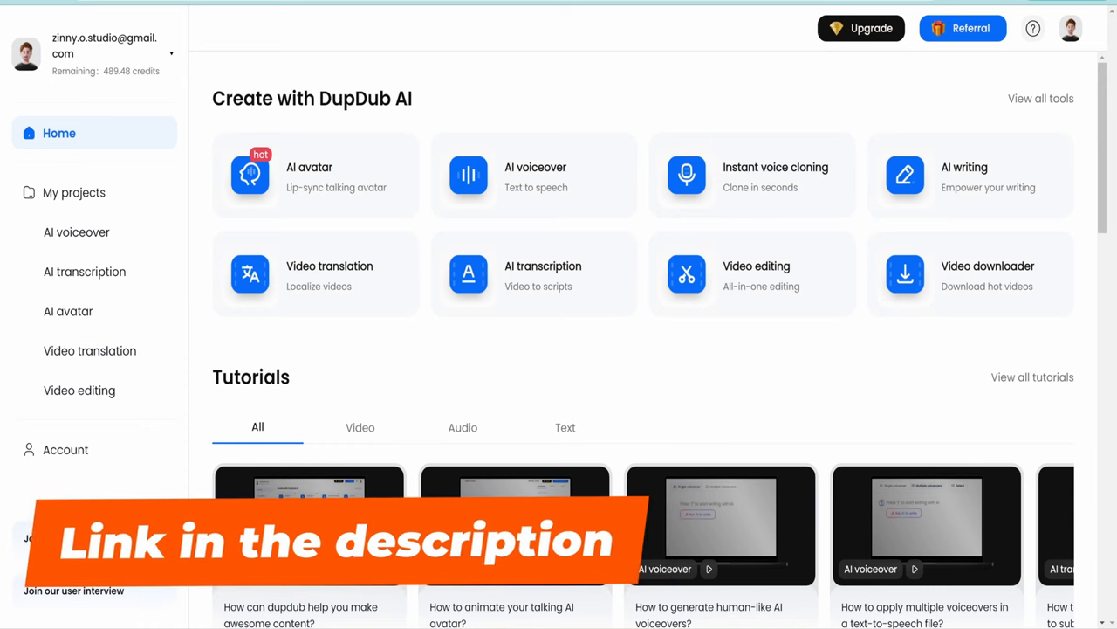
click(533, 174)
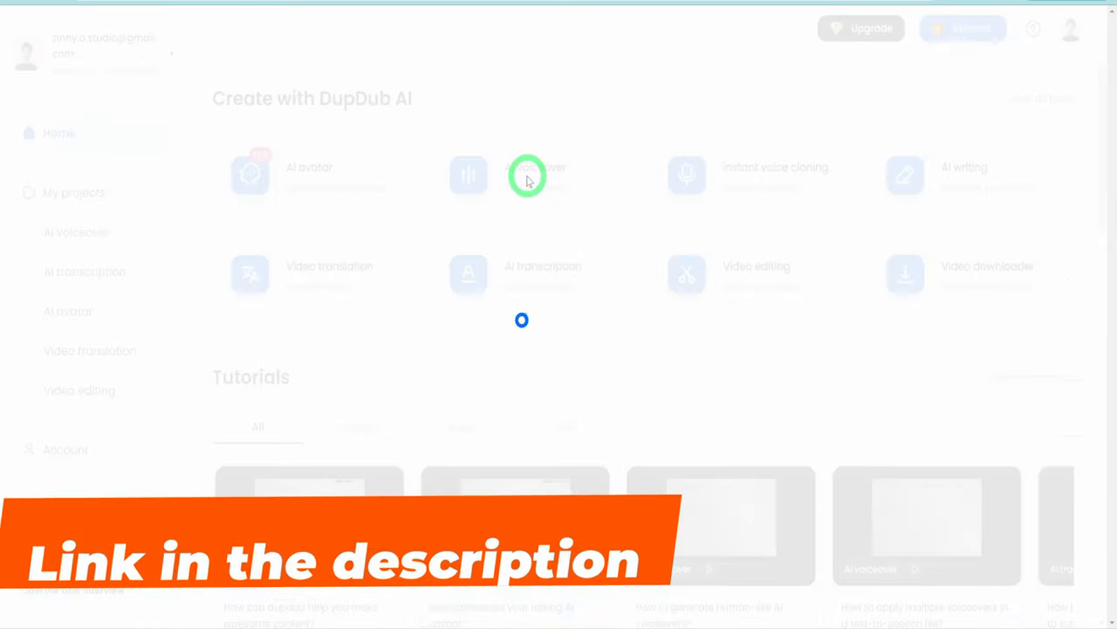
Filter voices to English, female, ultra quality and confirm Glinda as narrator
click(527, 175)
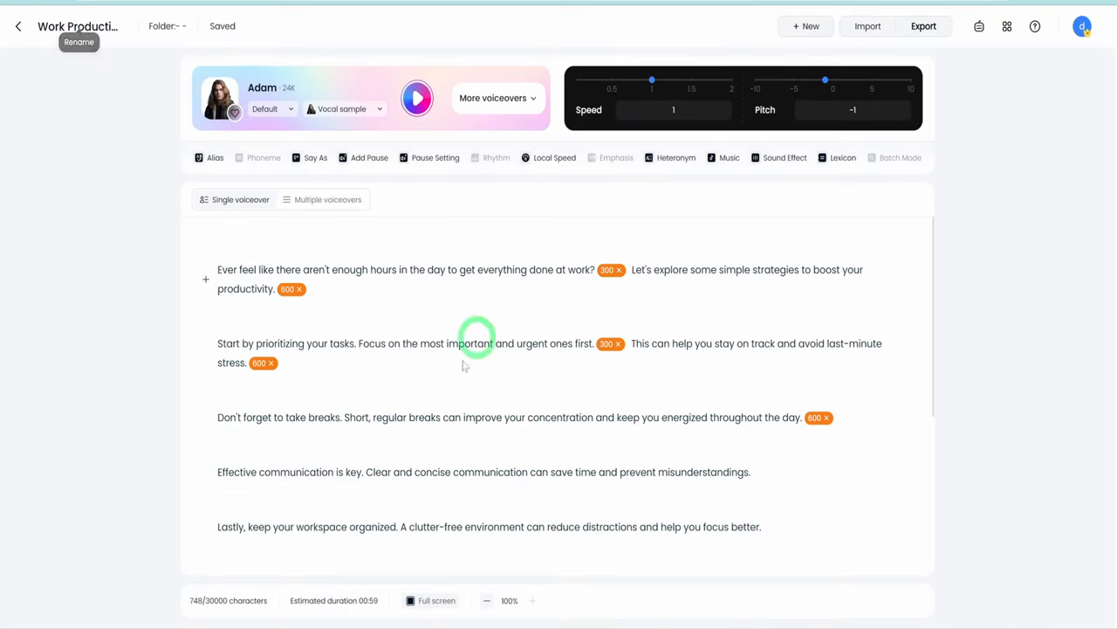
mouse_move(556, 471)
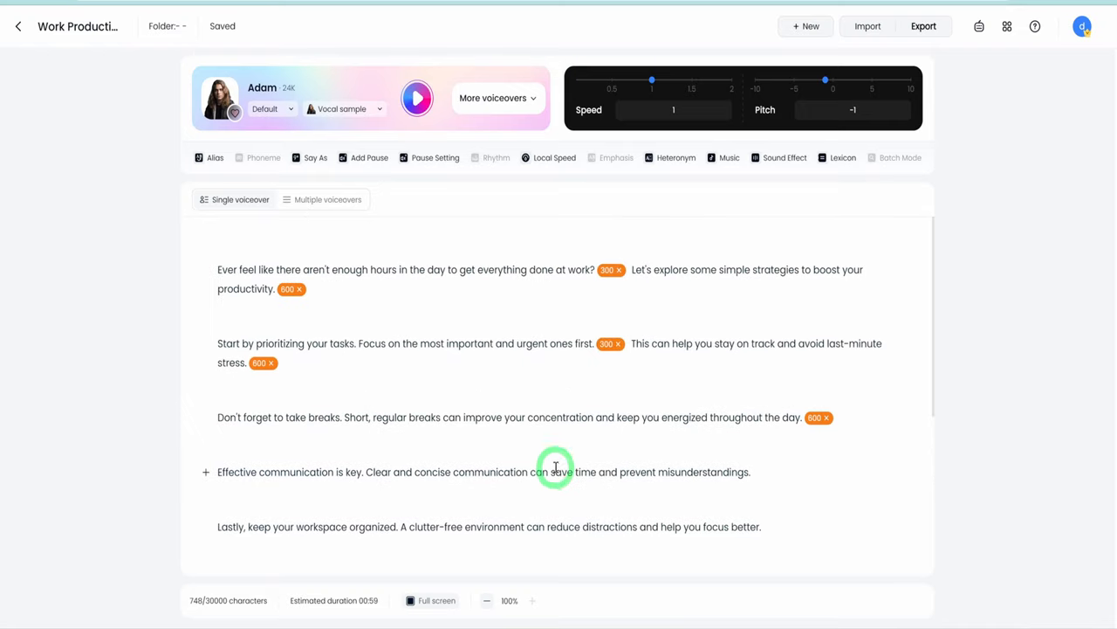
mouse_move(460, 426)
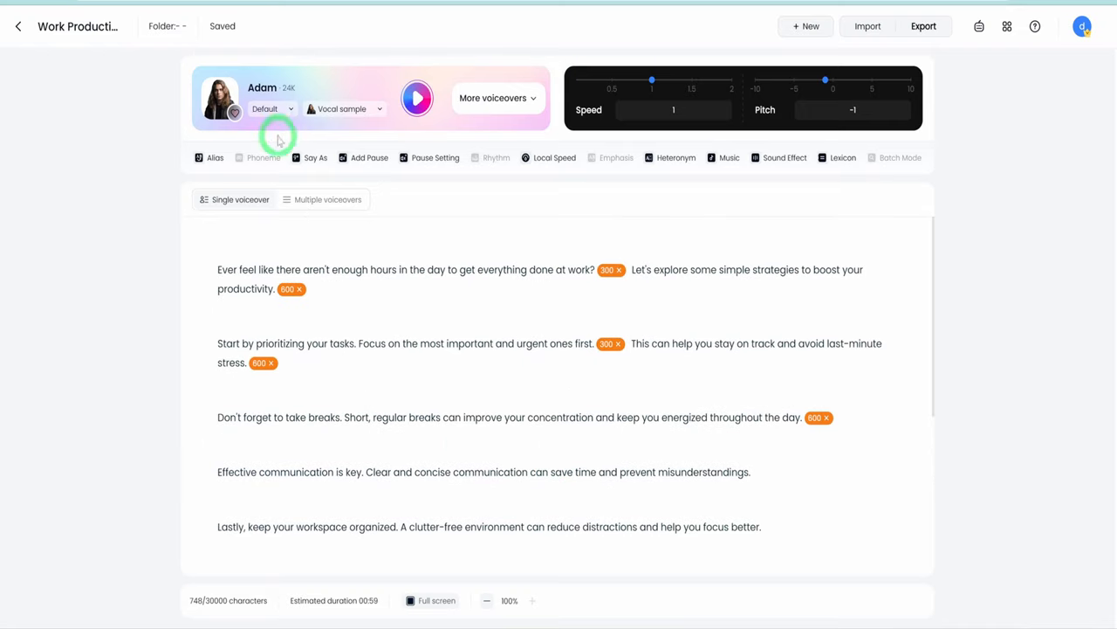
click(493, 97)
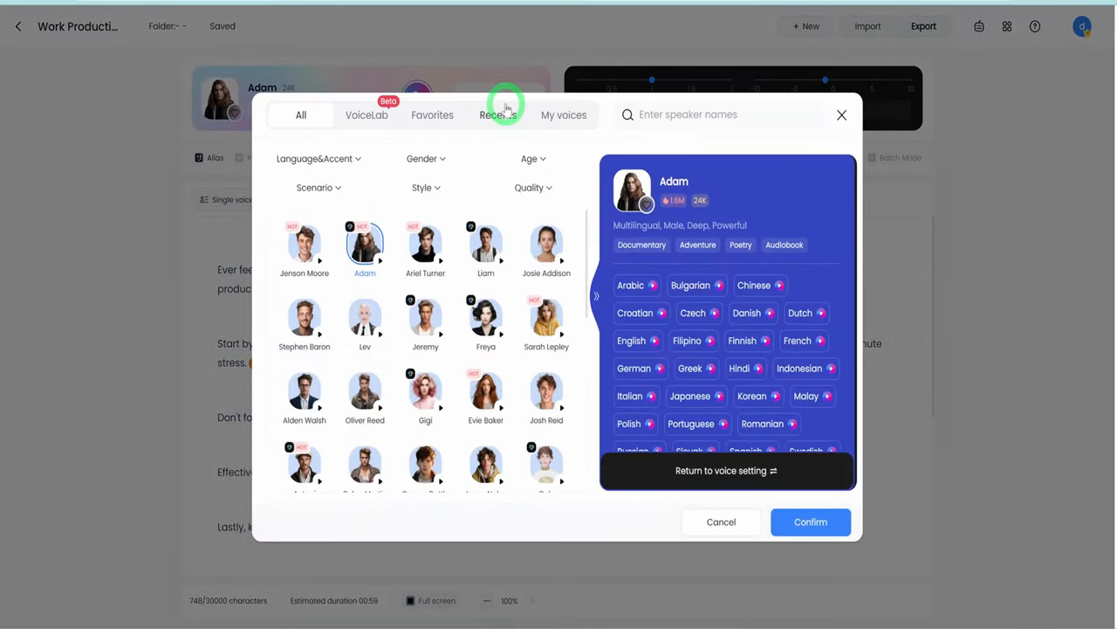
click(319, 158)
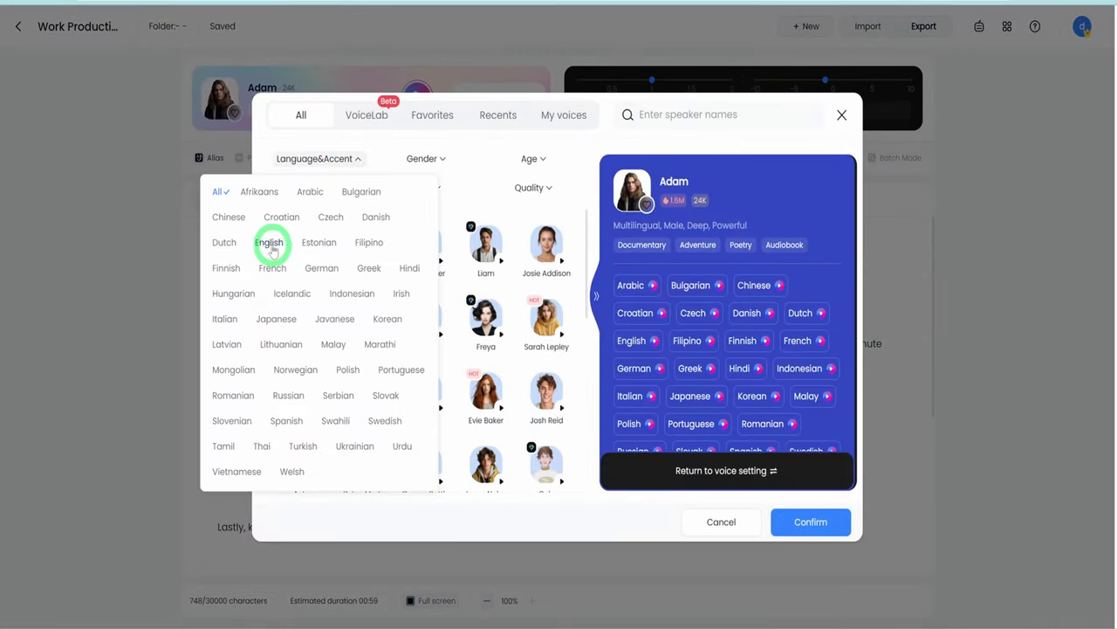
click(270, 243)
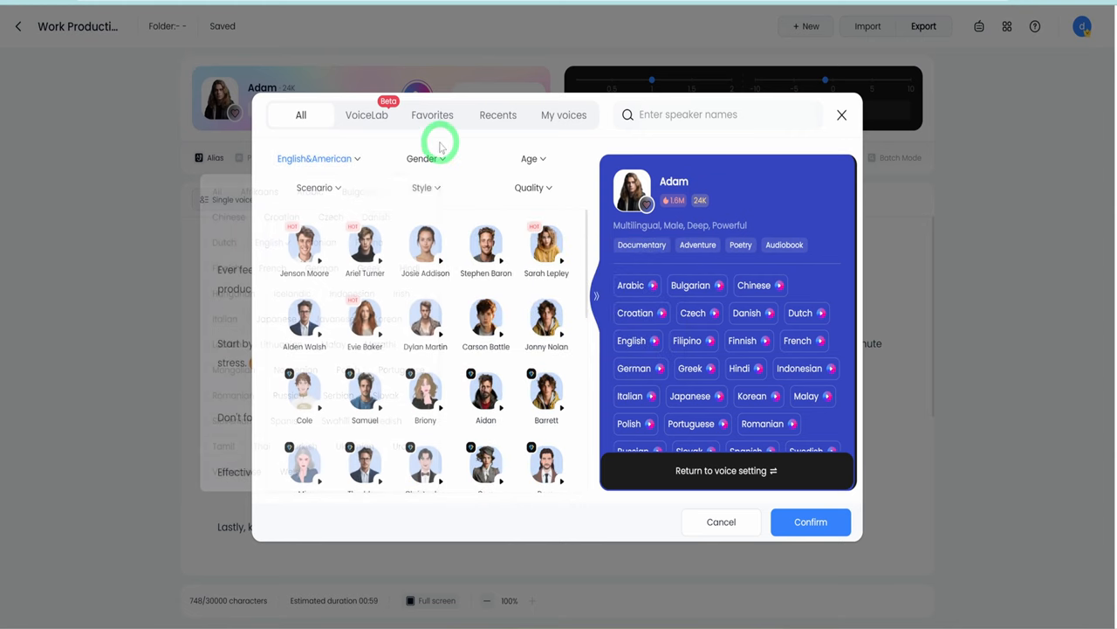
click(426, 158)
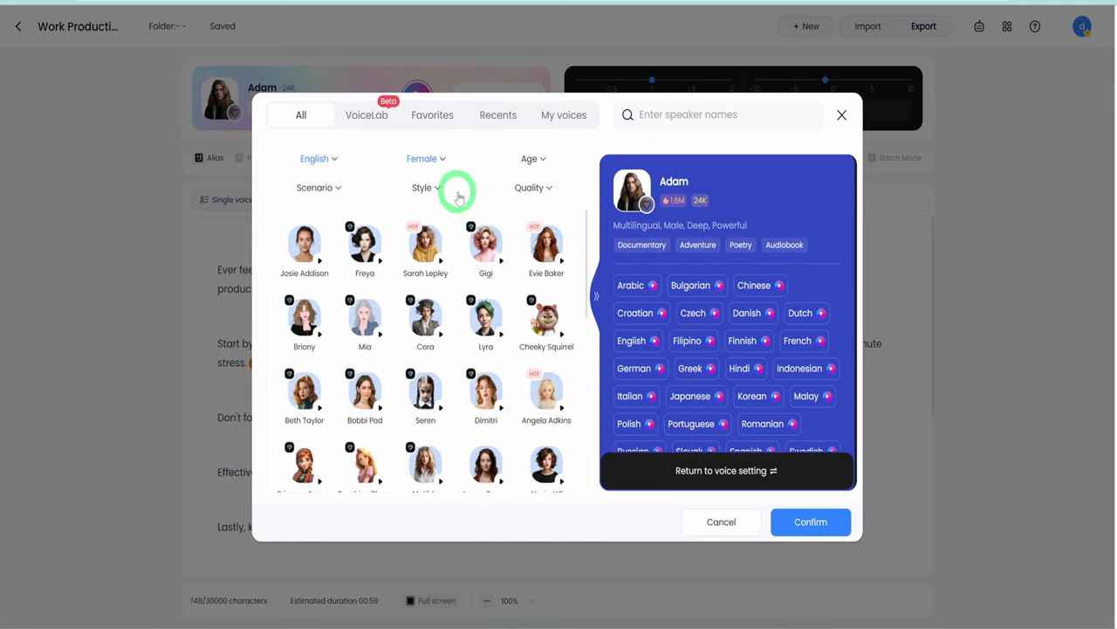
click(533, 187)
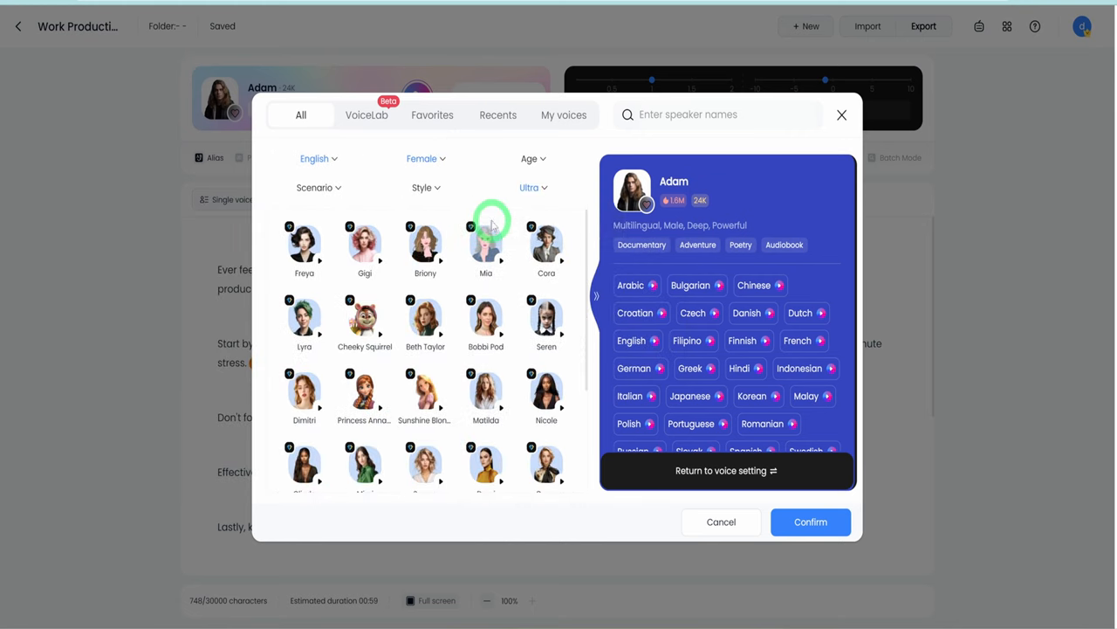
scroll(down, 3)
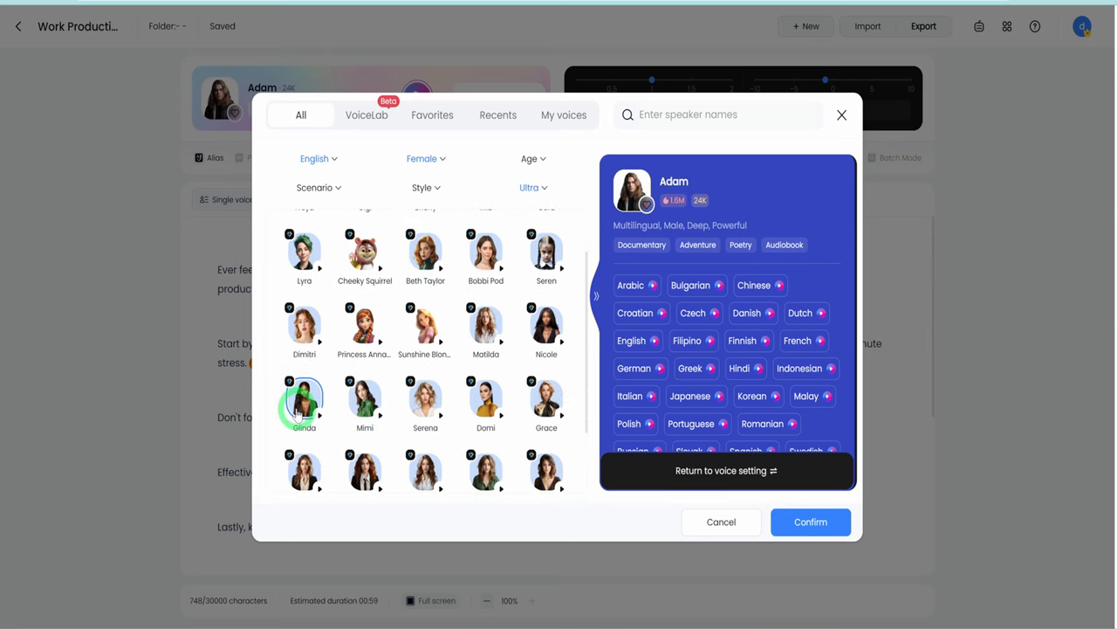
click(304, 400)
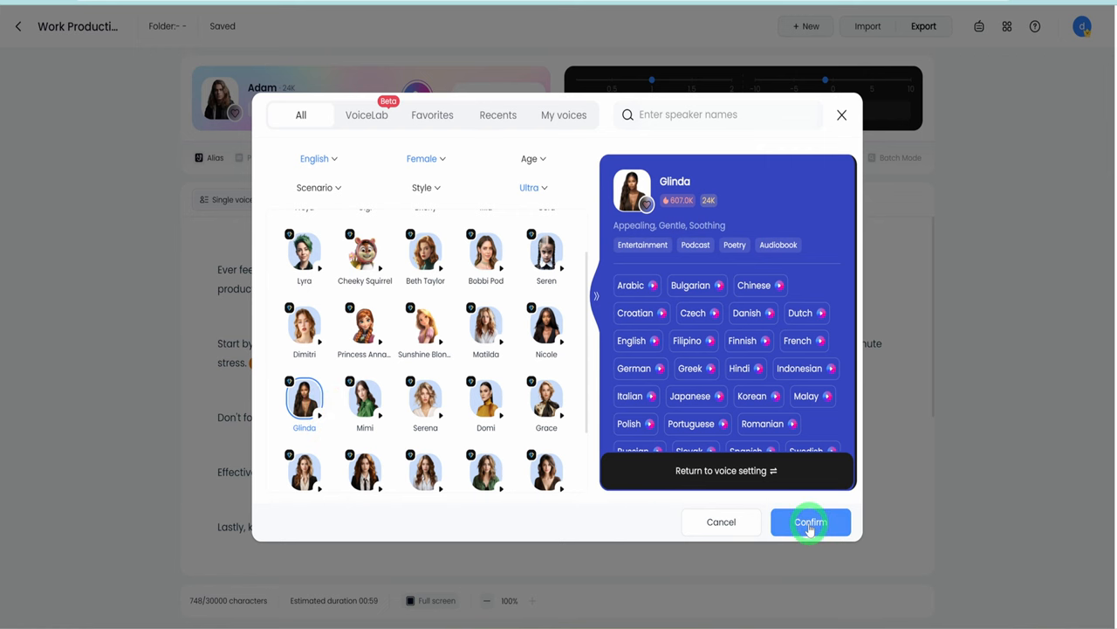
click(810, 522)
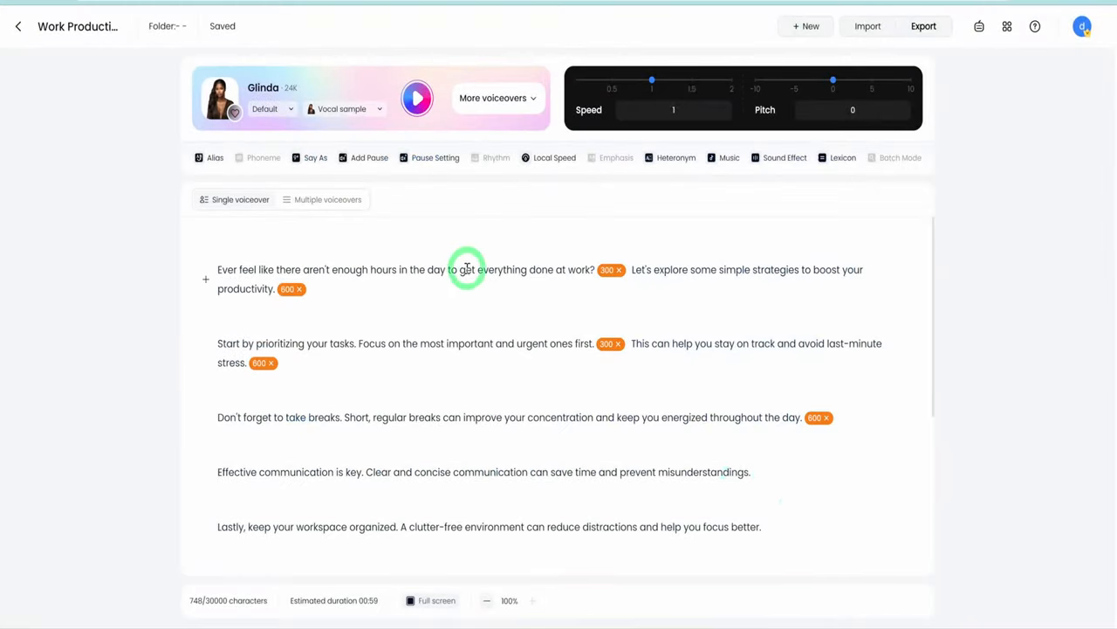
mouse_move(482, 252)
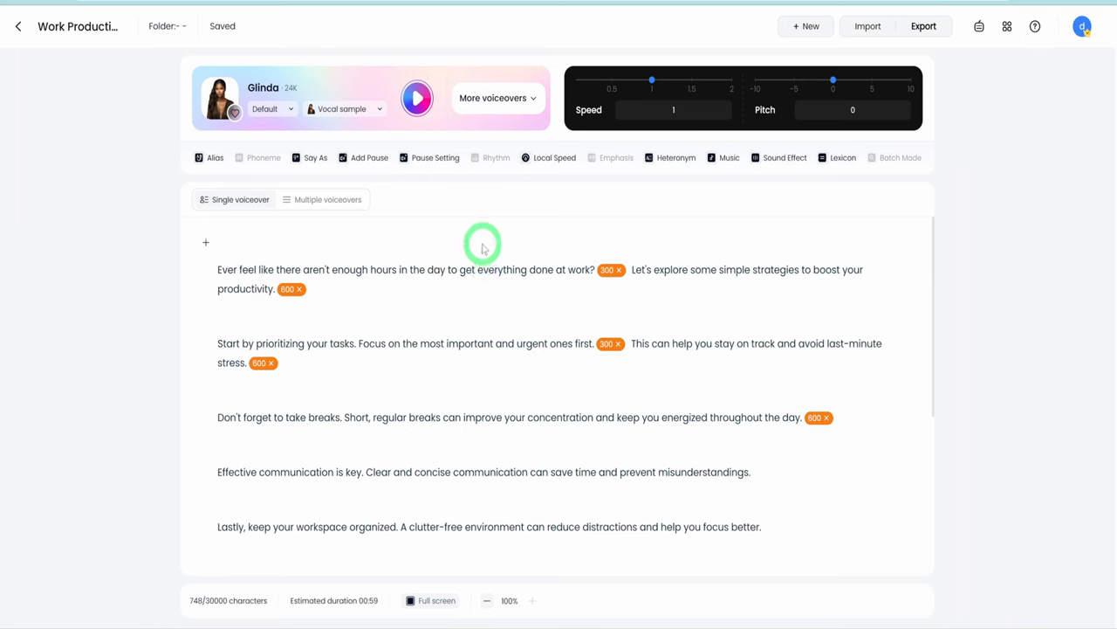
mouse_move(503, 253)
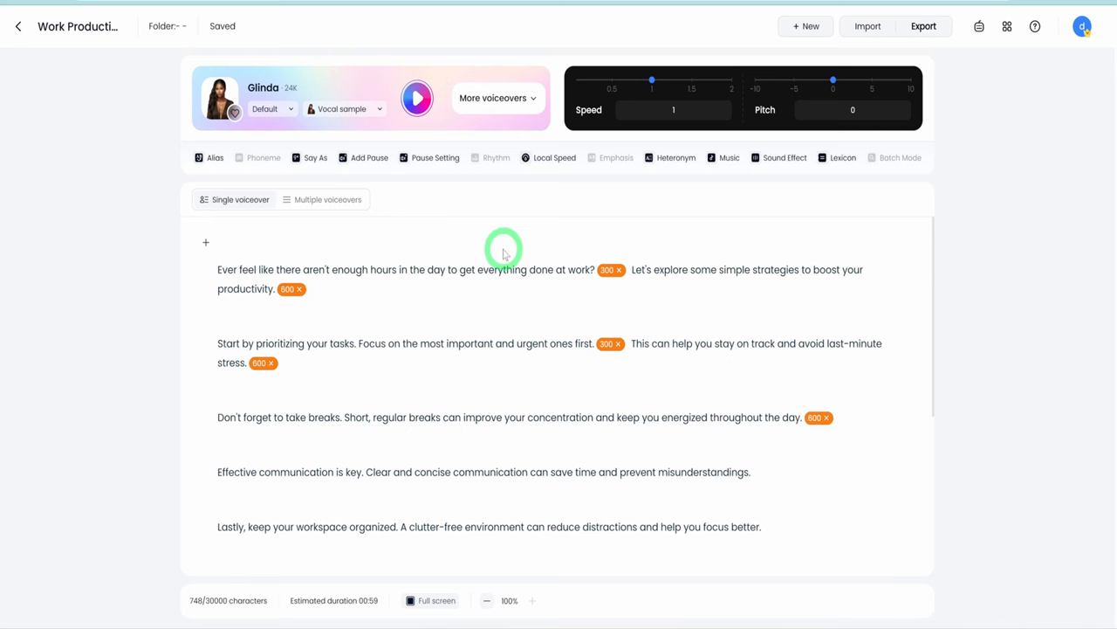
mouse_move(266, 264)
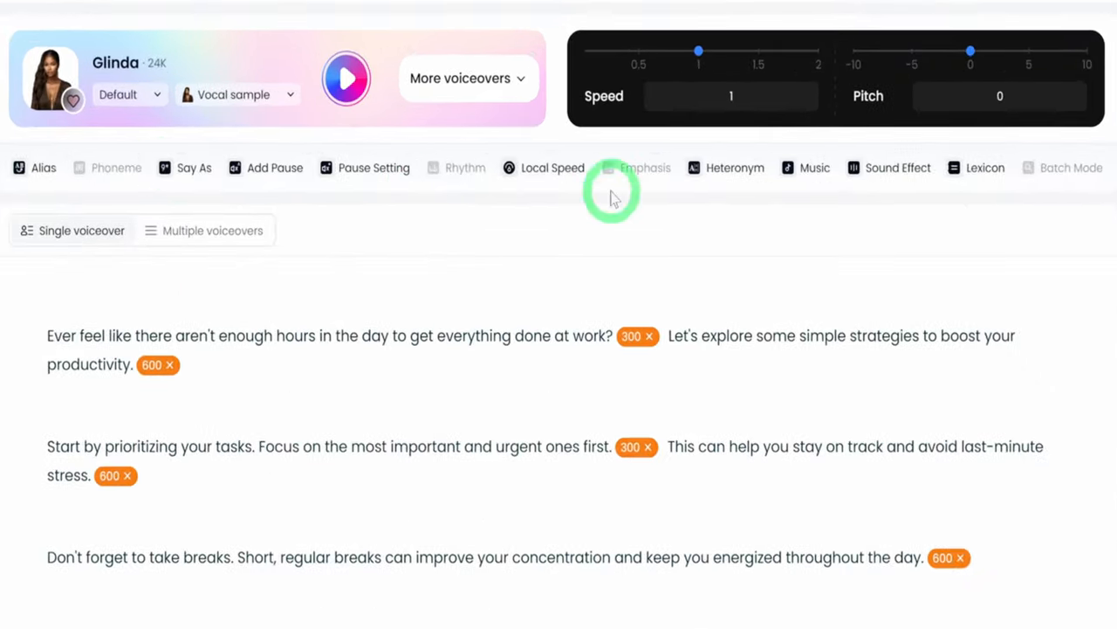
mouse_move(122, 183)
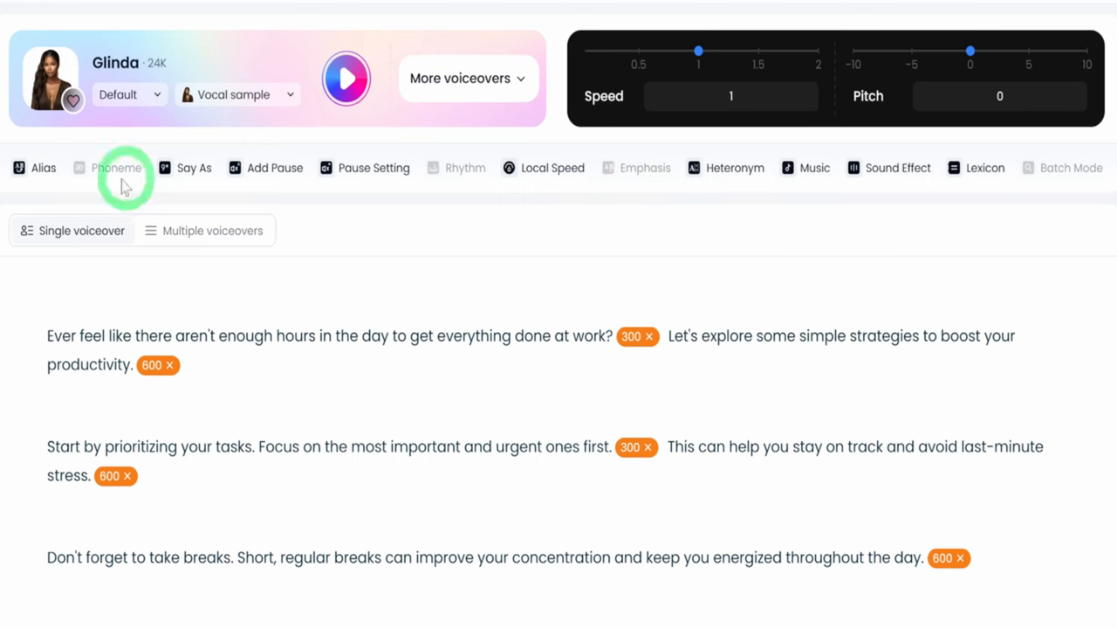
mouse_move(1017, 55)
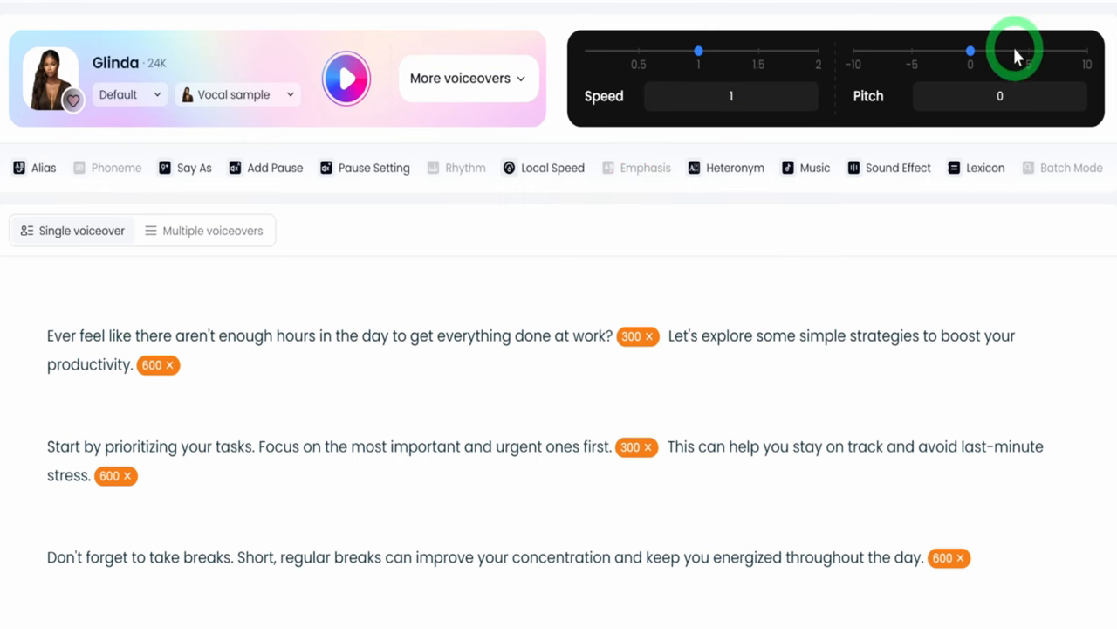
Lower Glinda's voice pitch to -1 and insert a 600 pause after paragraph four
drag(970, 50, 960, 51)
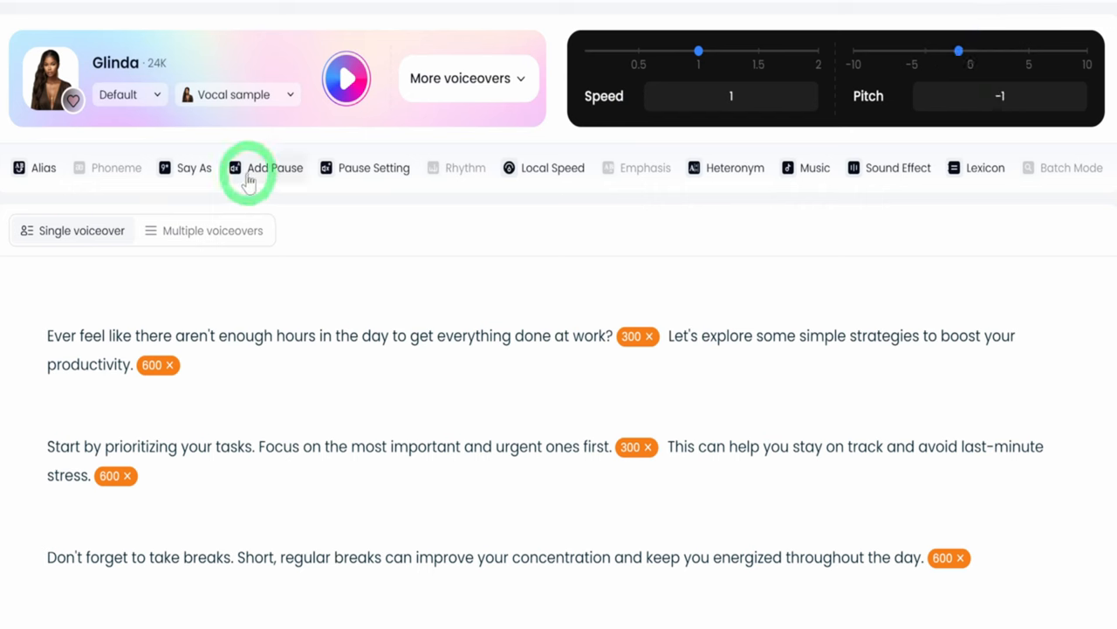
mouse_move(272, 167)
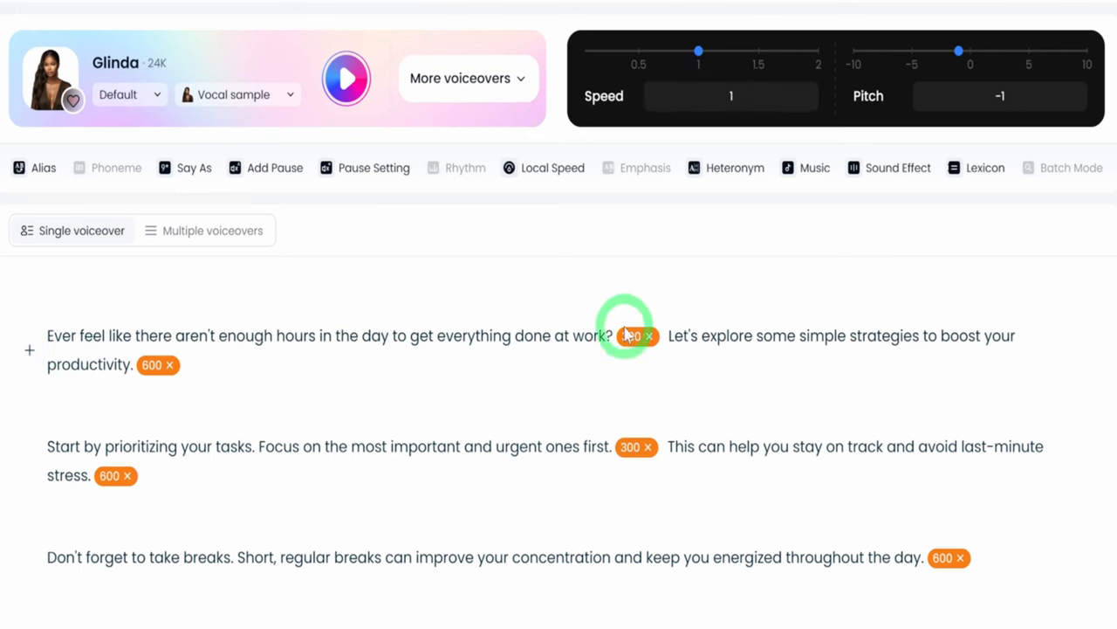
click(630, 336)
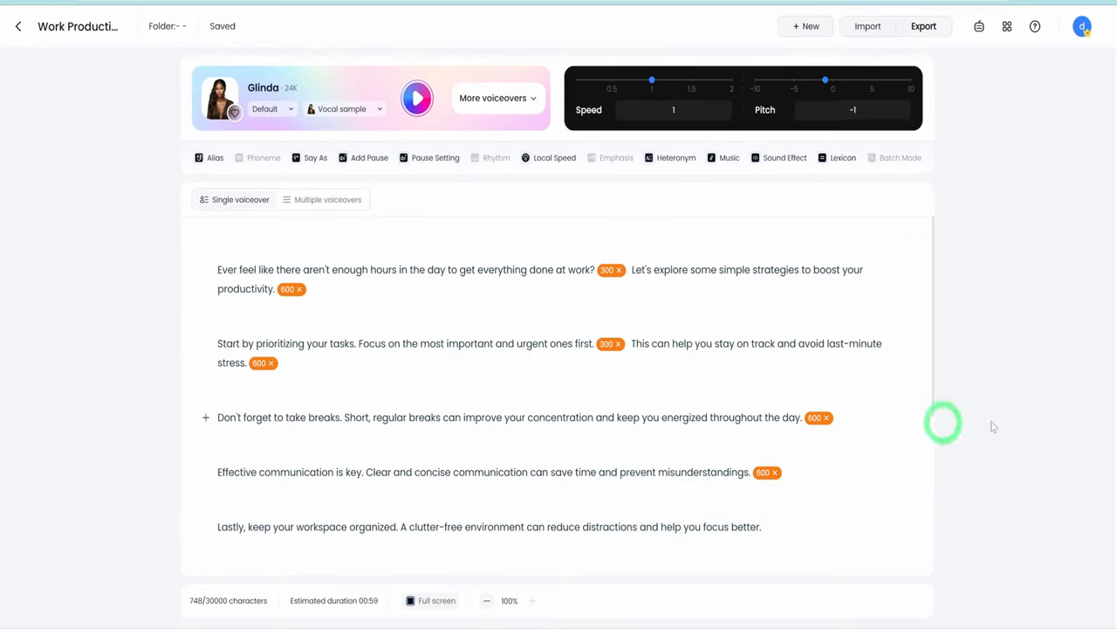
Add two 600 pauses to the last paragraph, play the narration preview, then export as MP3
click(416, 98)
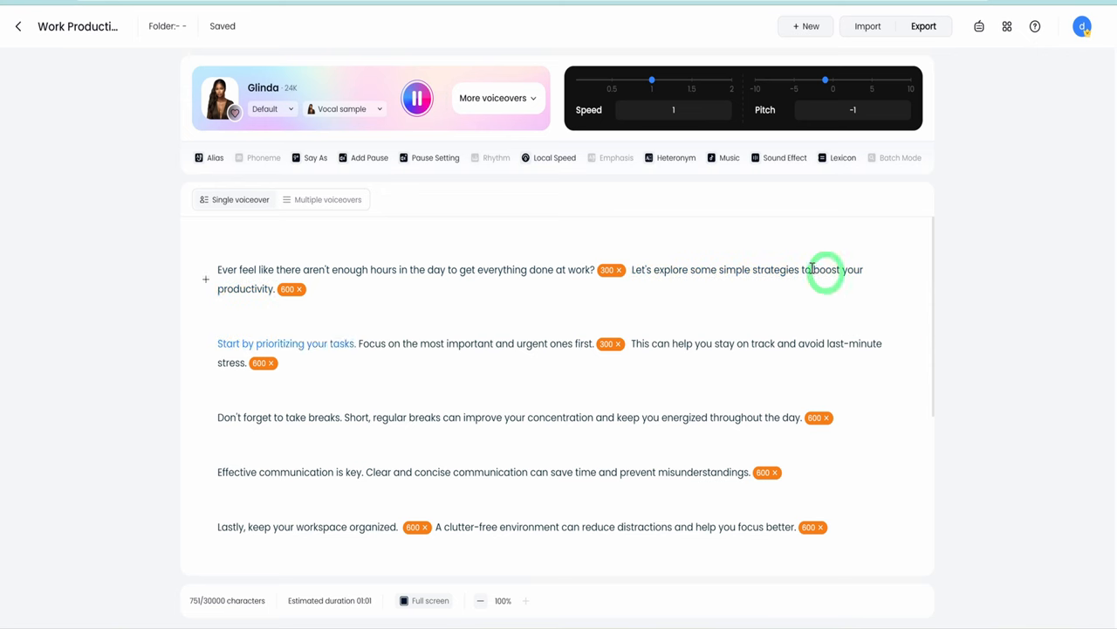
click(416, 97)
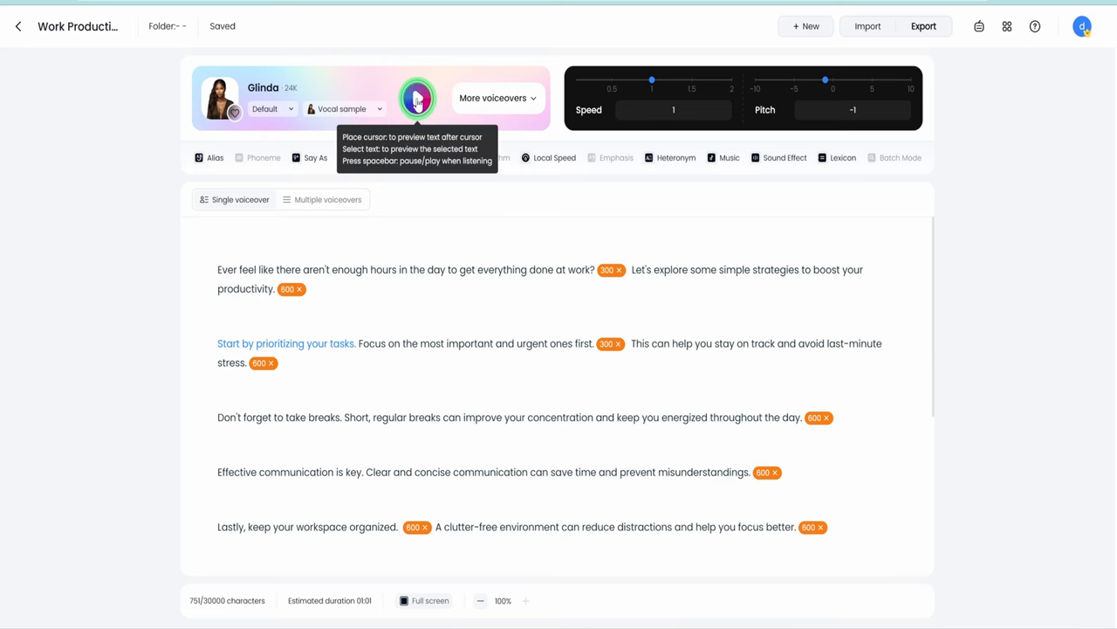
click(416, 98)
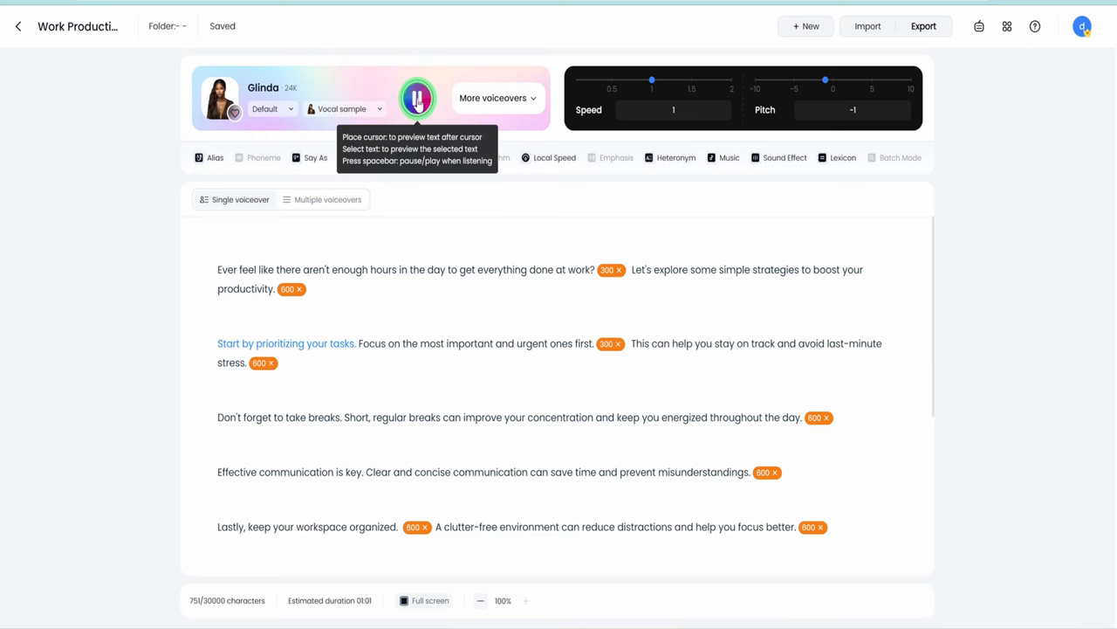
click(416, 97)
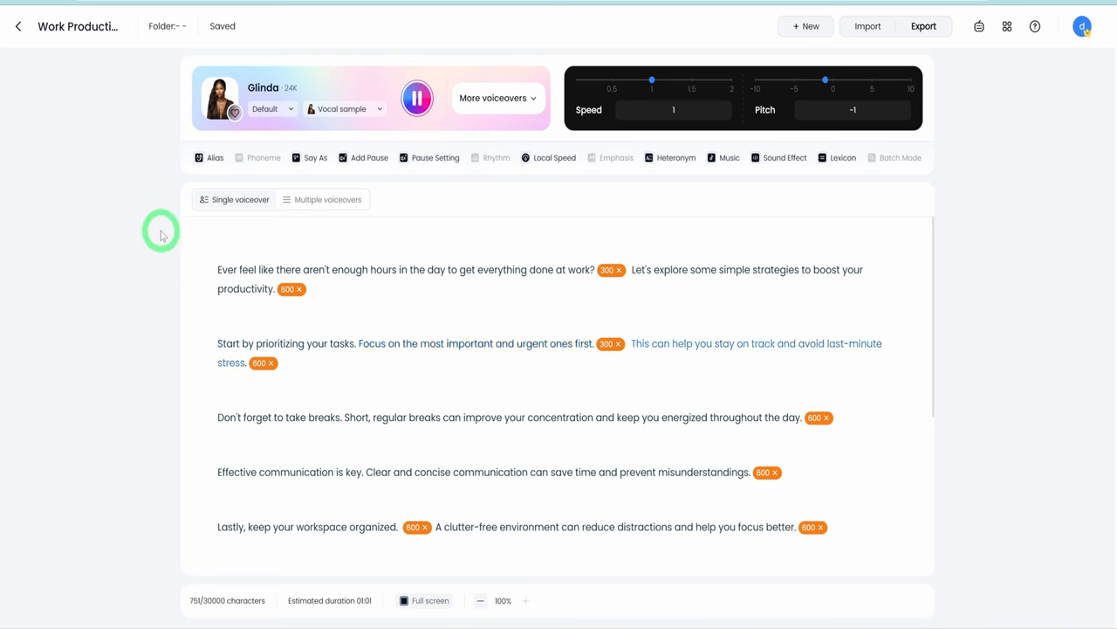
click(924, 25)
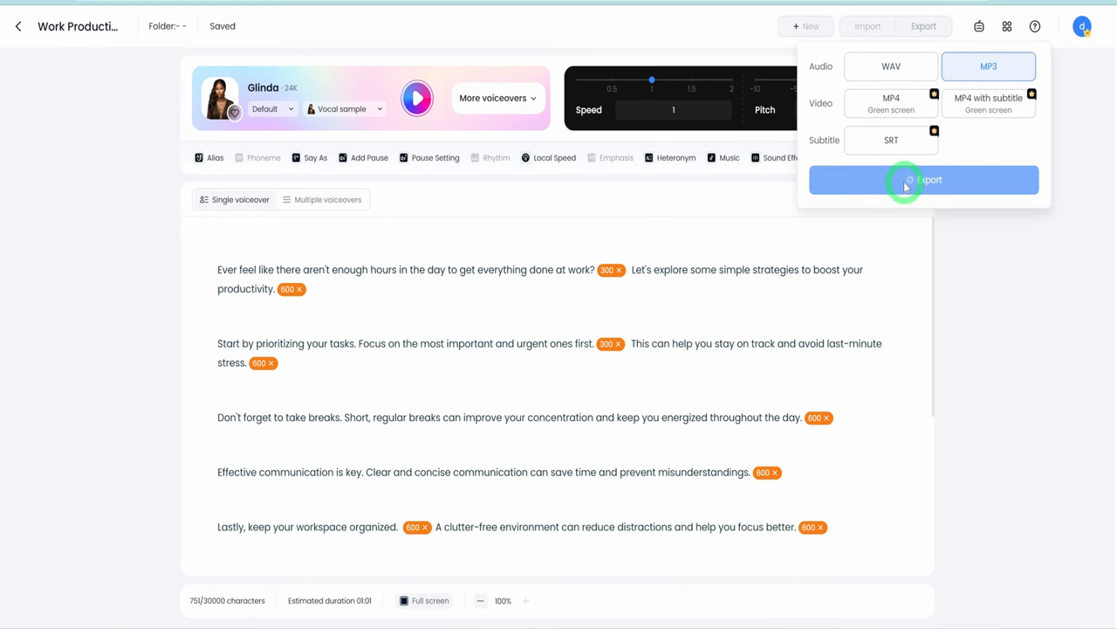
click(924, 180)
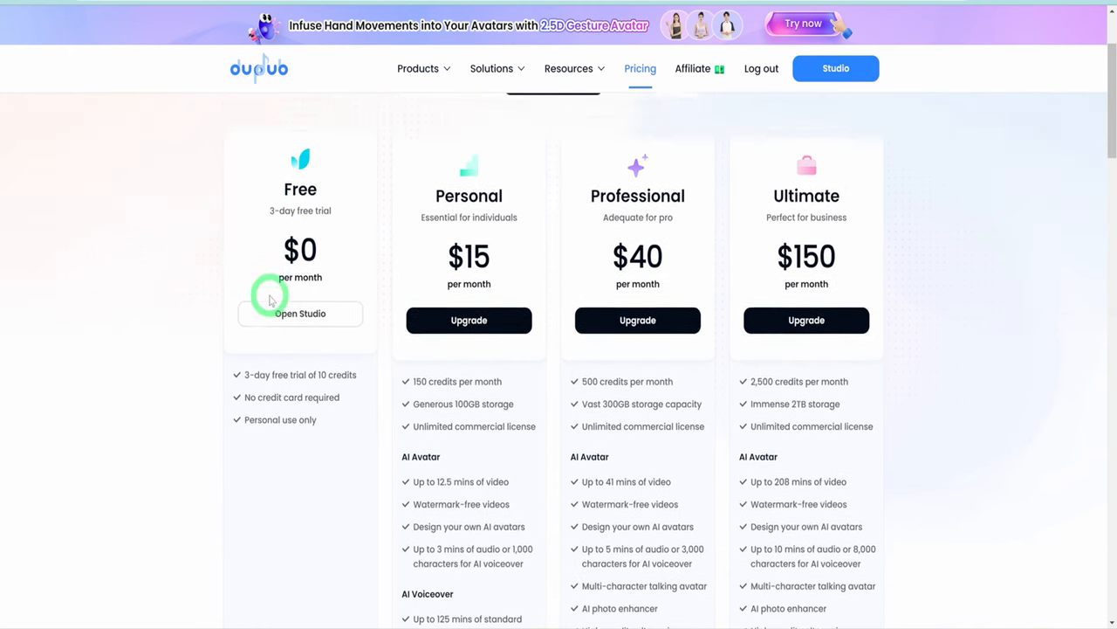
Scroll the DupDub pricing page up to the Annually, Monthly and Pay as you go options
scroll(up, 3)
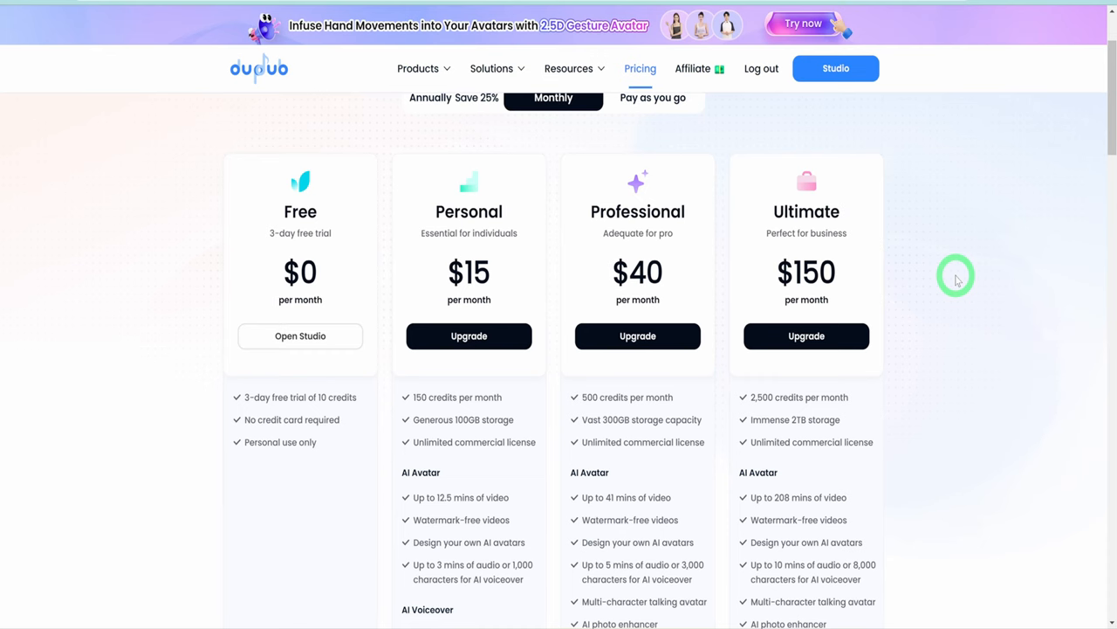
mouse_move(941, 268)
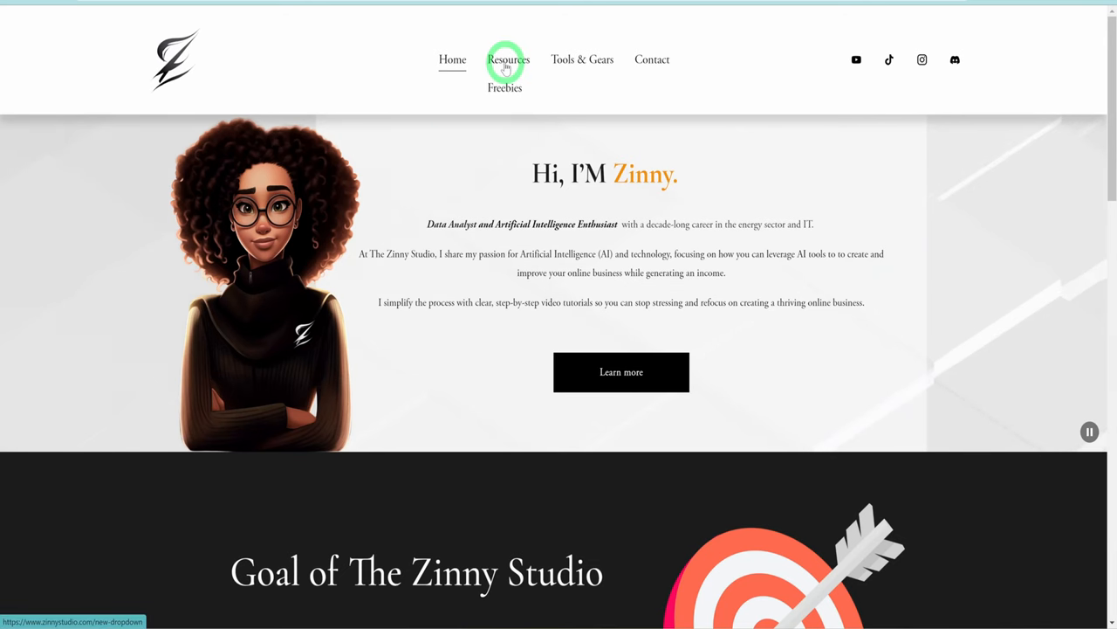
mouse_move(504, 88)
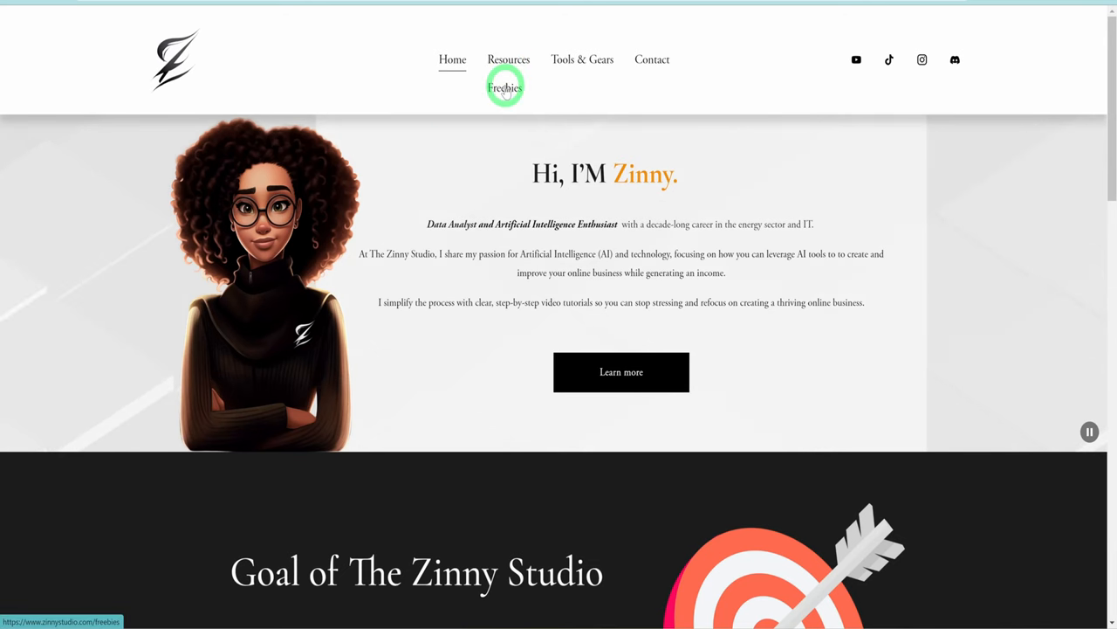
Open Zinny Studio's Freebies page with the beginner's checklist signup form
click(504, 87)
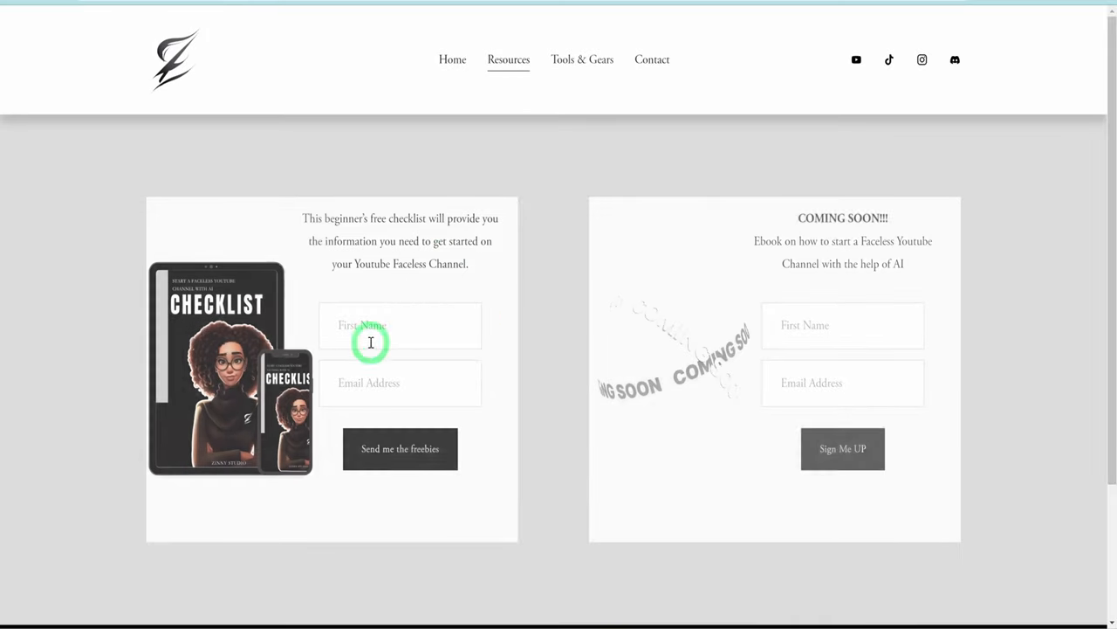
mouse_move(463, 307)
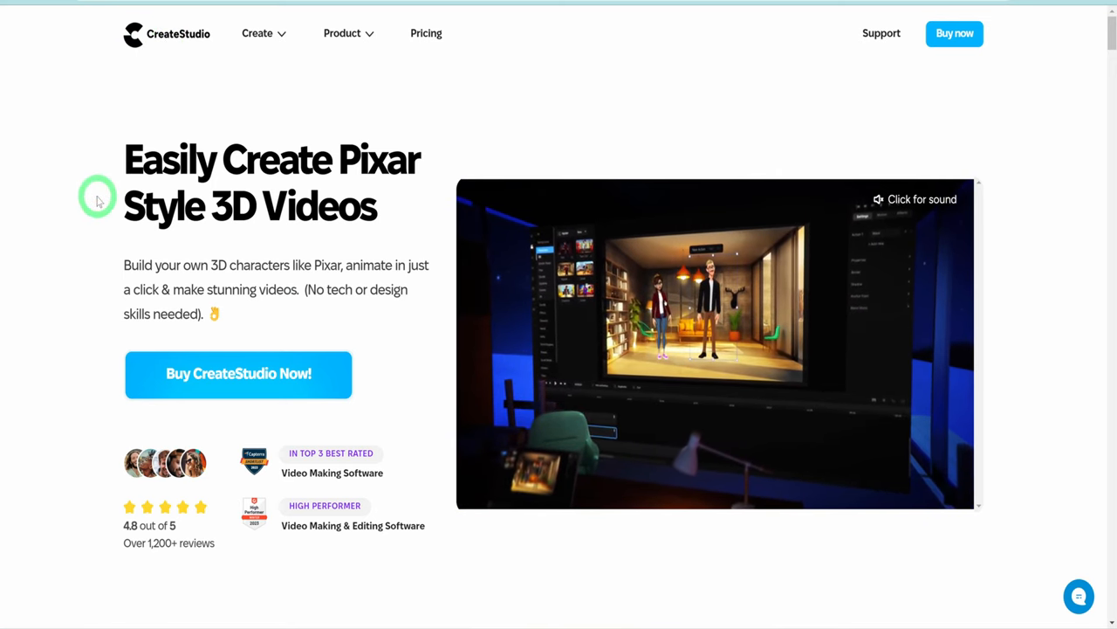
Scroll the CreateStudio homepage past the 3D characters section to the $27/$37/$47 pricing cards
scroll(down, 3)
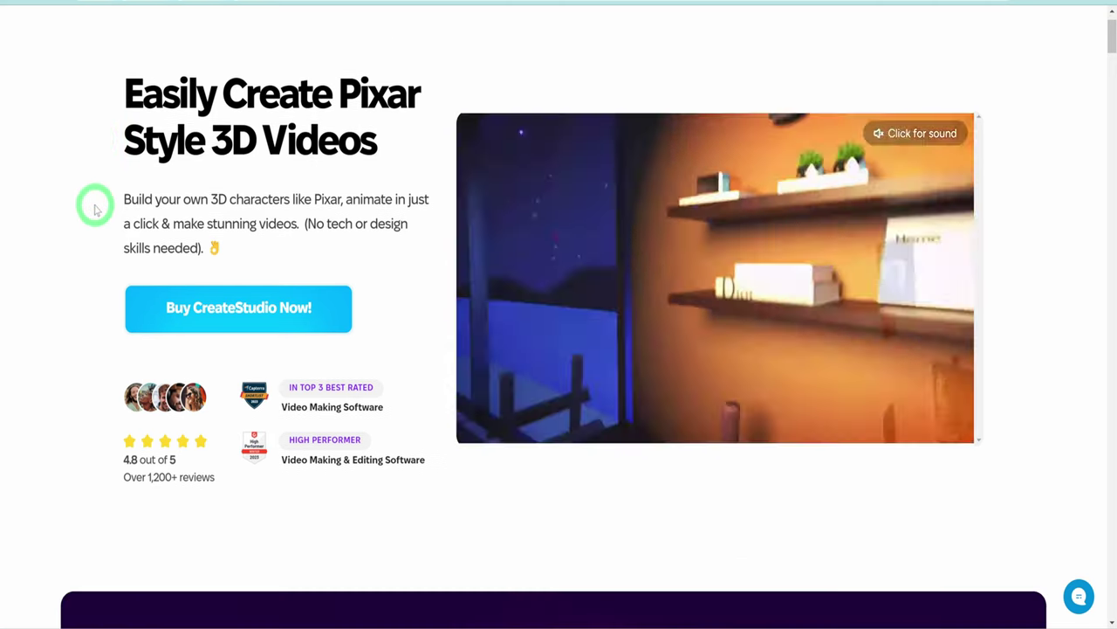
scroll(up, 3)
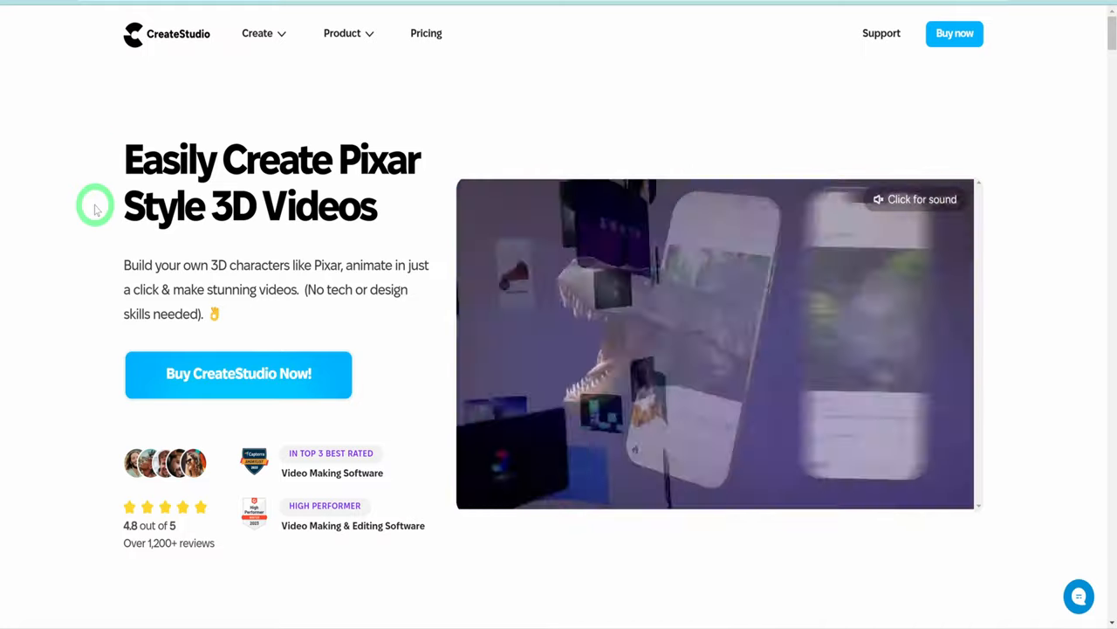
scroll(down, 3)
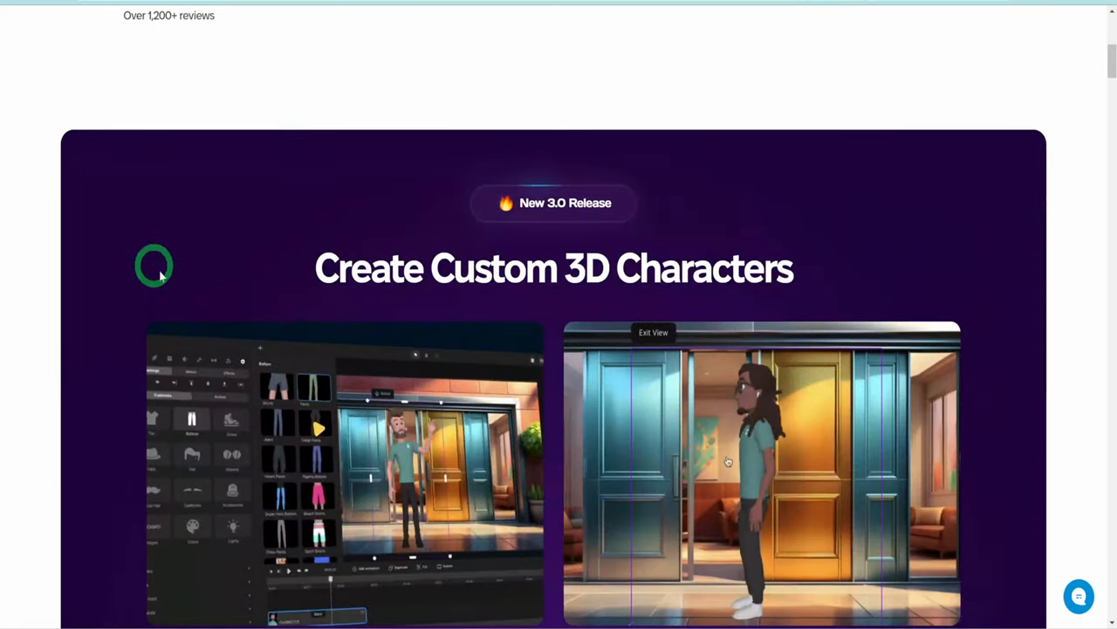
scroll(down, 3)
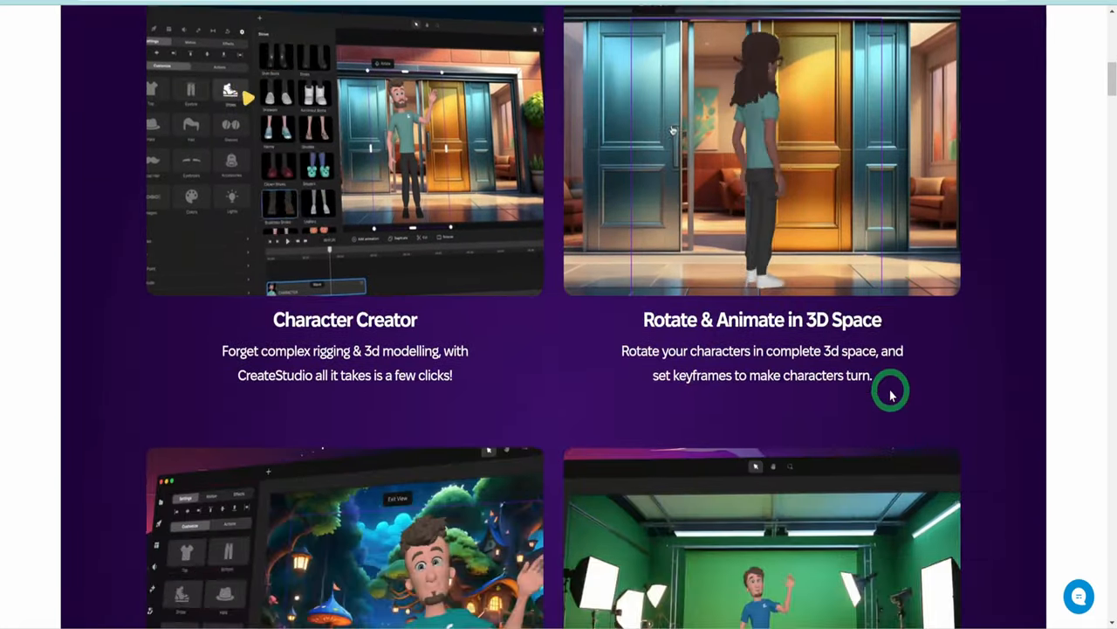
scroll(down, 3)
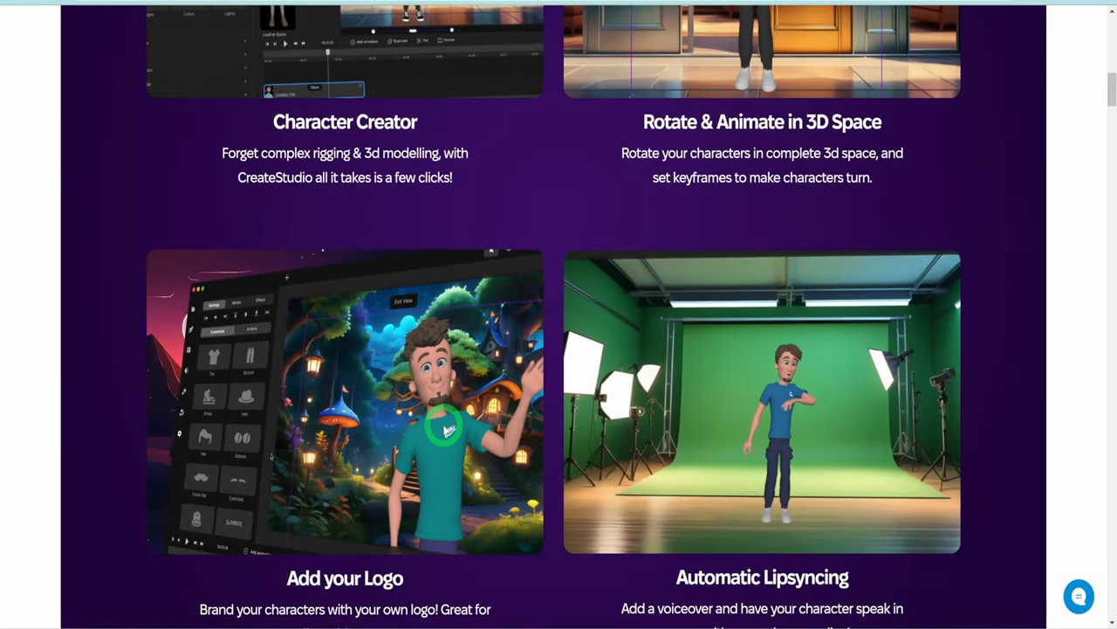
scroll(down, 3)
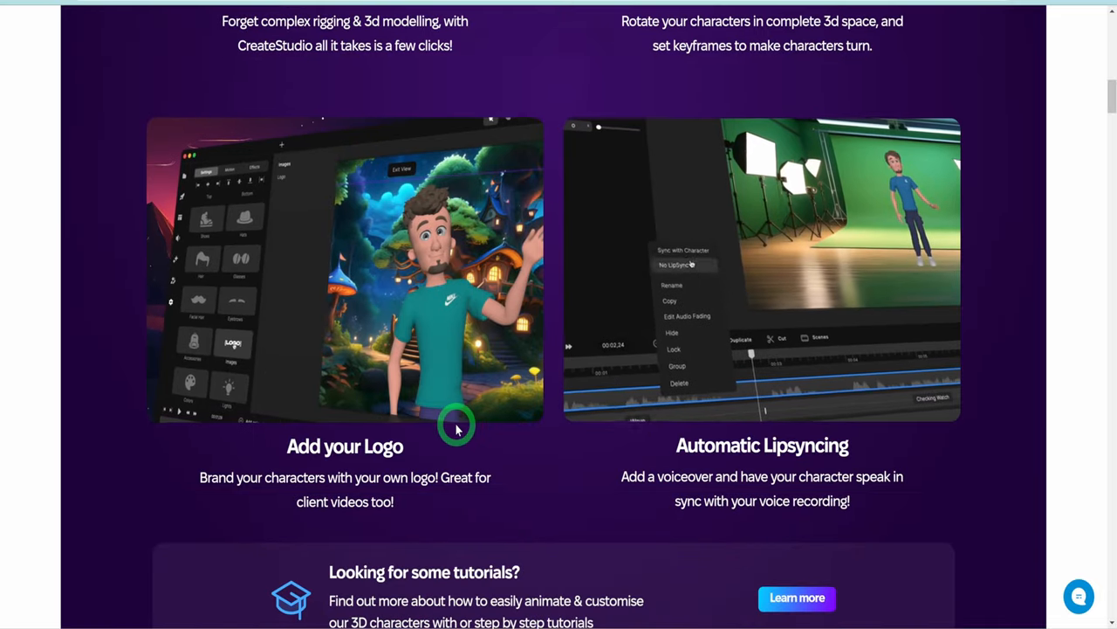
scroll(up, 3)
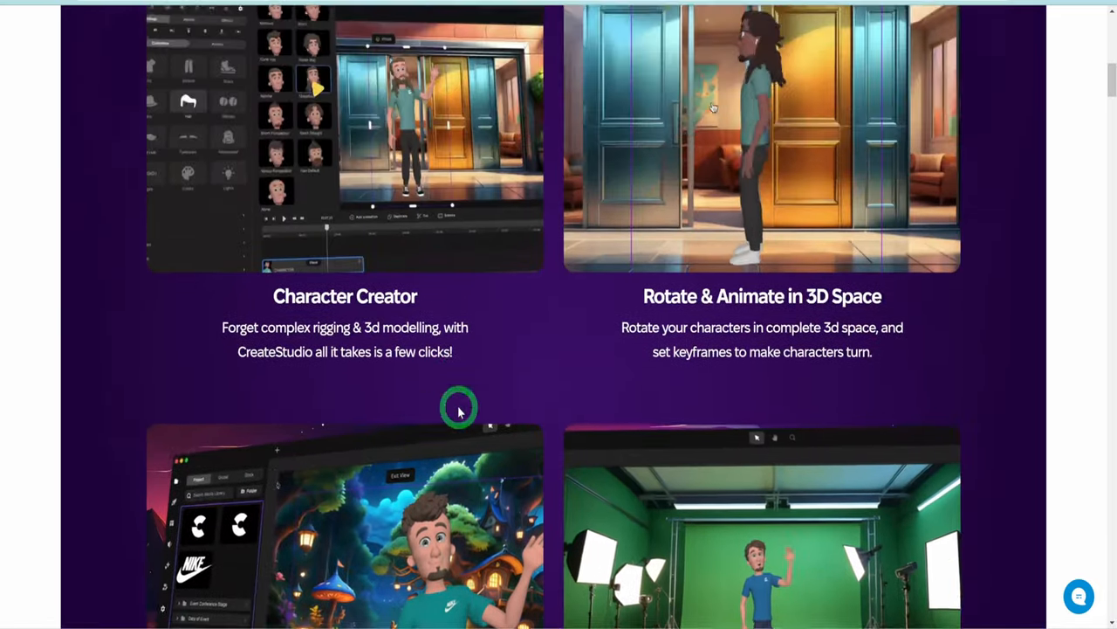
scroll(up, 3)
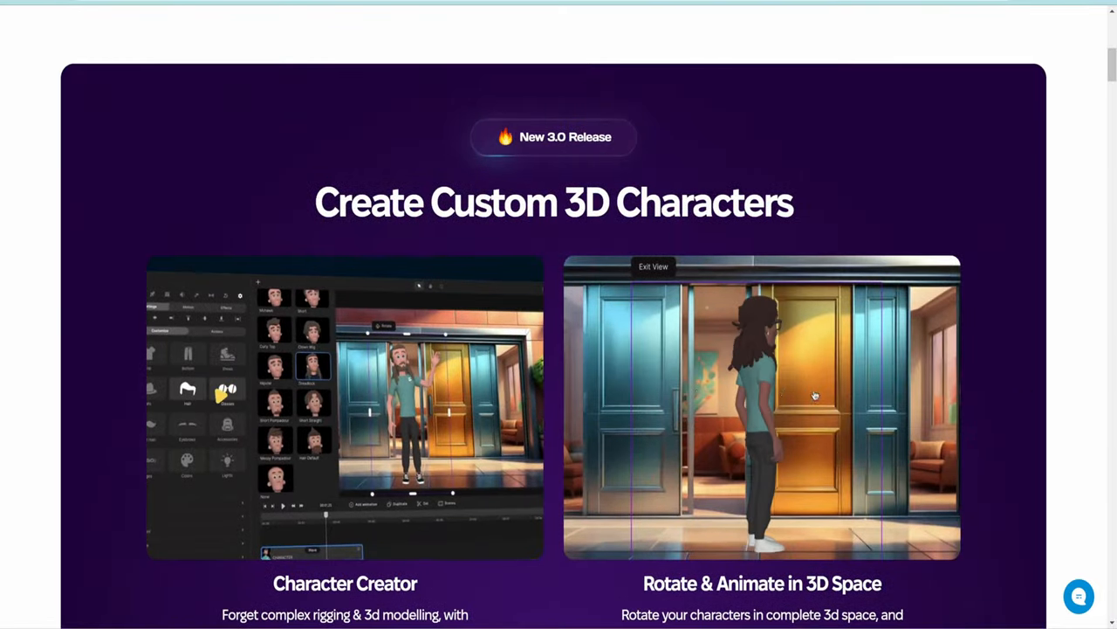
scroll(down, 3)
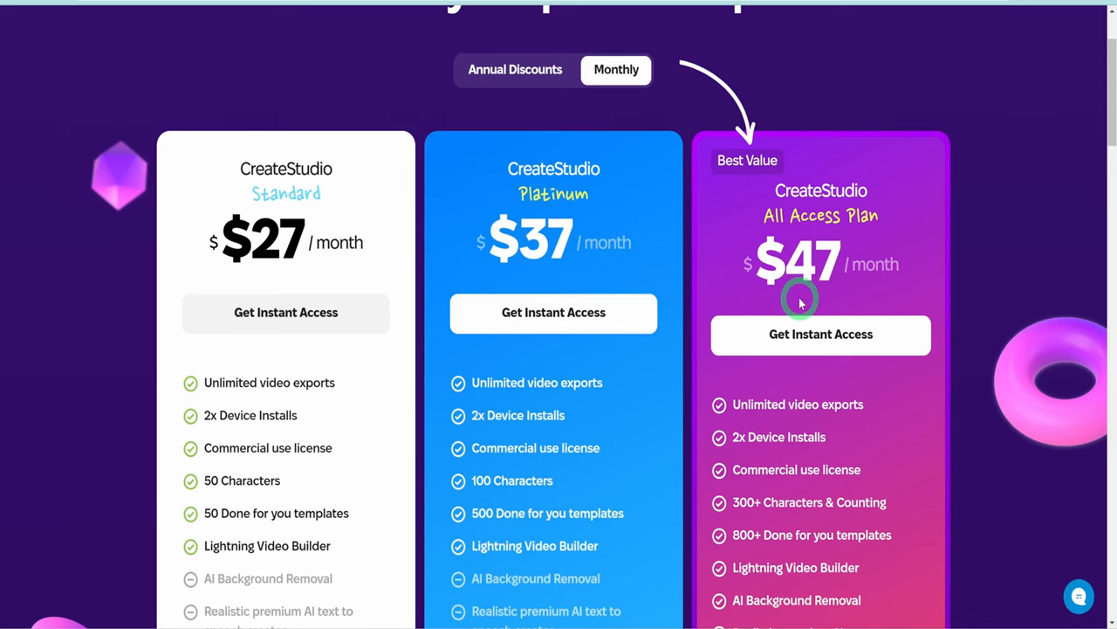
mouse_move(796, 288)
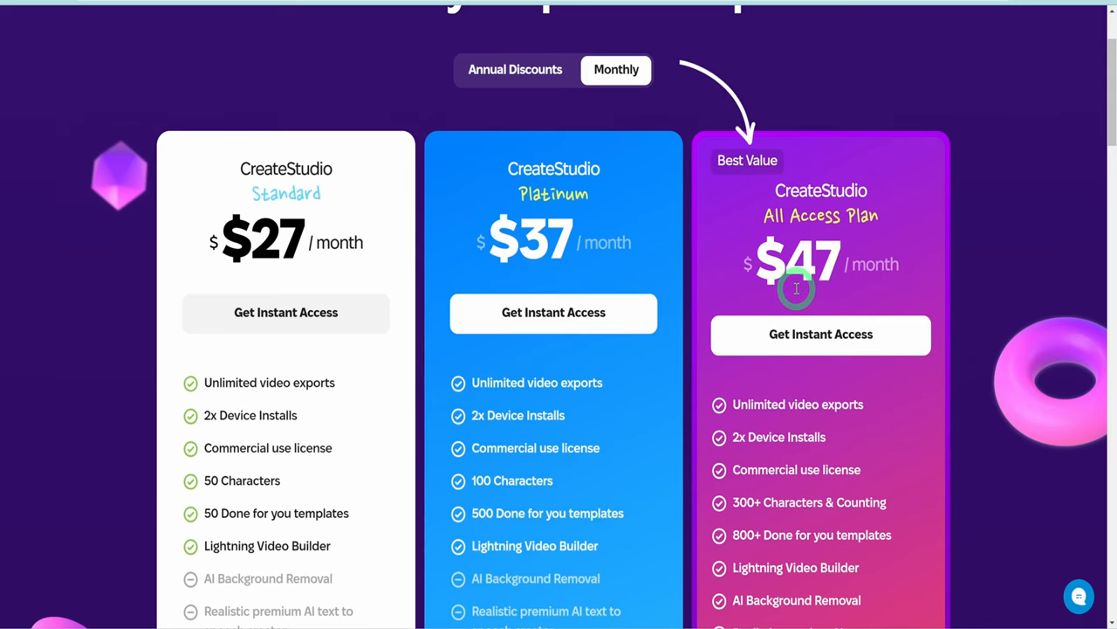
mouse_move(358, 286)
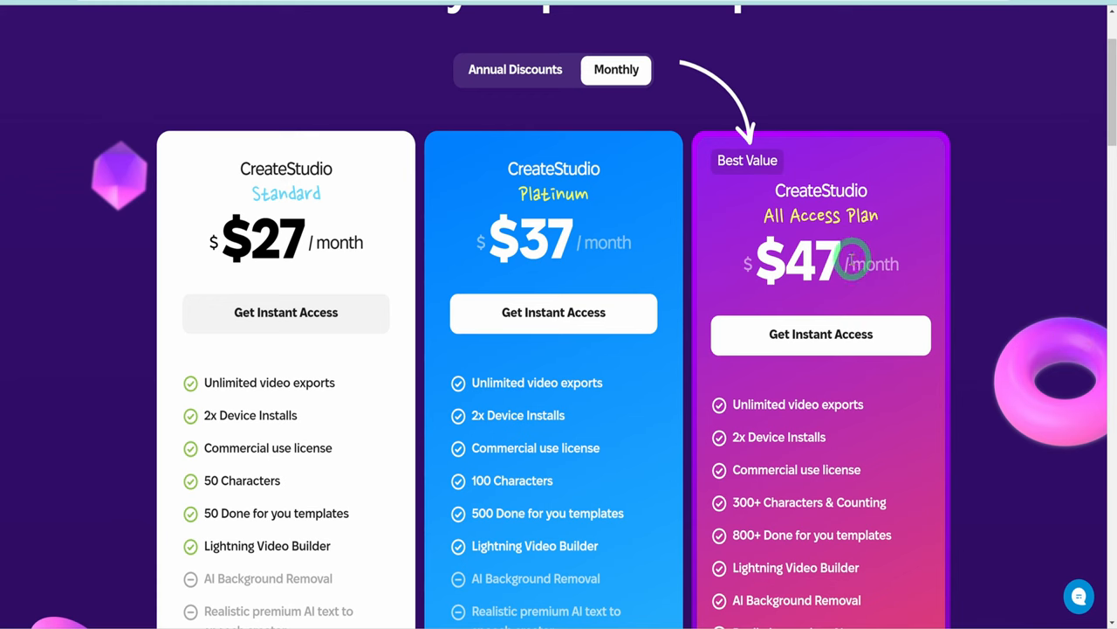
mouse_move(694, 618)
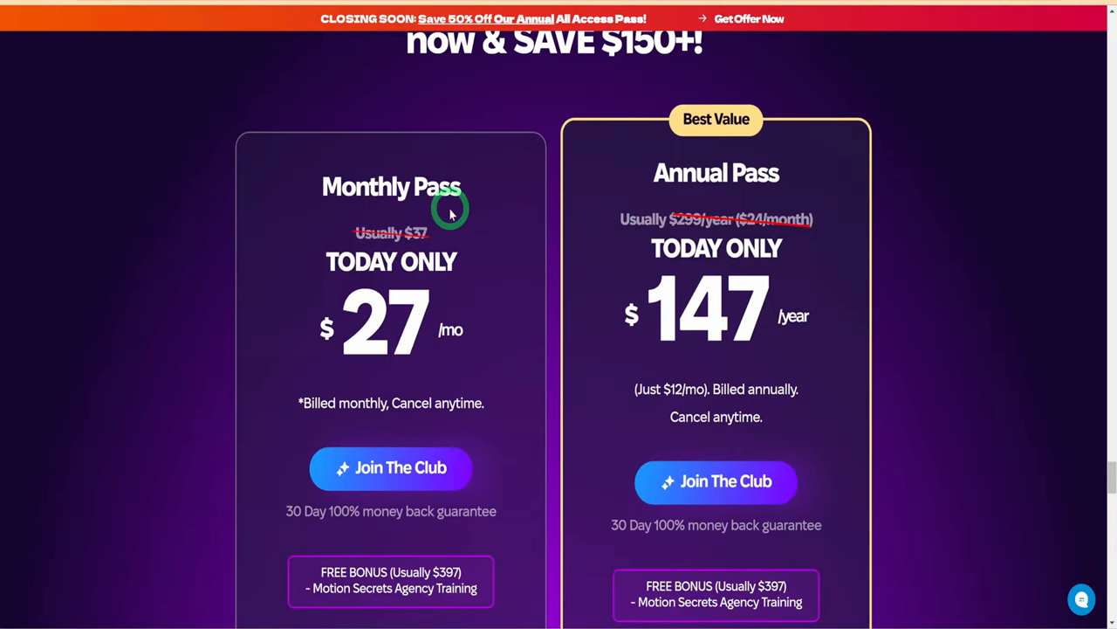
mouse_move(821, 190)
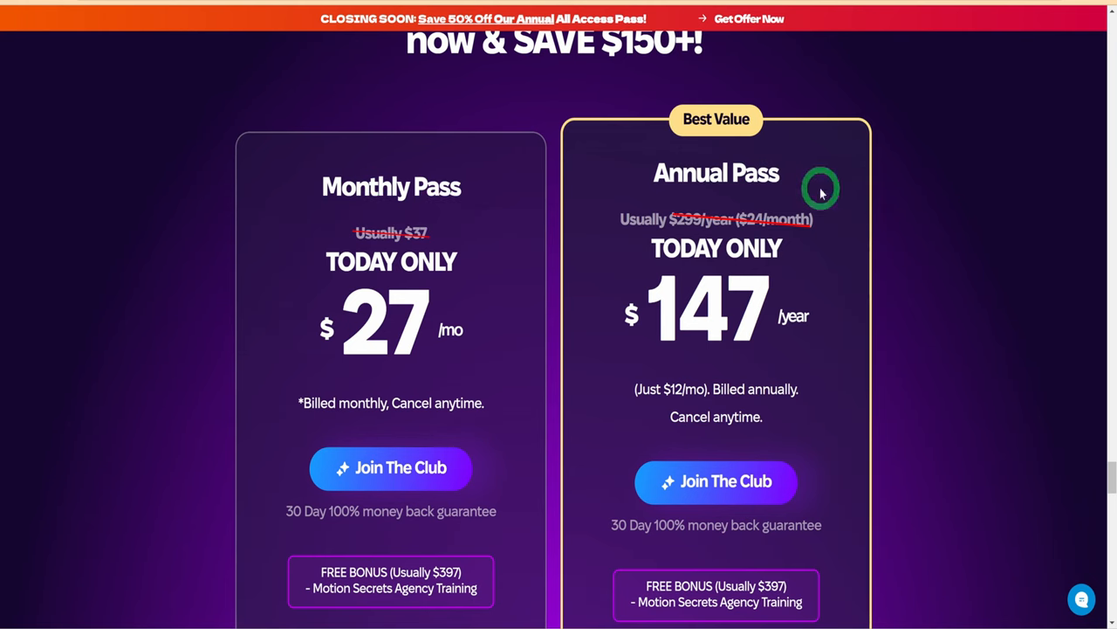
mouse_move(347, 242)
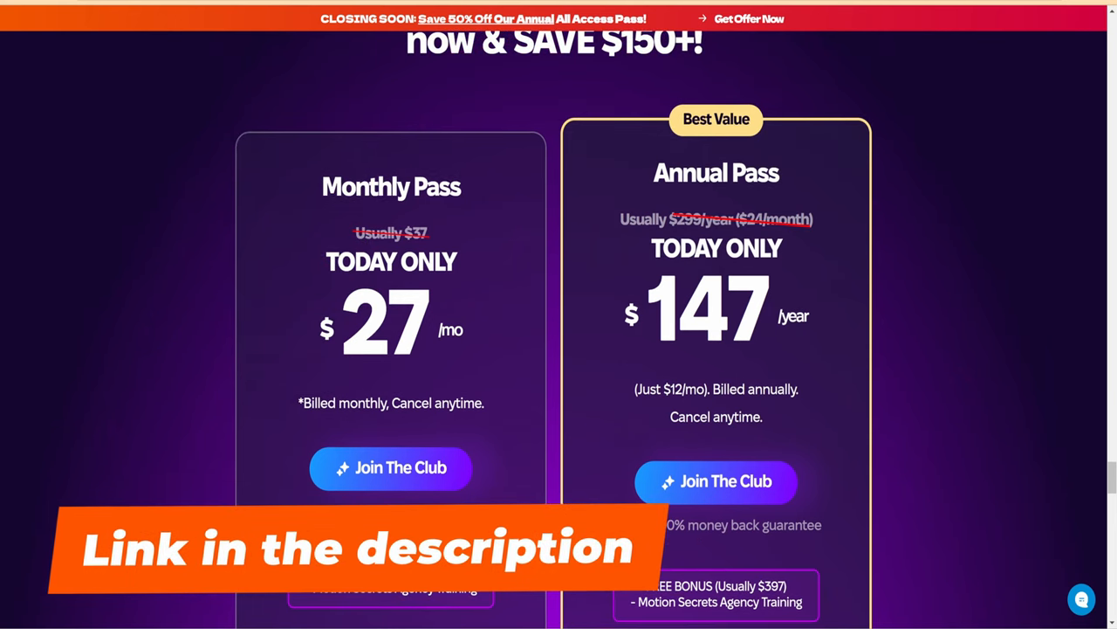
Return from the Monthly/Annual Pass offer to the pricing page and choose Buy now
click(954, 30)
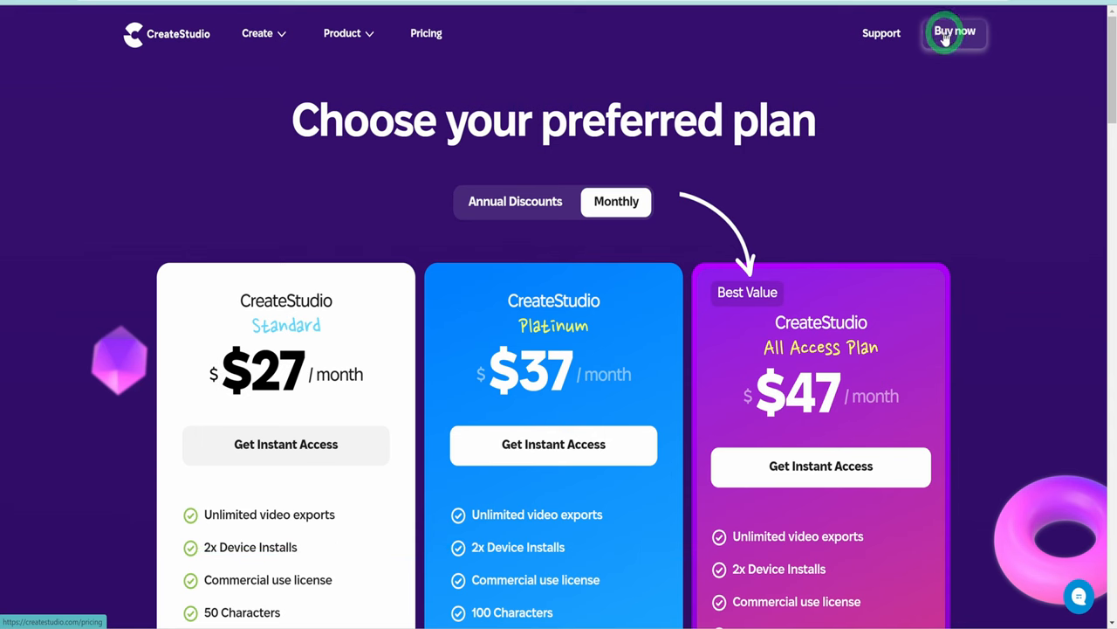
click(954, 32)
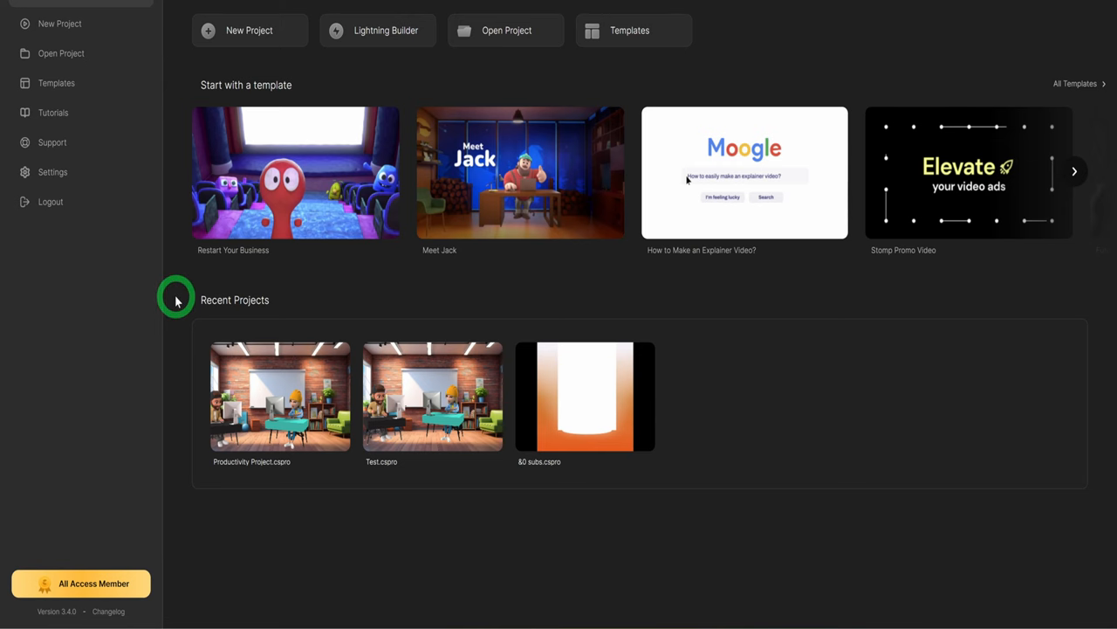
mouse_move(486, 16)
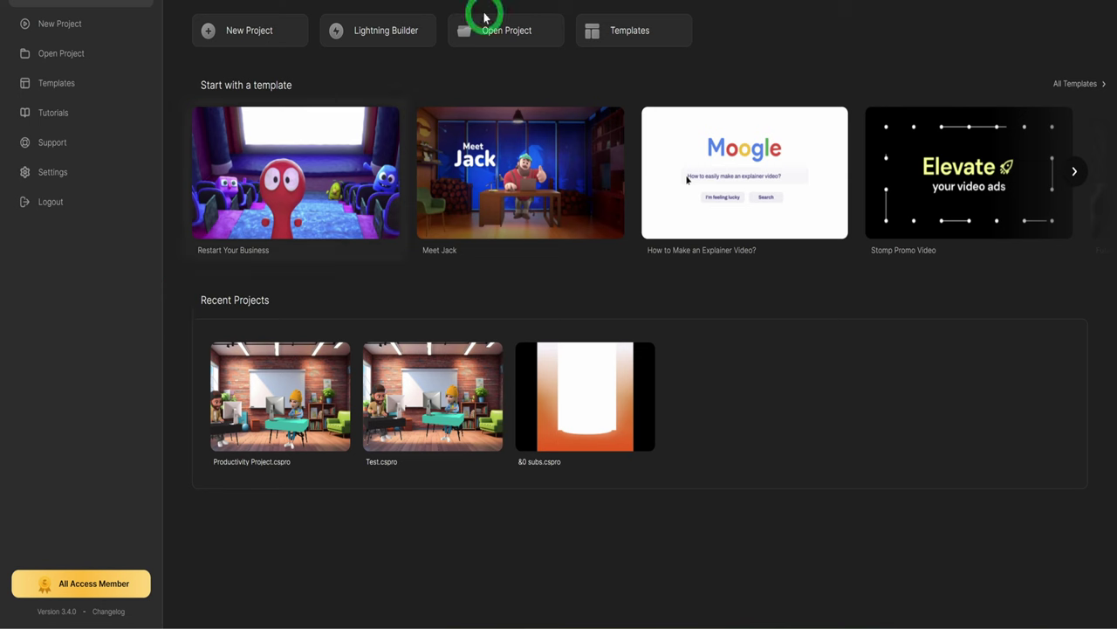
mouse_move(1047, 314)
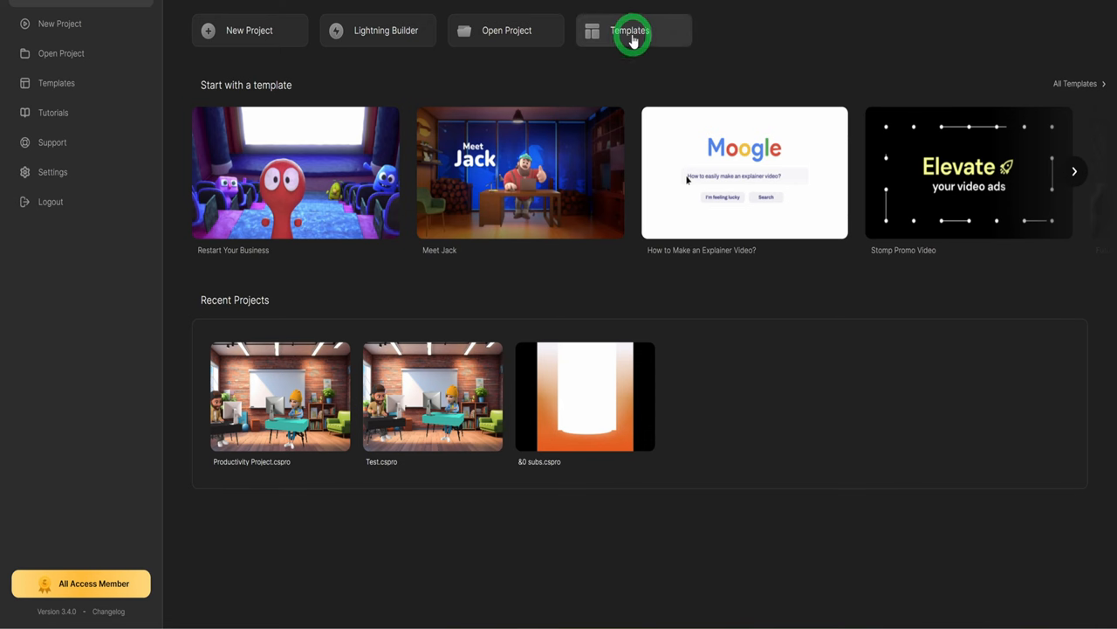
click(631, 31)
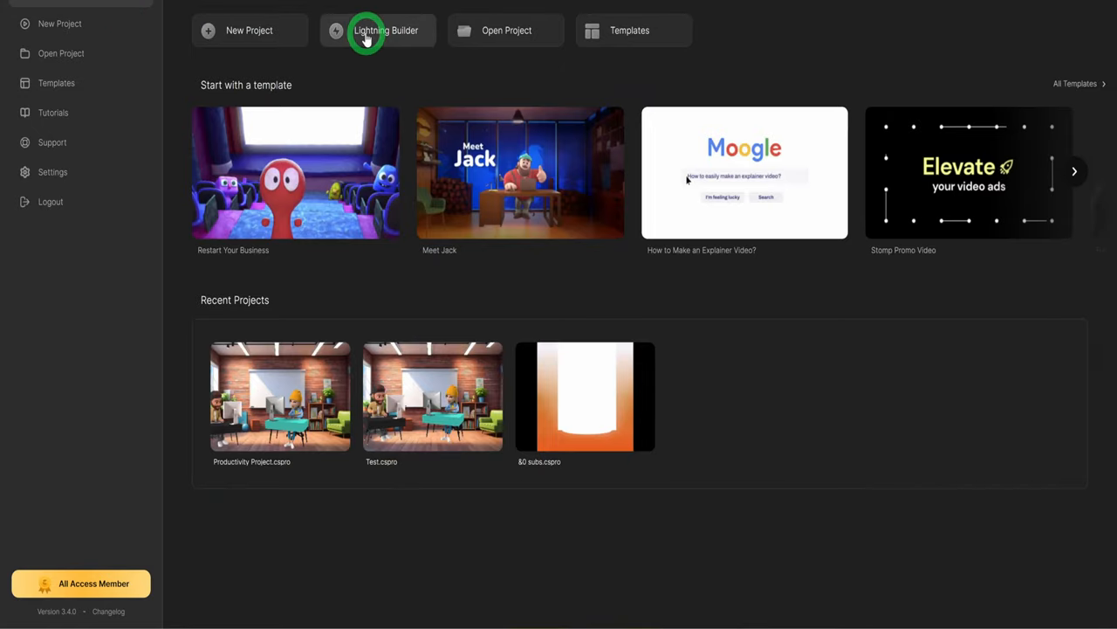
click(378, 30)
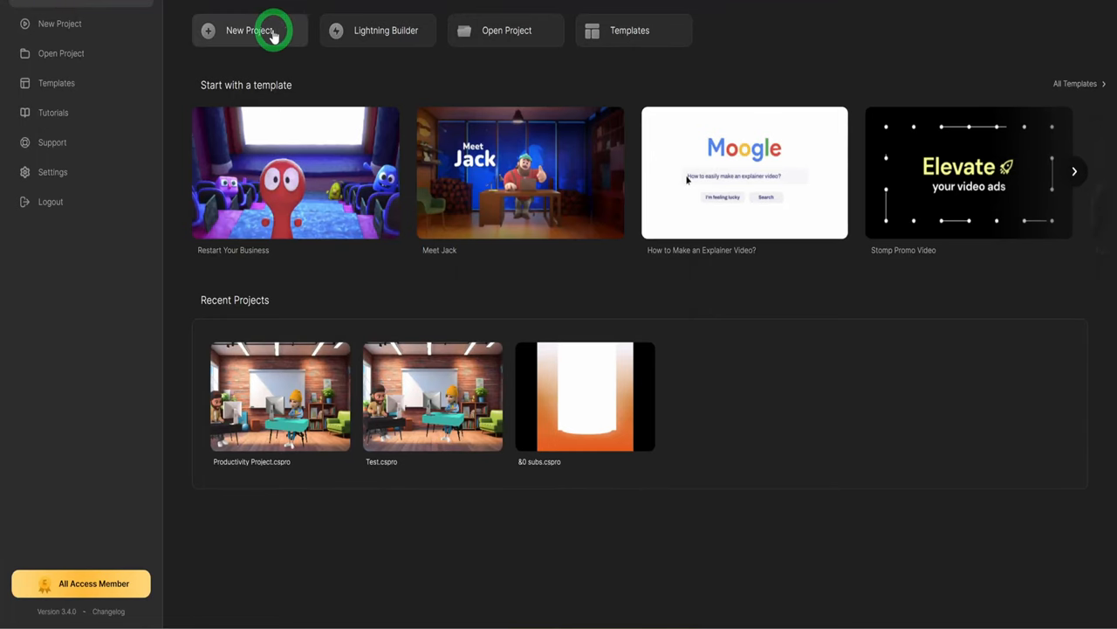
click(251, 30)
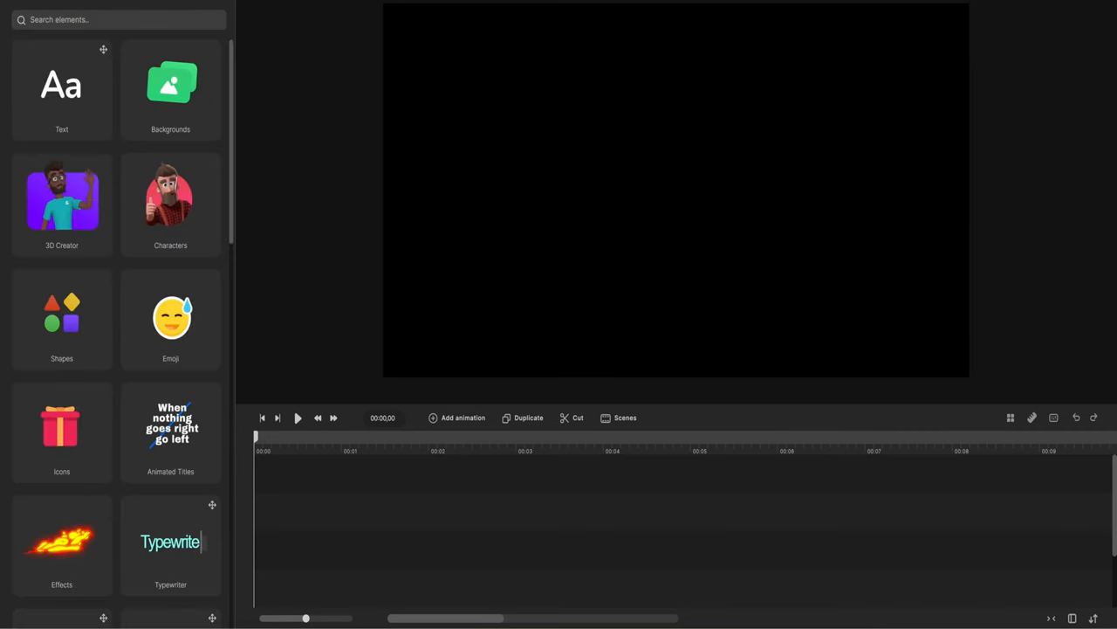
click(634, 29)
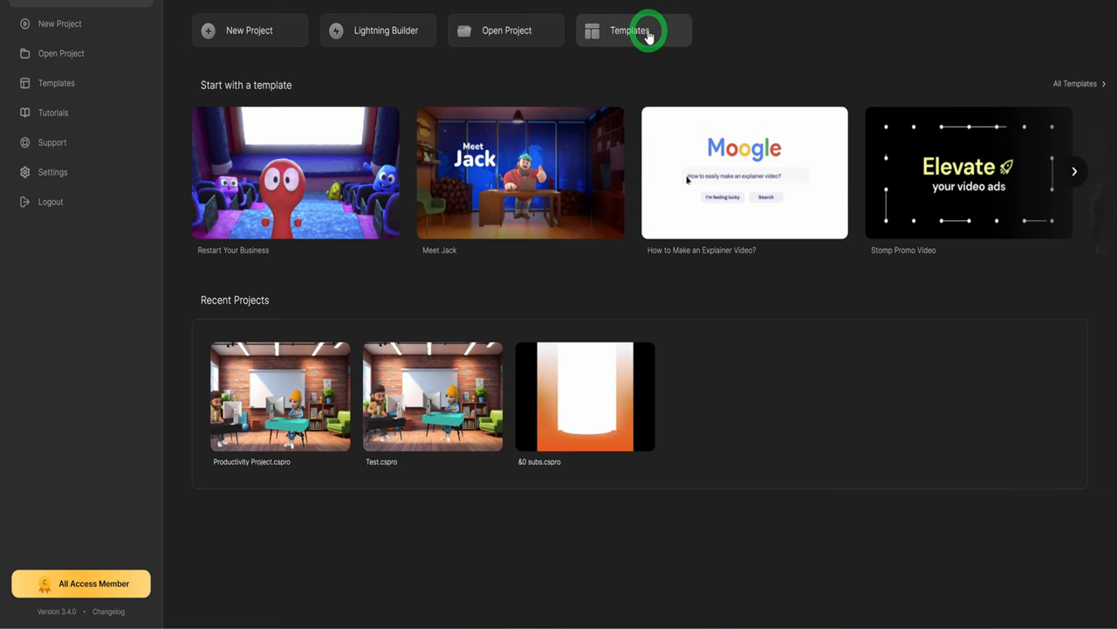
Pick the Online Education Team template under Character Explainer and start editing in landscape
click(628, 30)
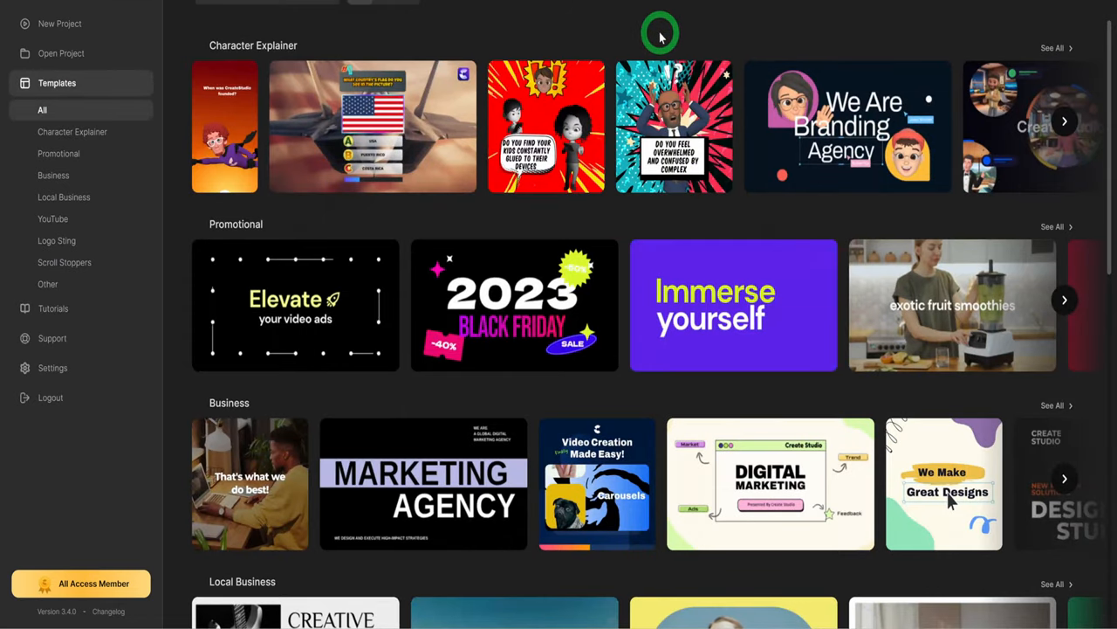
scroll(down, 3)
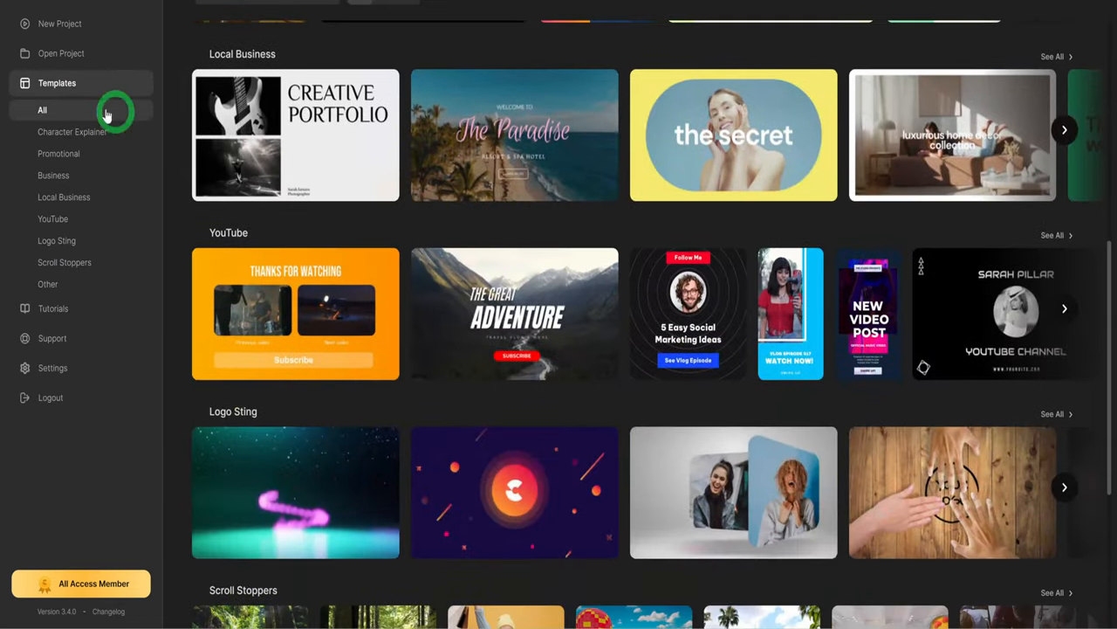
click(74, 132)
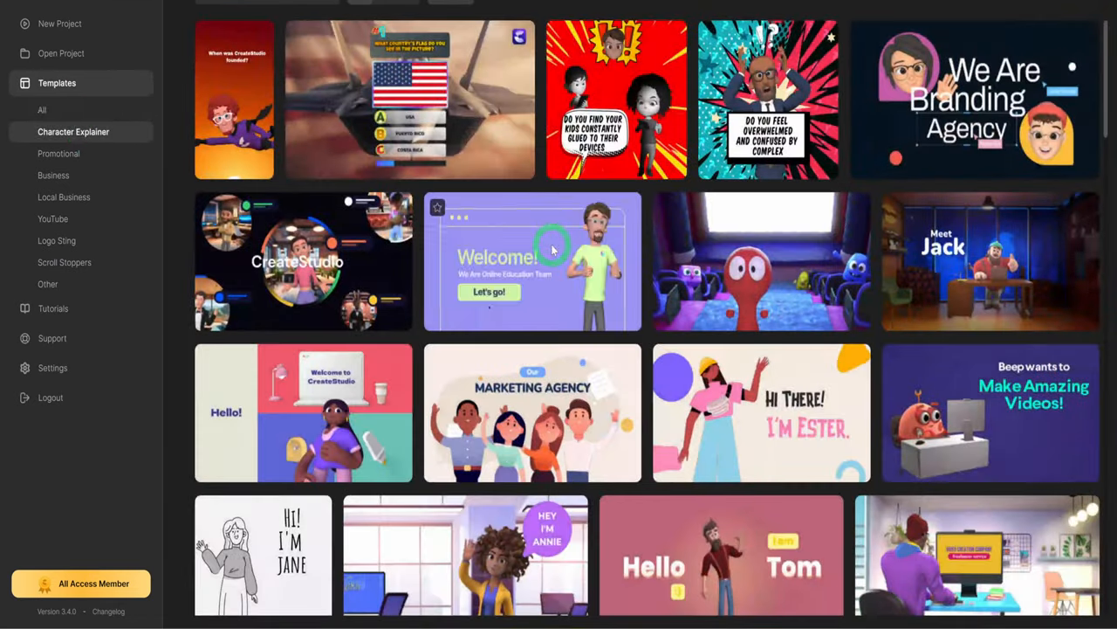
click(533, 261)
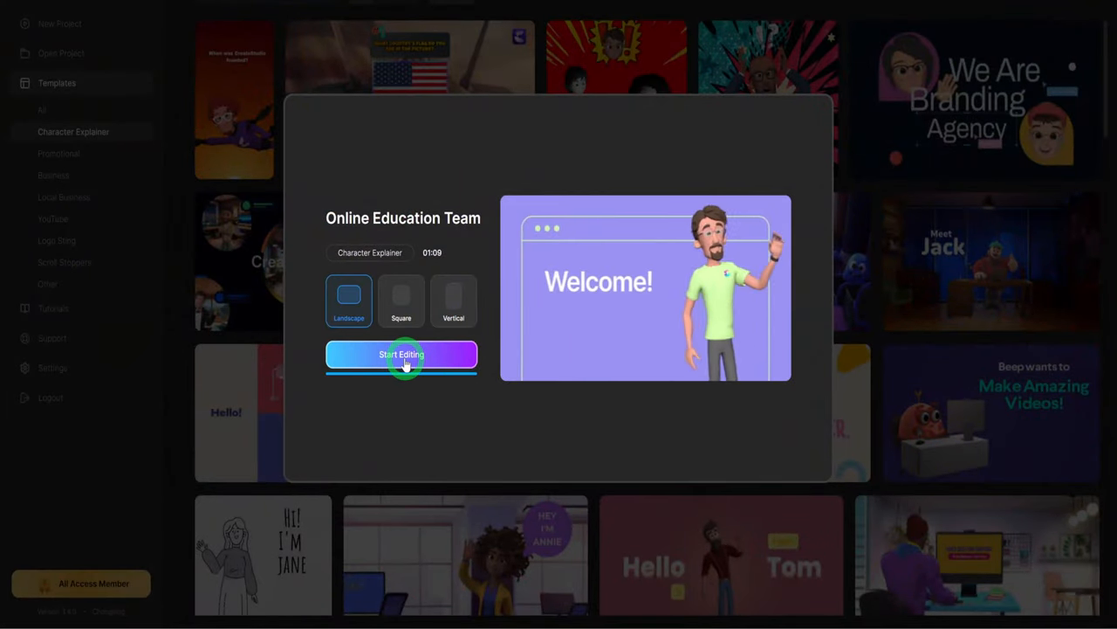
click(402, 355)
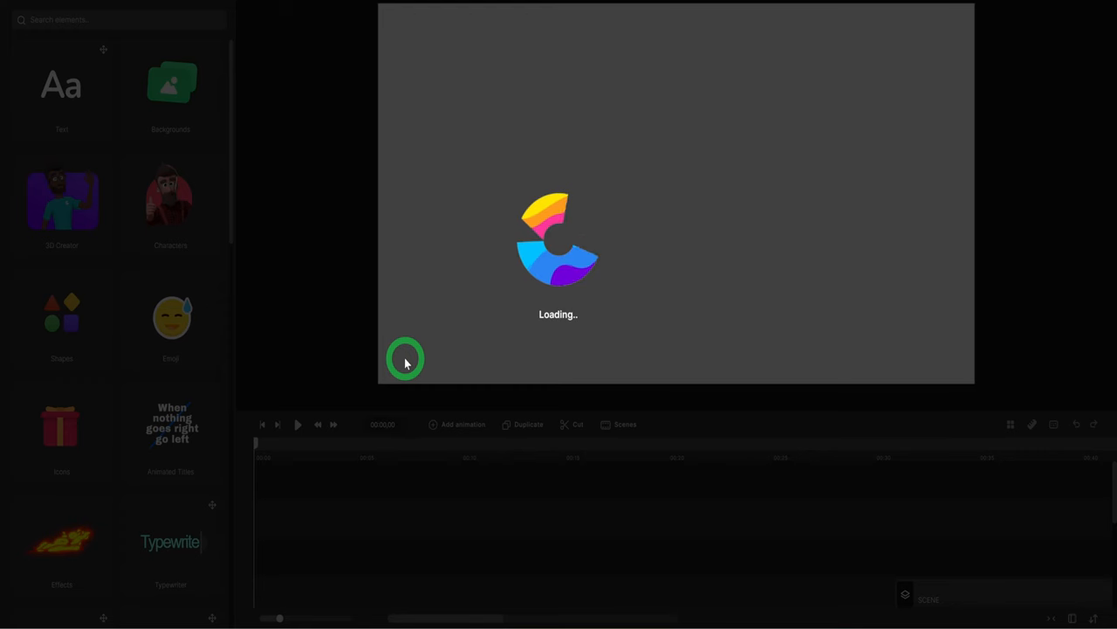
mouse_move(282, 355)
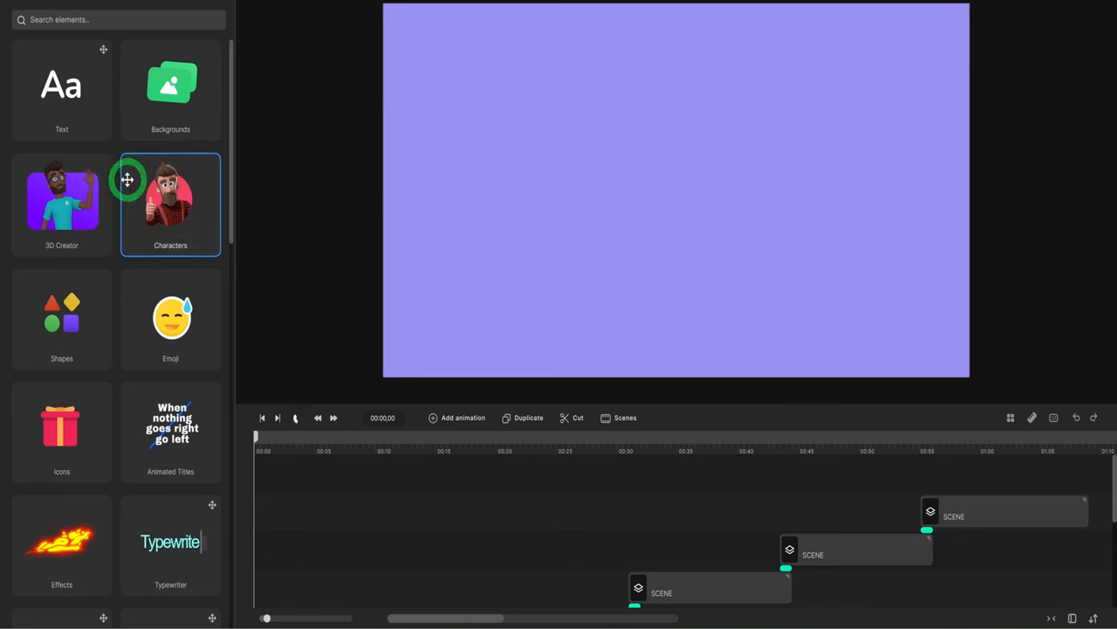
mouse_move(76, 207)
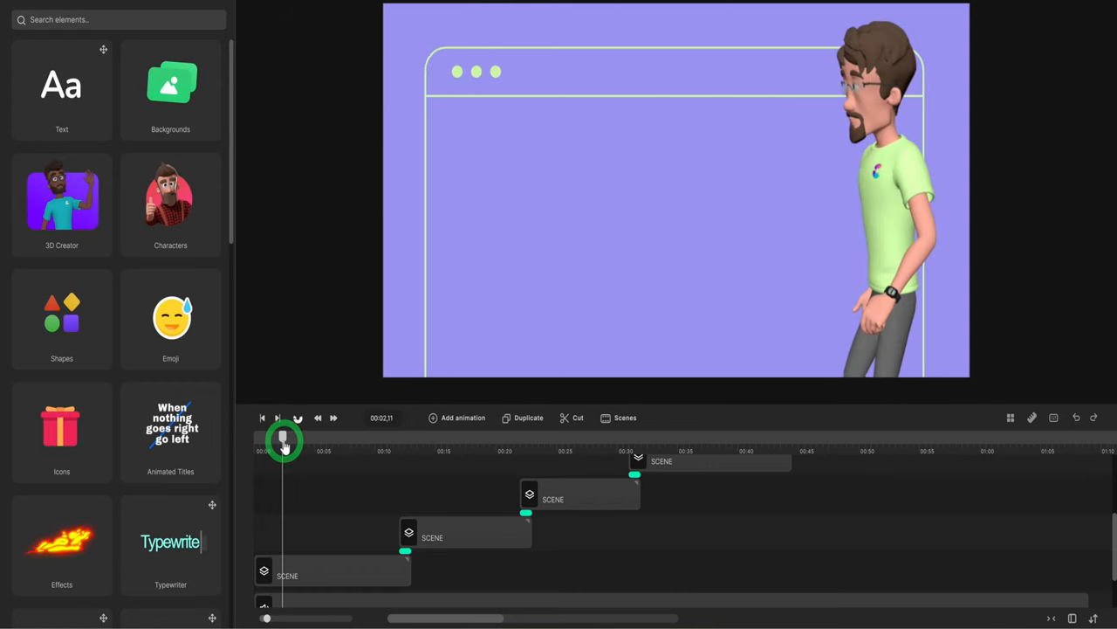
Scrub the playhead to about 00:02 to watch the character enter the Welcome scene
drag(284, 441, 329, 448)
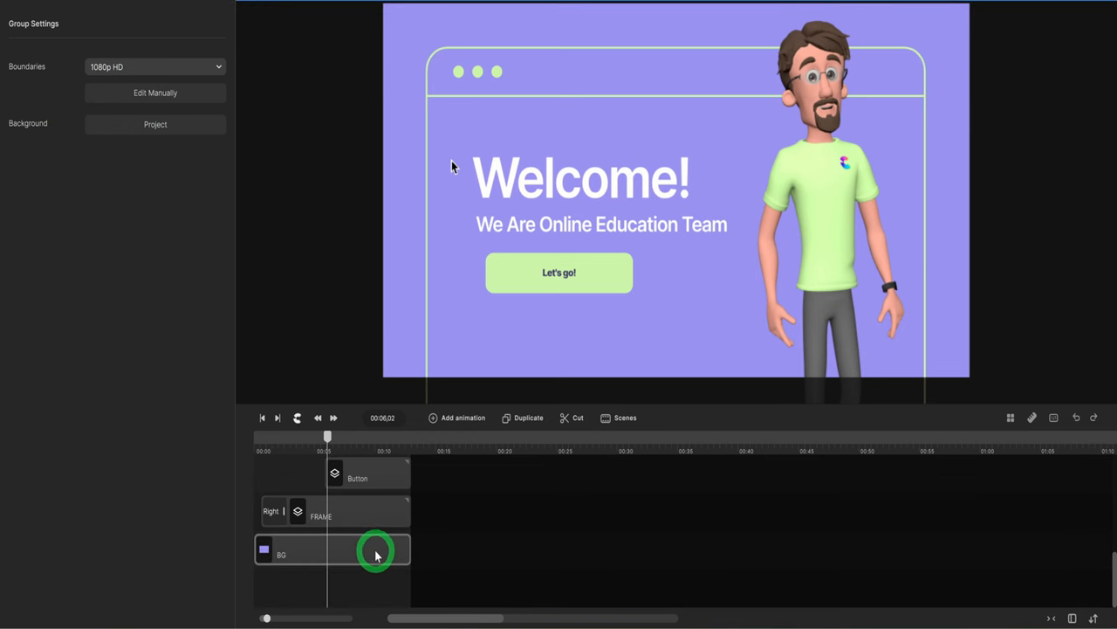
drag(327, 436, 290, 436)
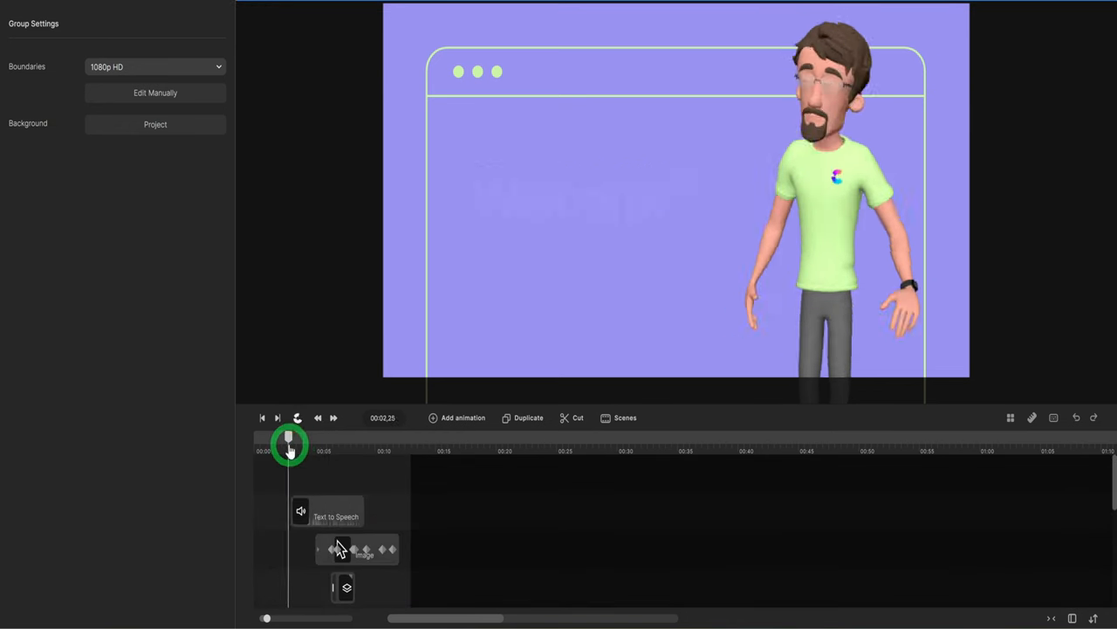
drag(290, 440, 379, 454)
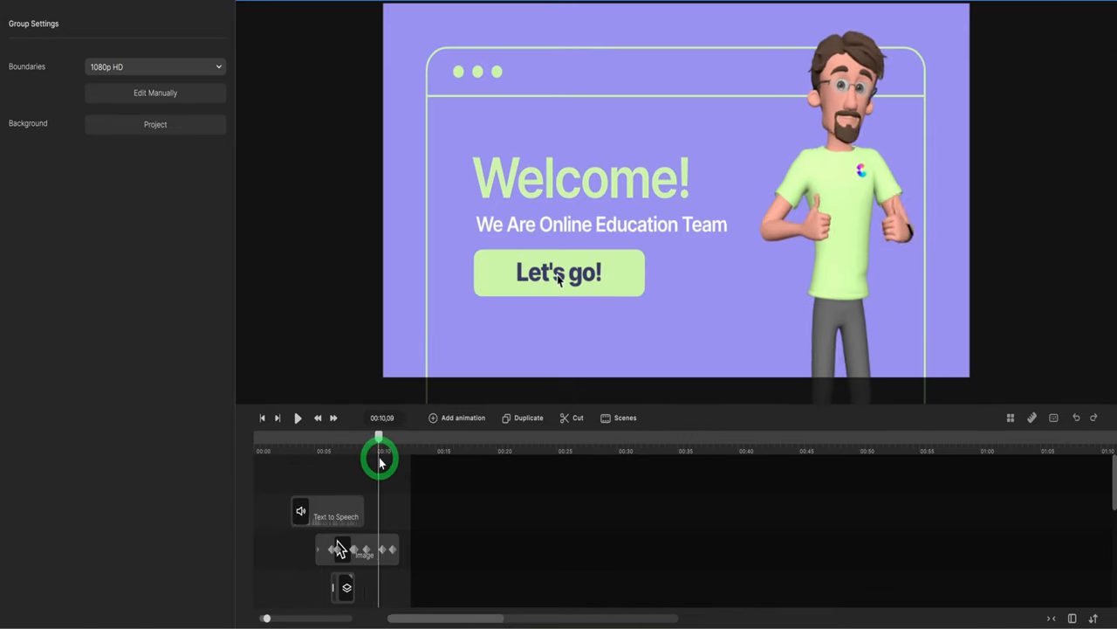
drag(380, 459, 358, 533)
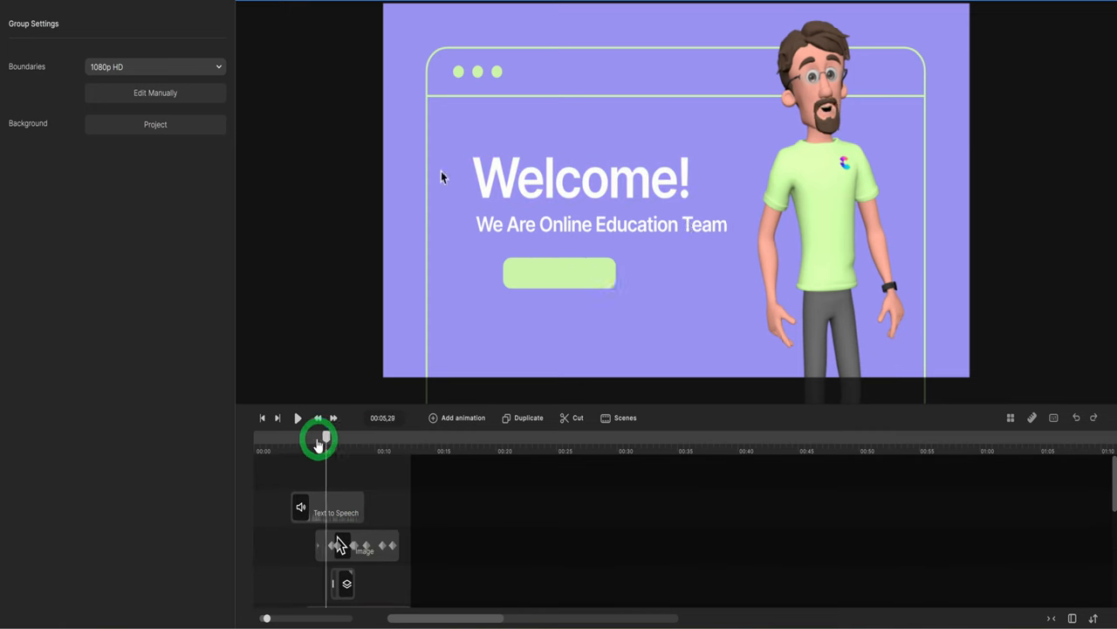
click(259, 436)
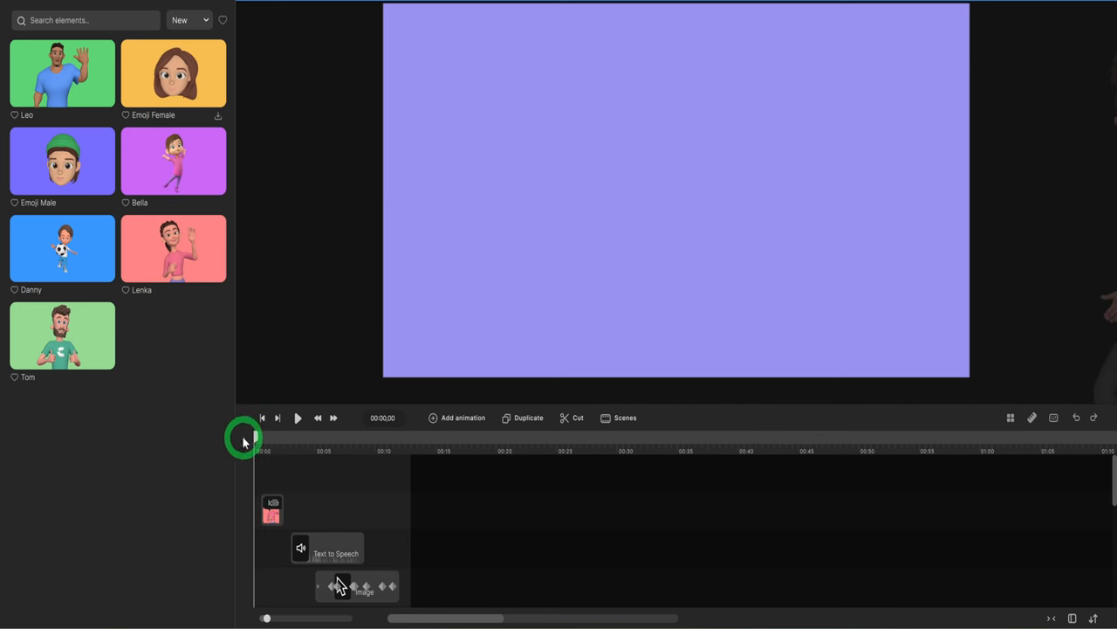
Dress the new character in a suit jacket, black leggings and old boots
click(270, 513)
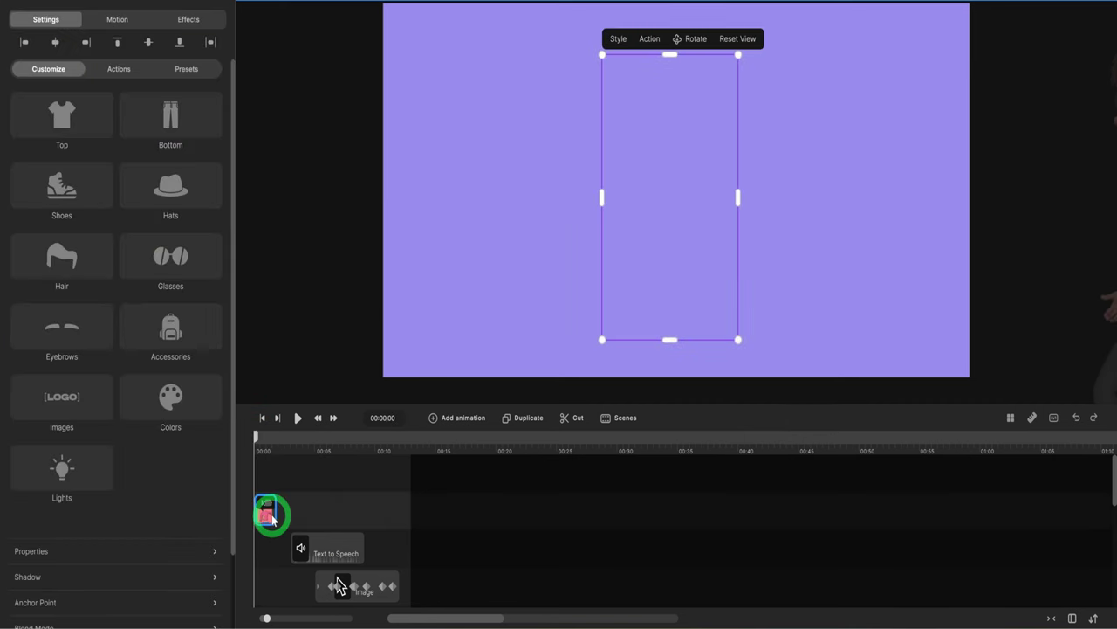
click(272, 513)
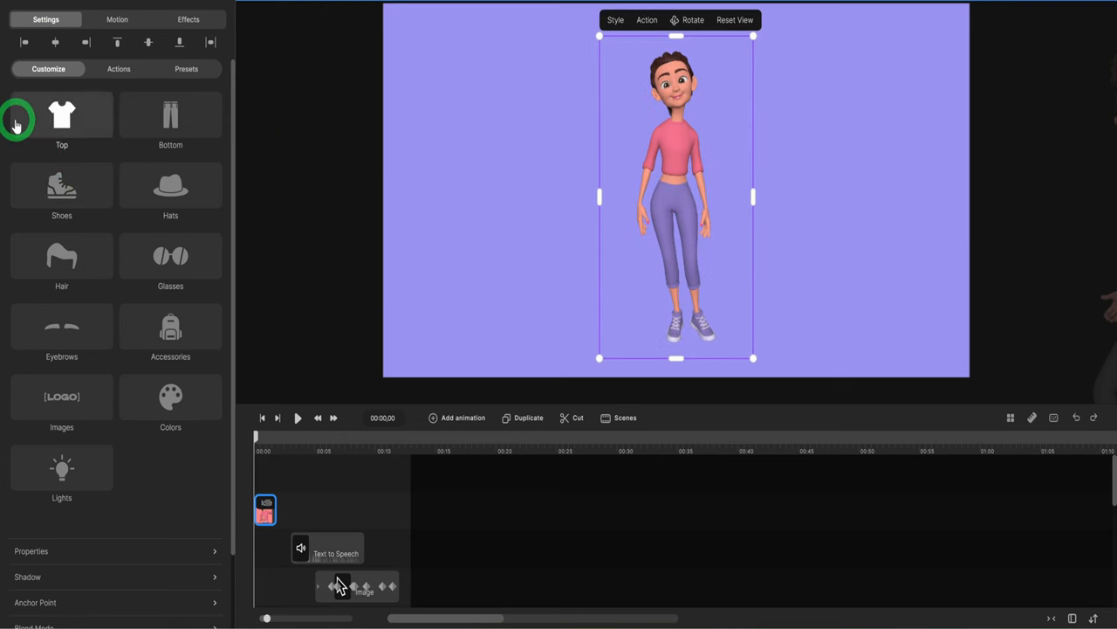
click(62, 118)
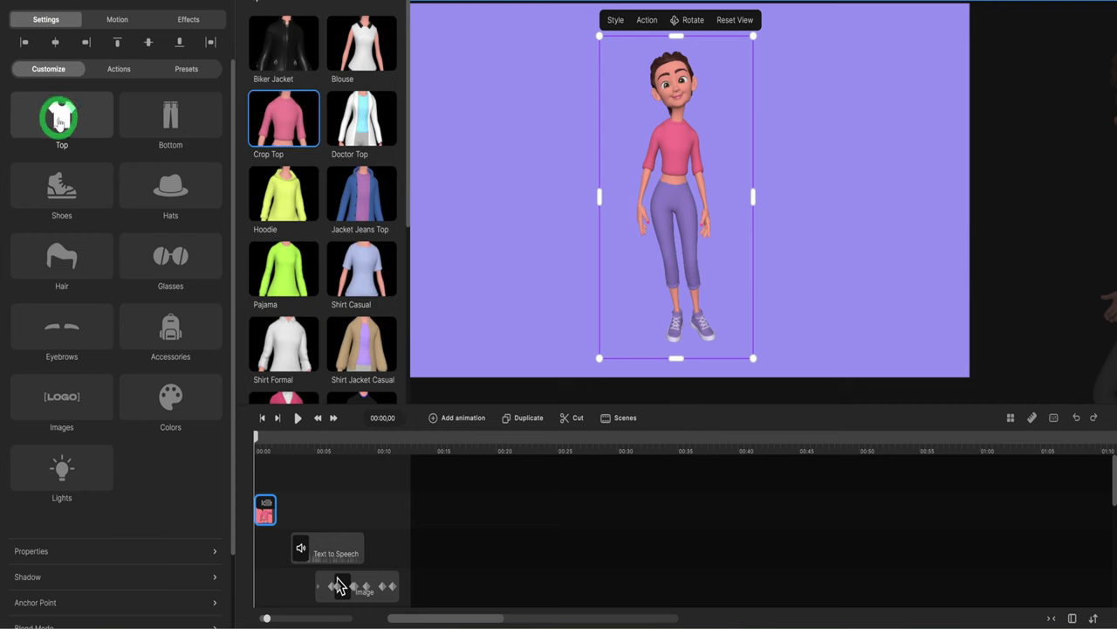
scroll(down, 3)
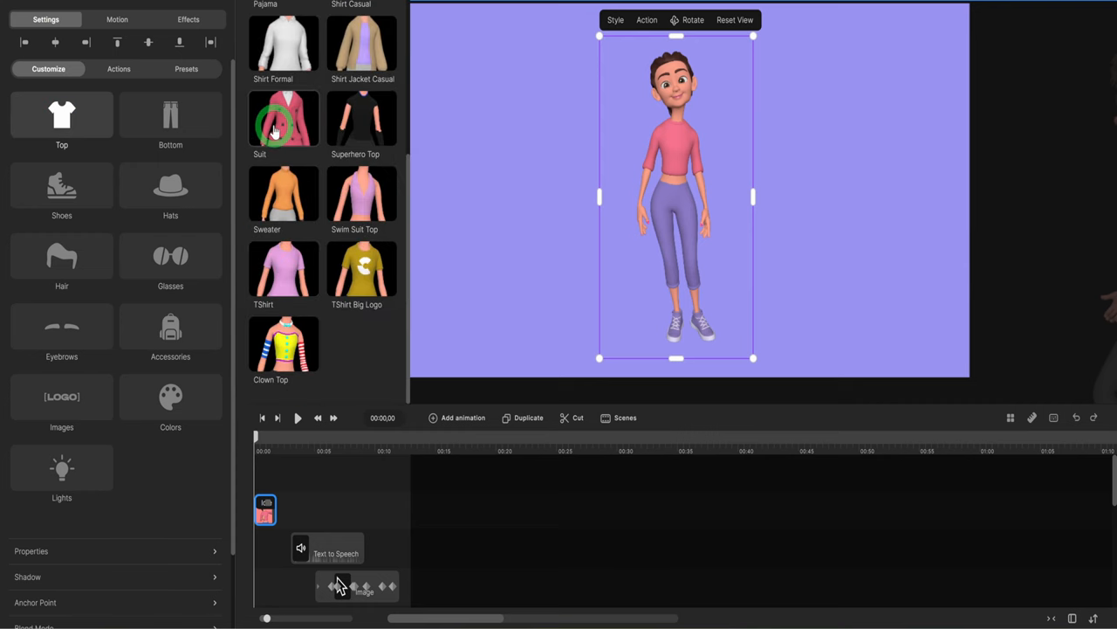
click(171, 122)
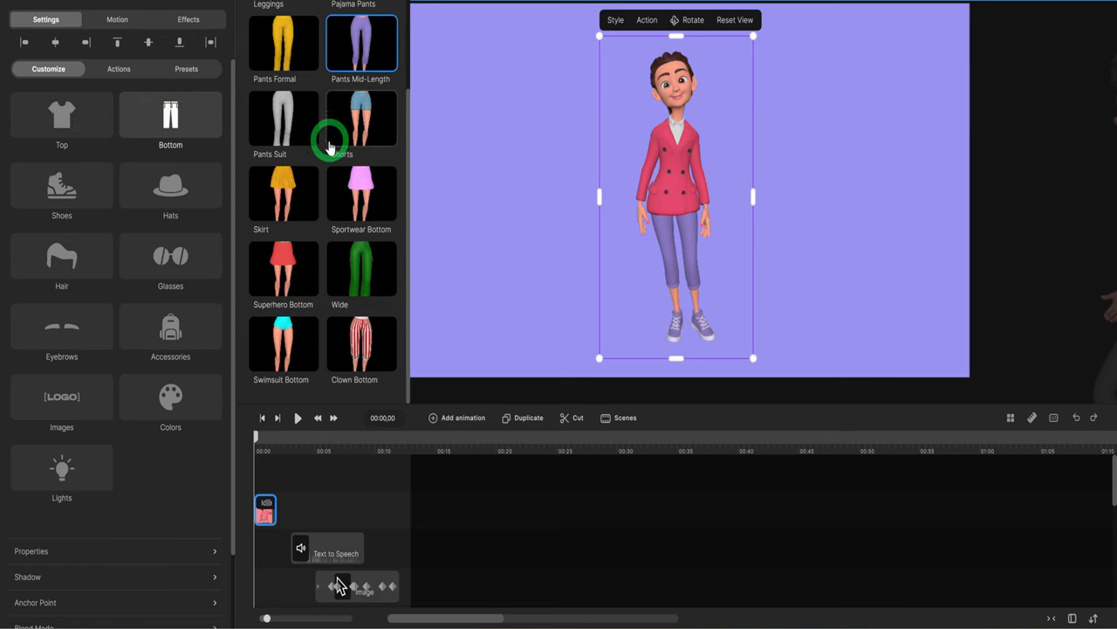
click(283, 100)
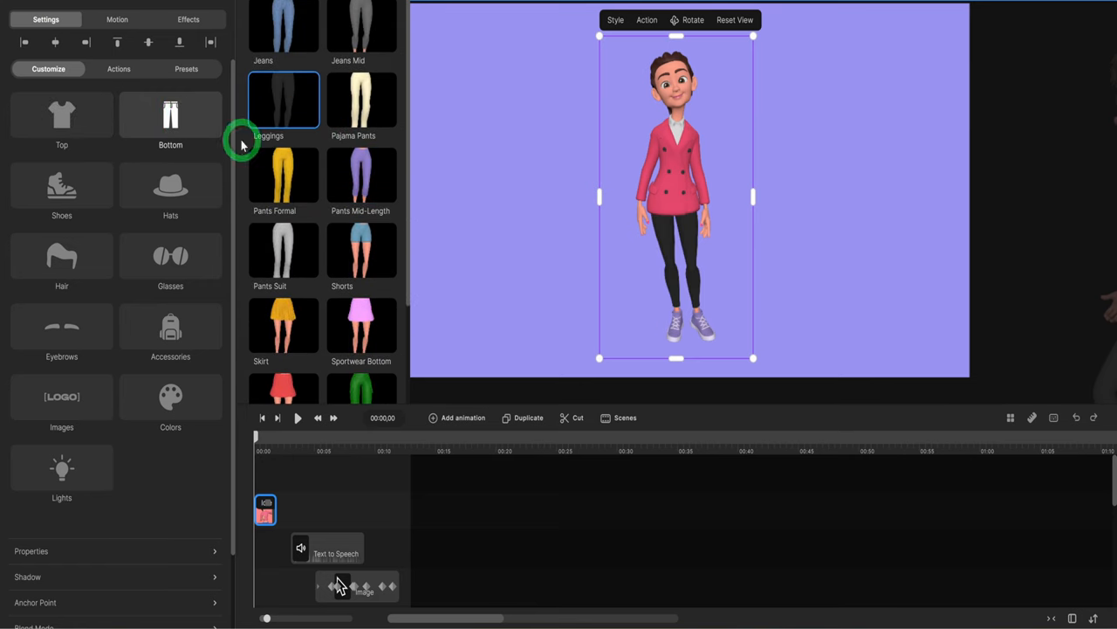
click(61, 189)
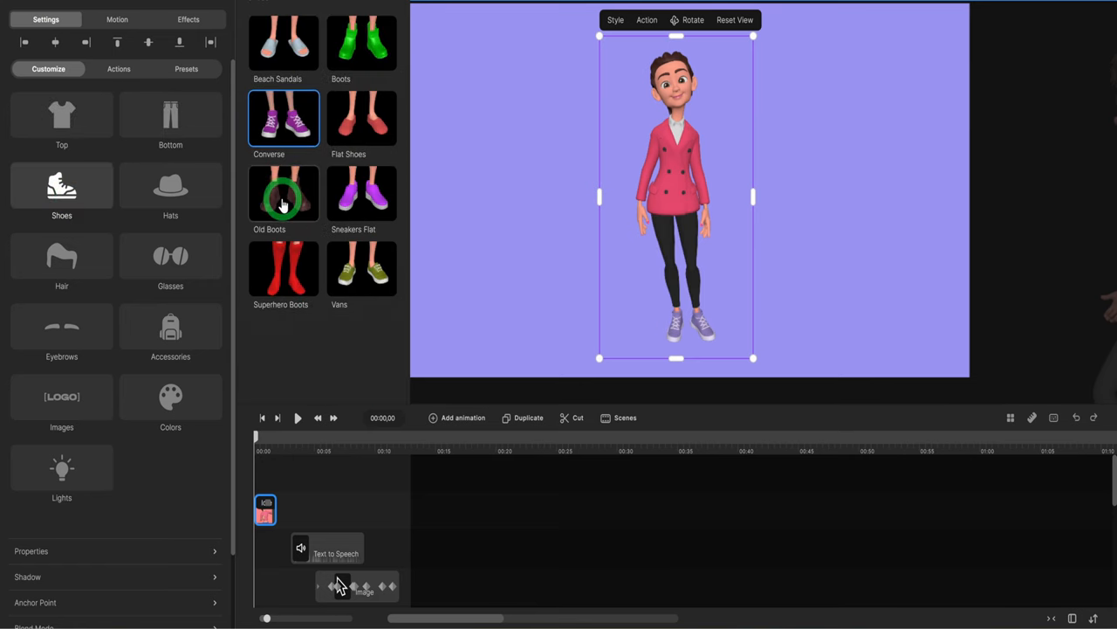
click(61, 262)
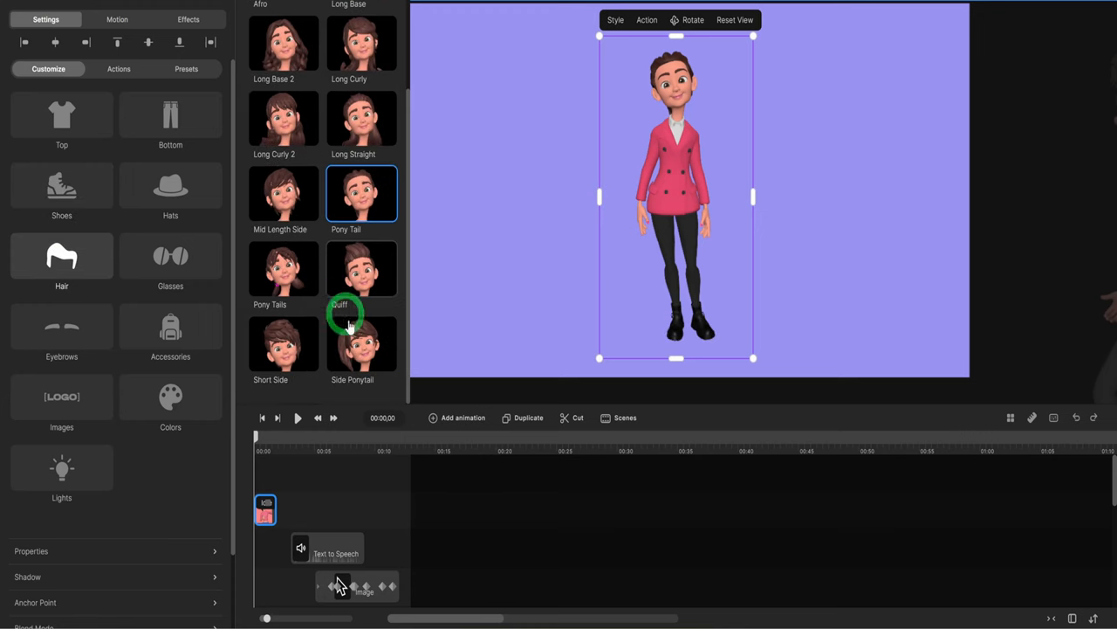
Change the character's hairstyle to Quiff and recolour the suit orange
click(362, 269)
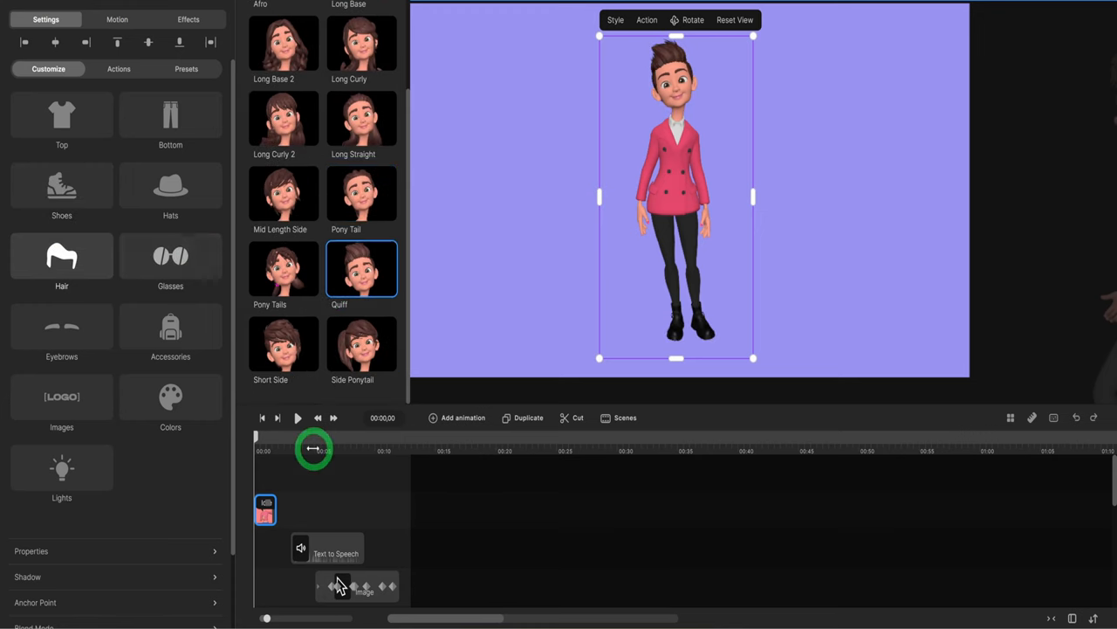
click(170, 336)
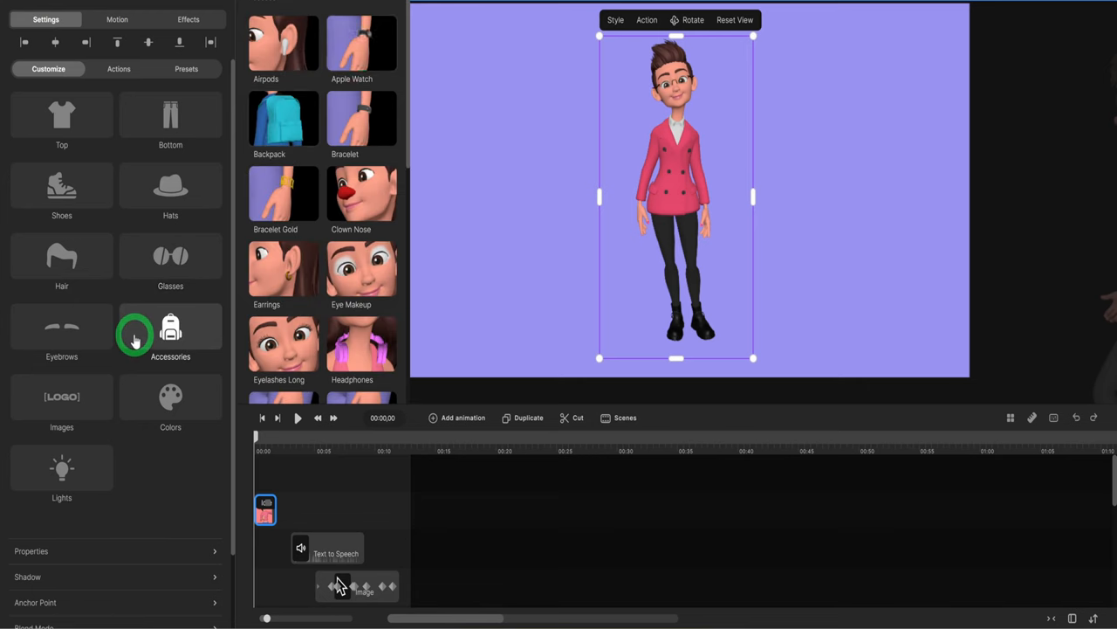
scroll(down, 3)
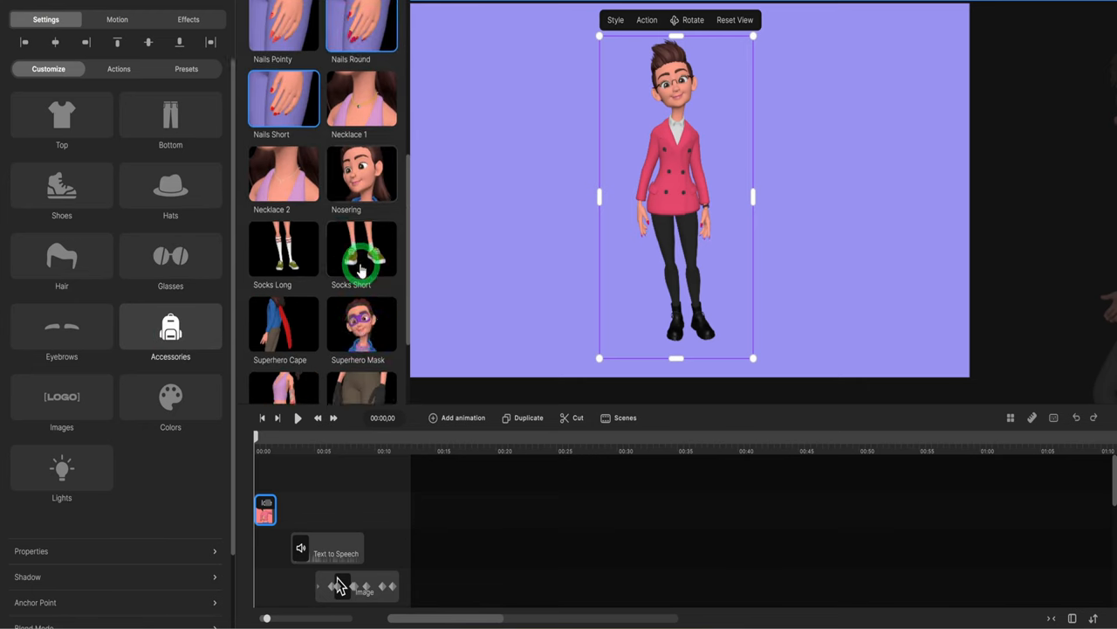
scroll(down, 3)
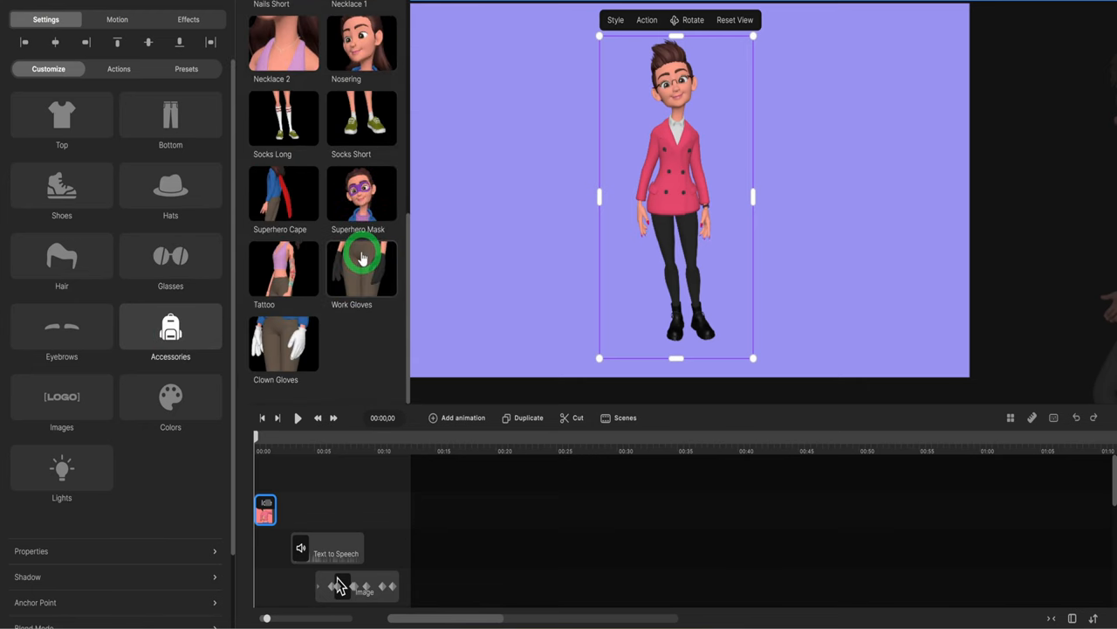
click(171, 397)
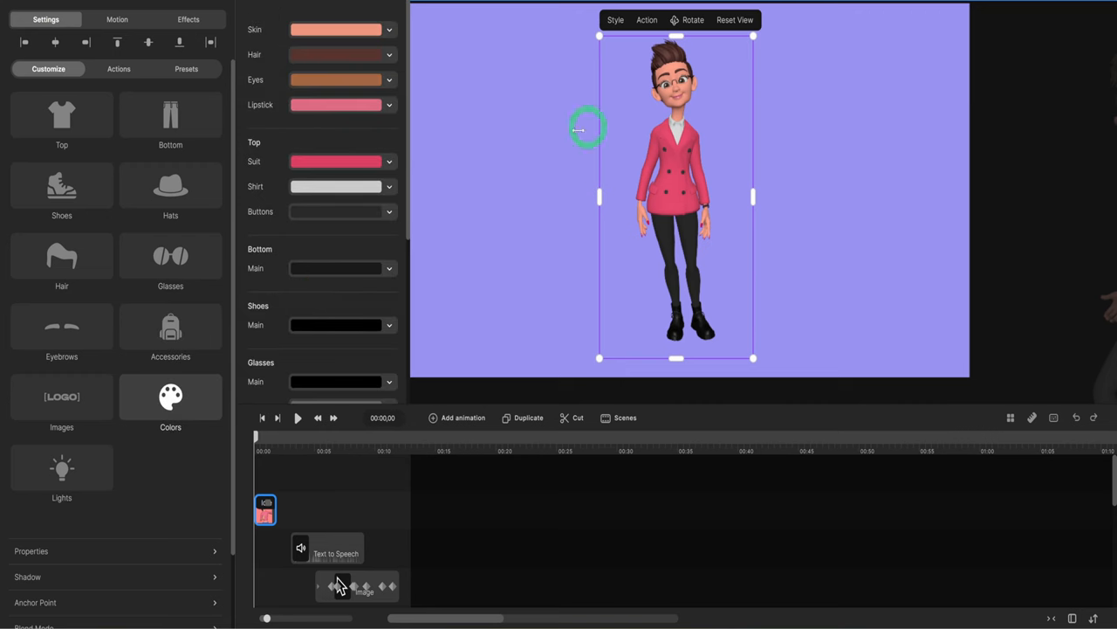
click(336, 162)
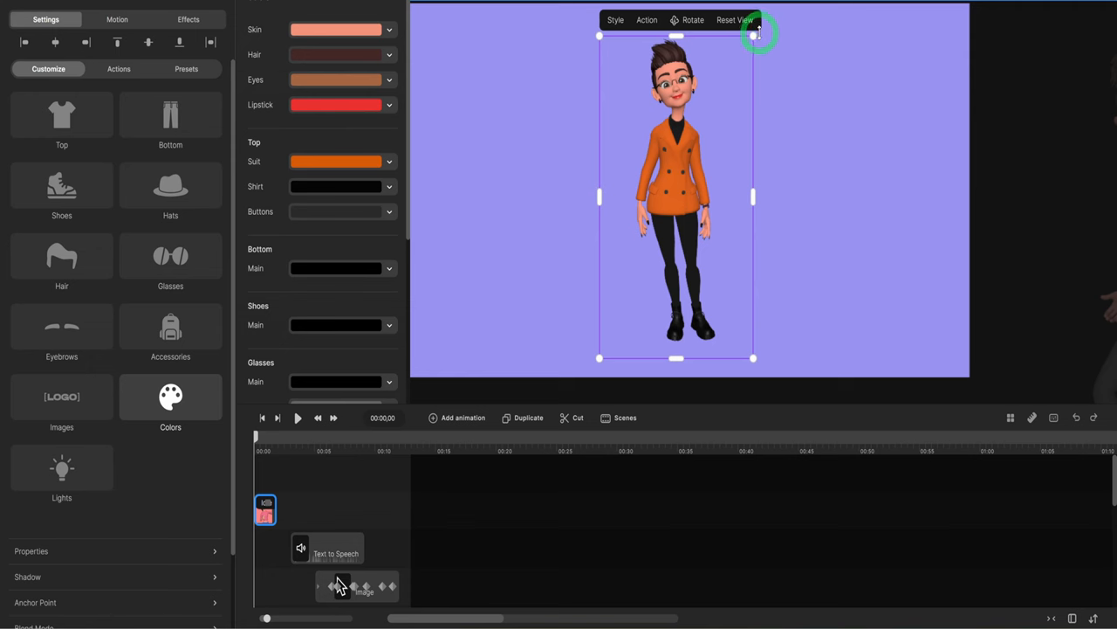
Save the orange-suited character as a preset and apply it from the Presets list
click(734, 19)
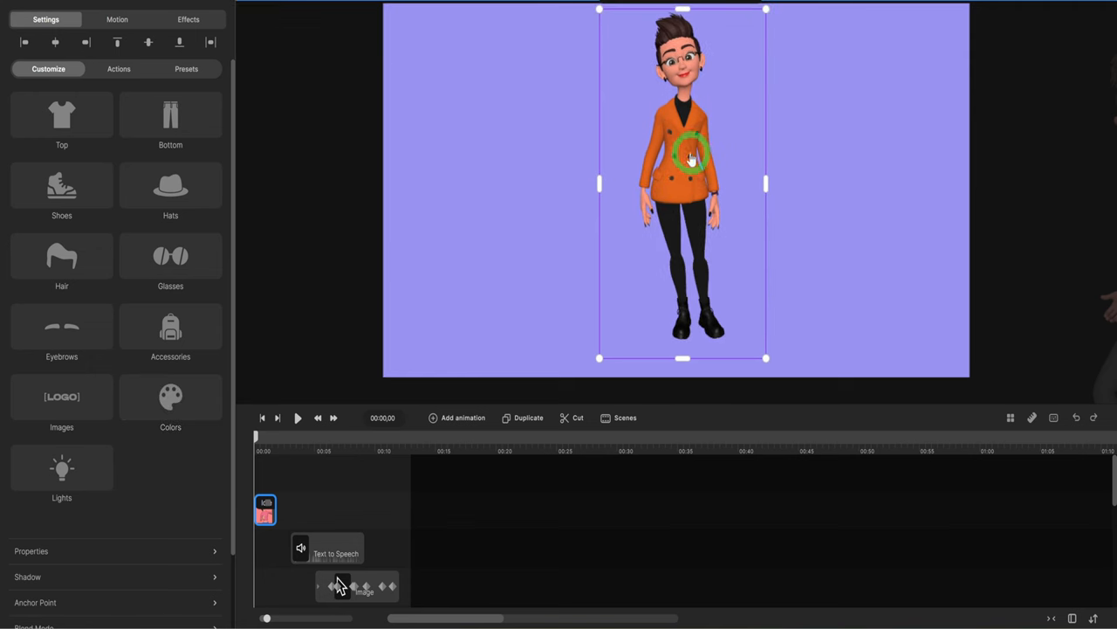
right_click(692, 158)
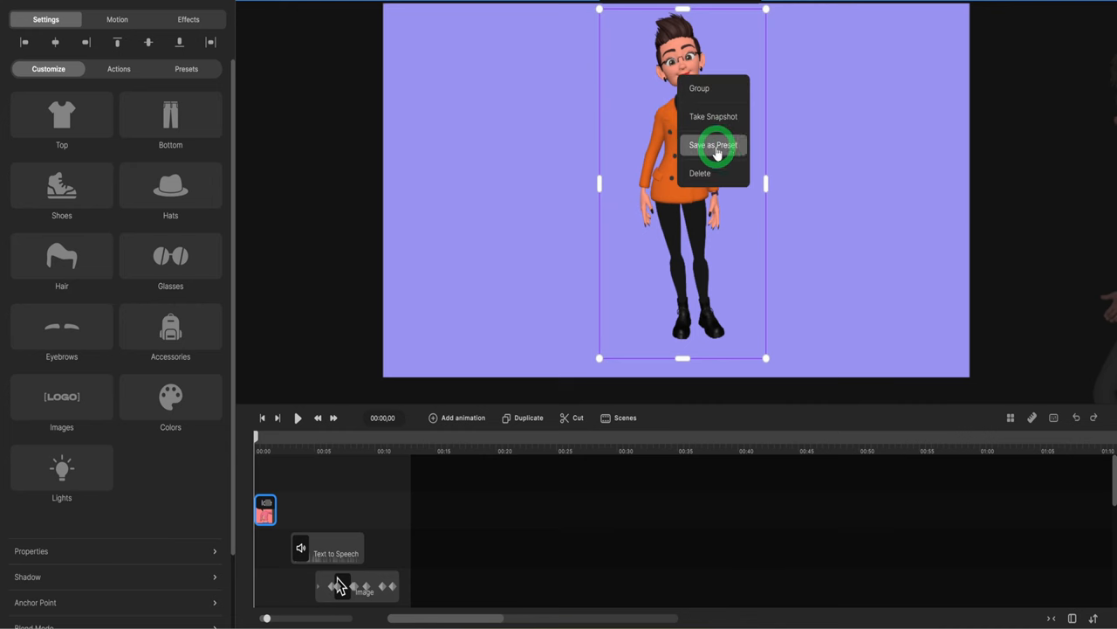
mouse_move(223, 91)
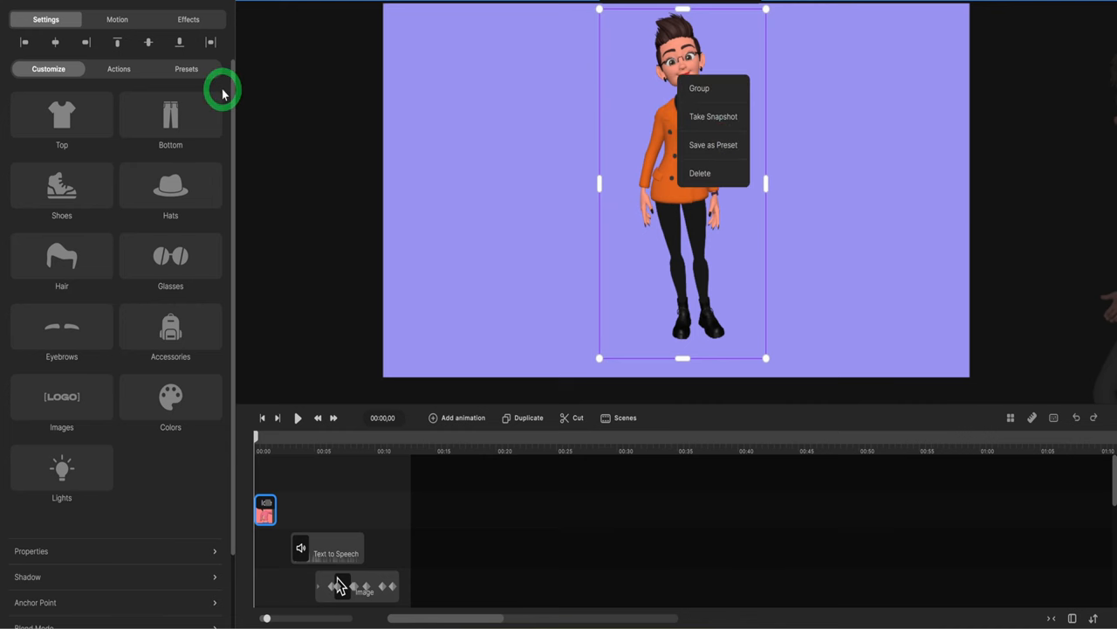
click(186, 69)
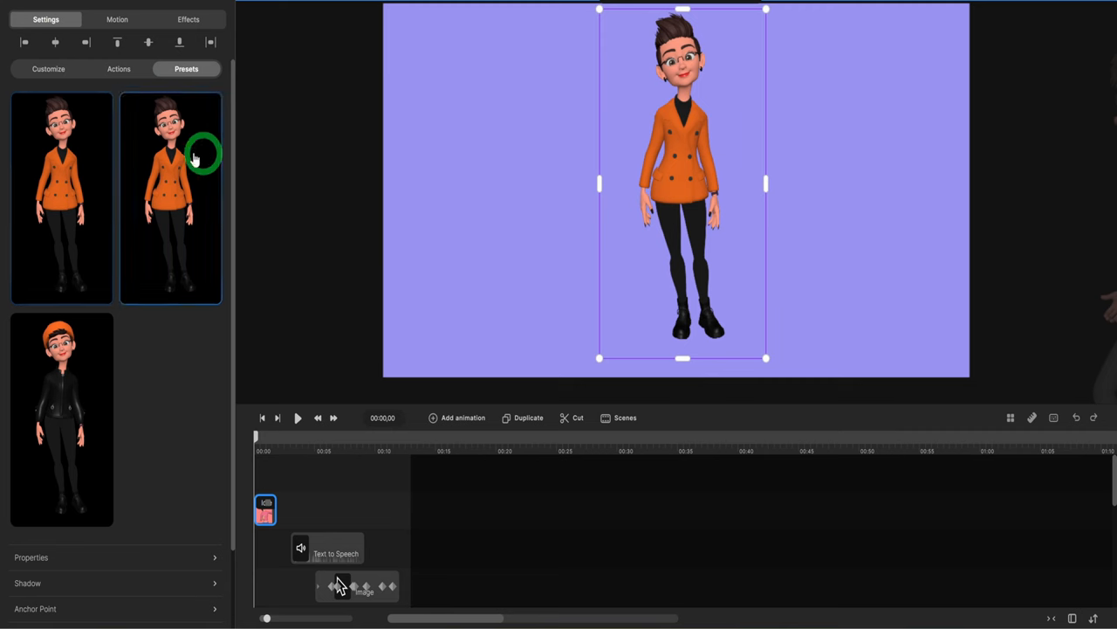
click(61, 419)
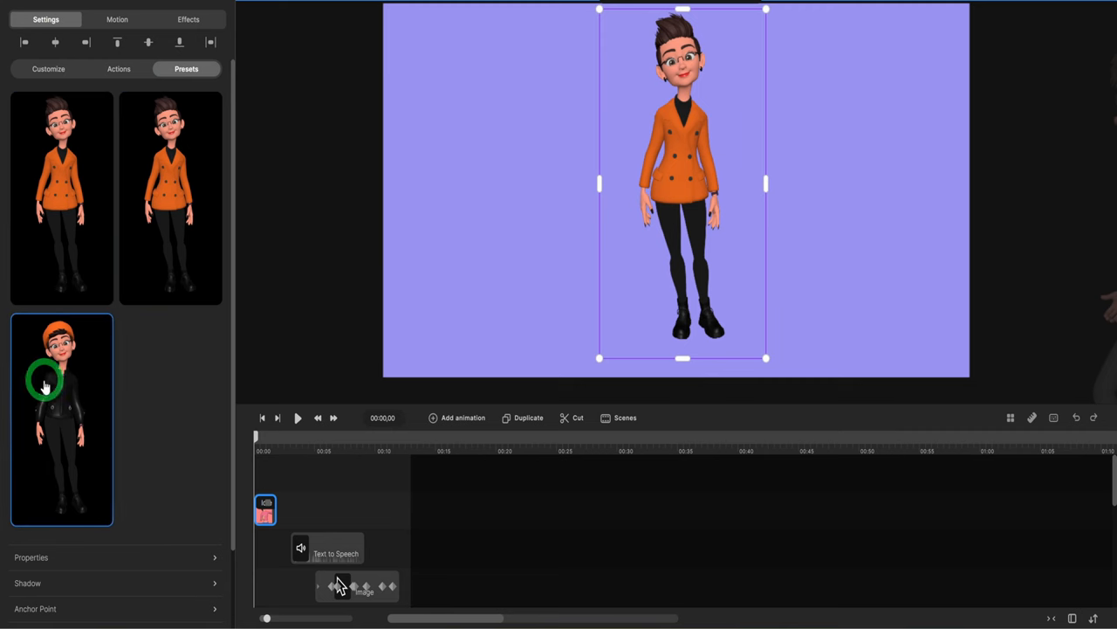
click(61, 197)
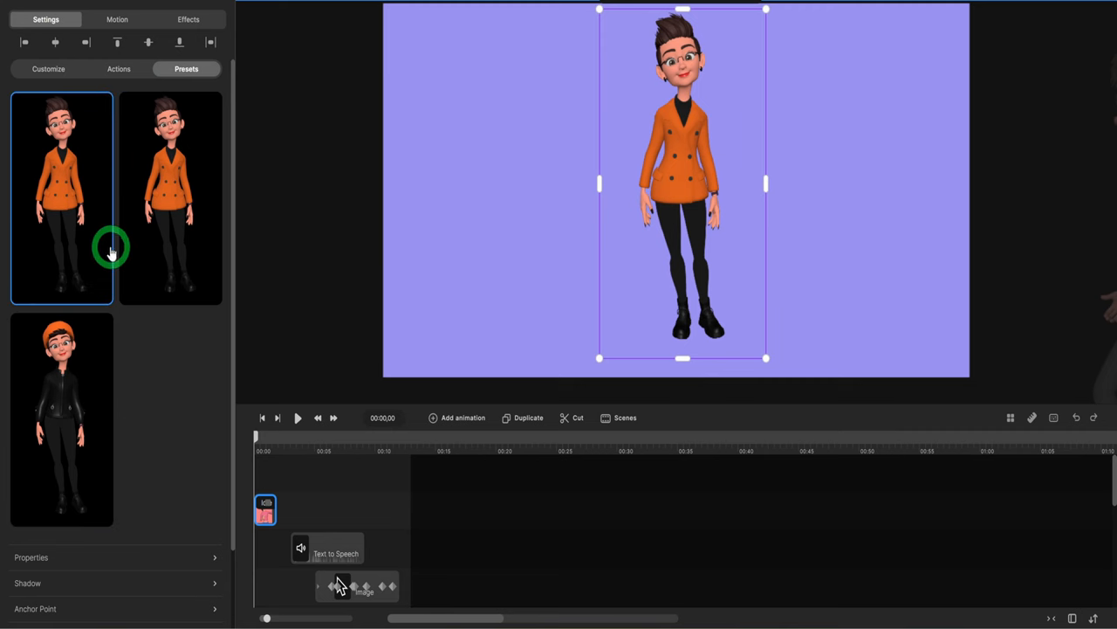
click(171, 197)
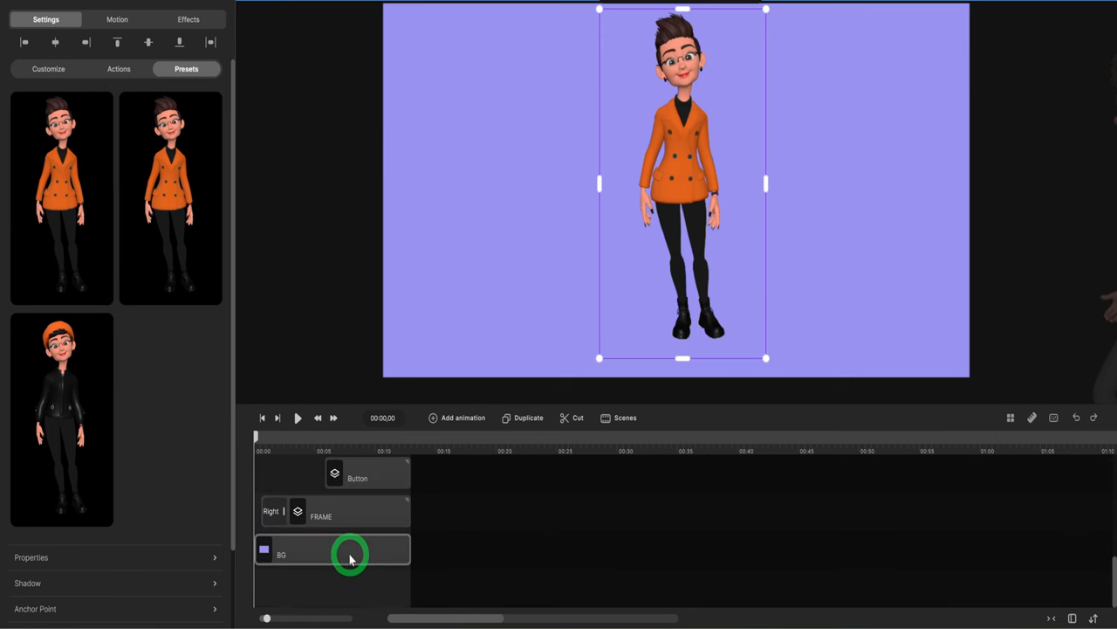
Set an image as the scene background and delete the frame and button groups
click(332, 550)
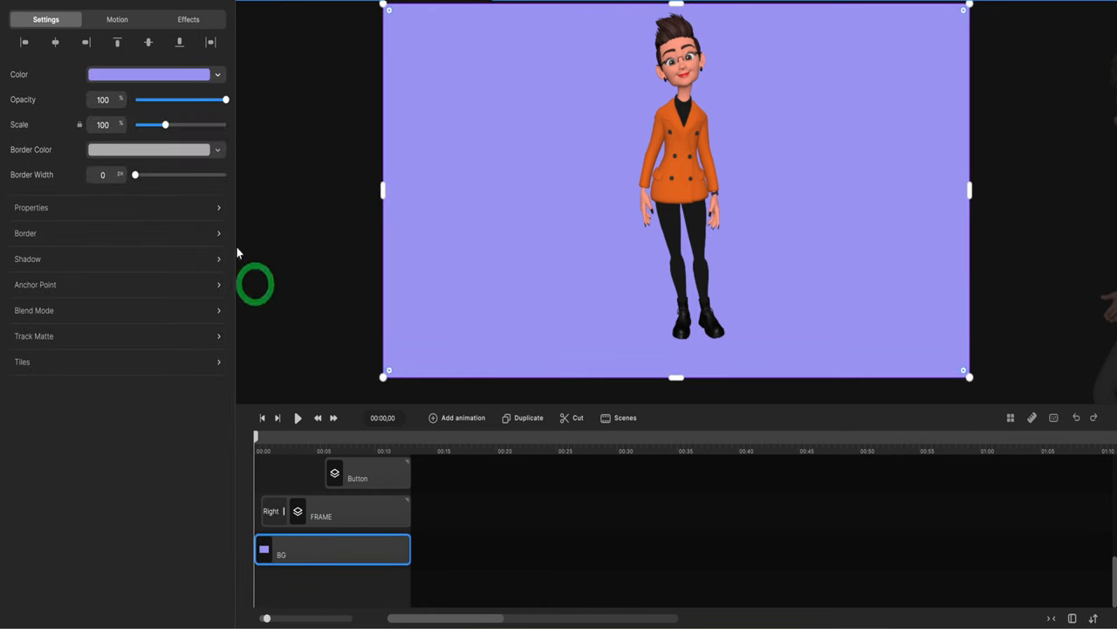
click(149, 74)
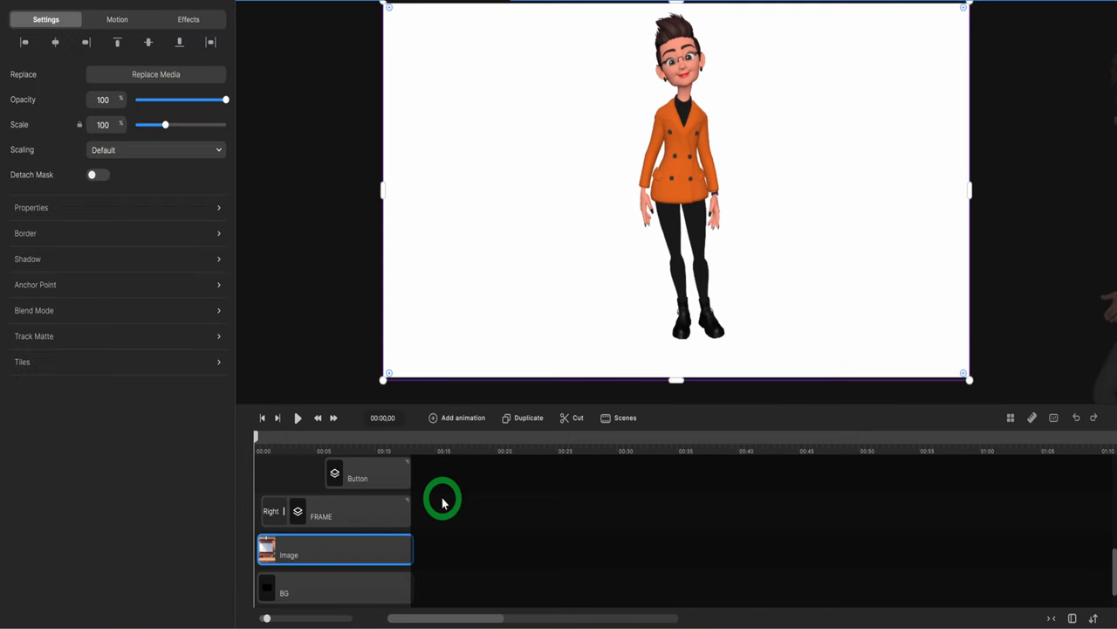
right_click(349, 514)
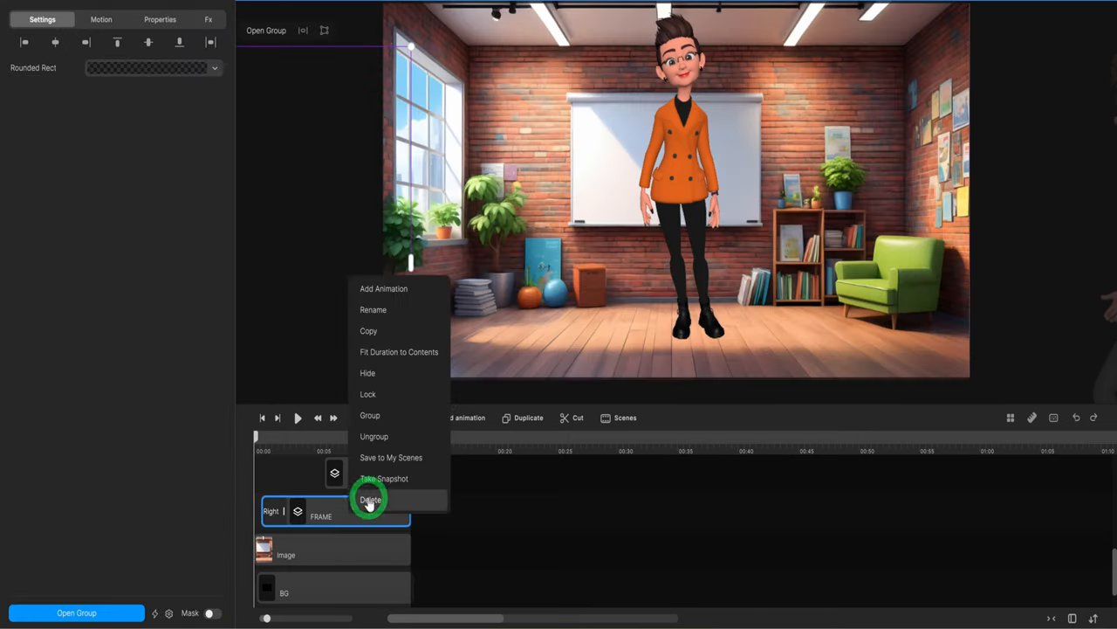
click(370, 498)
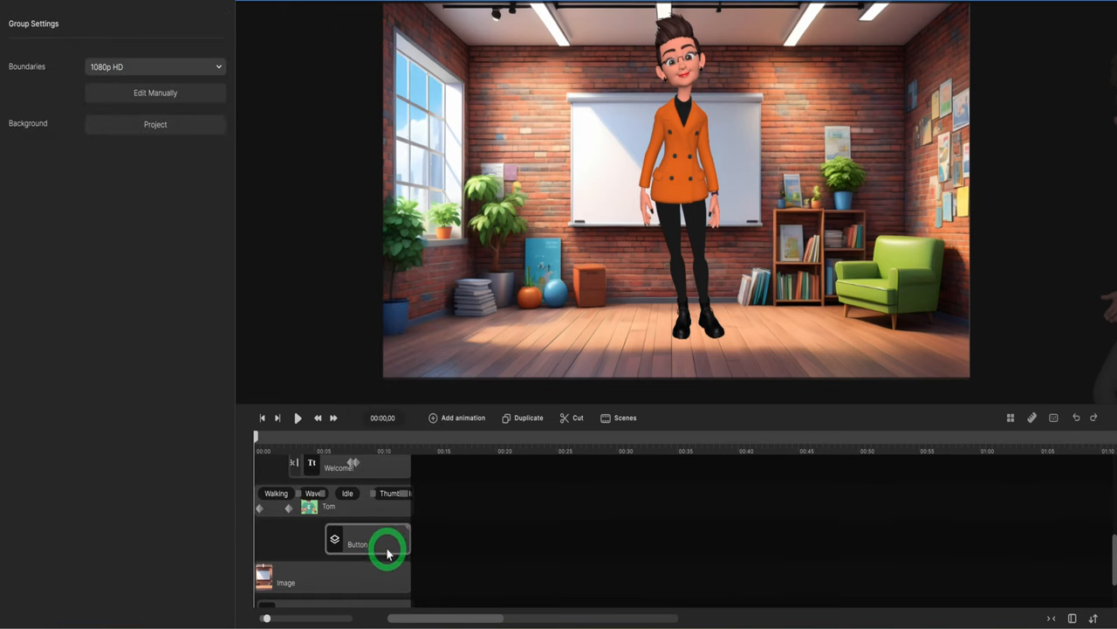
right_click(389, 544)
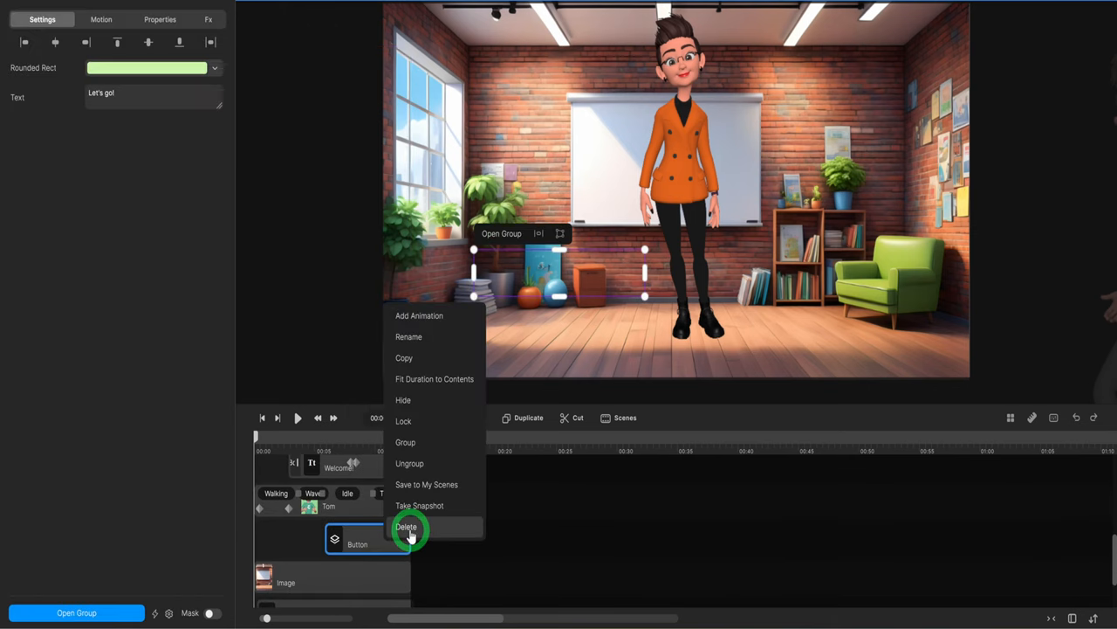
click(407, 527)
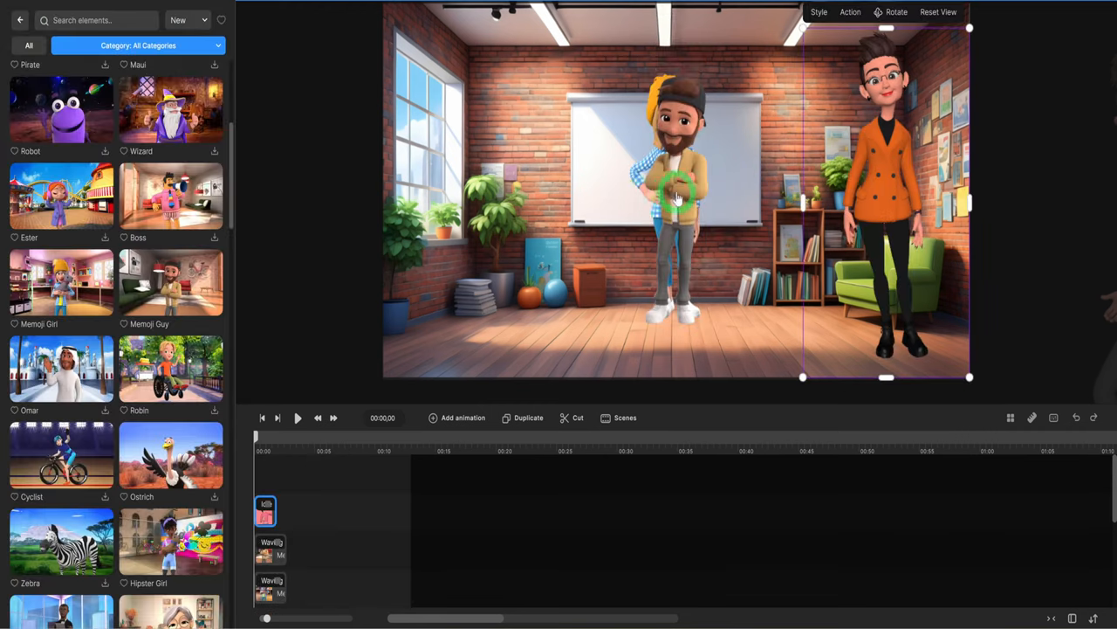
Set both the bearded guy and the beanie girl to Working on PC Frustrated
click(271, 550)
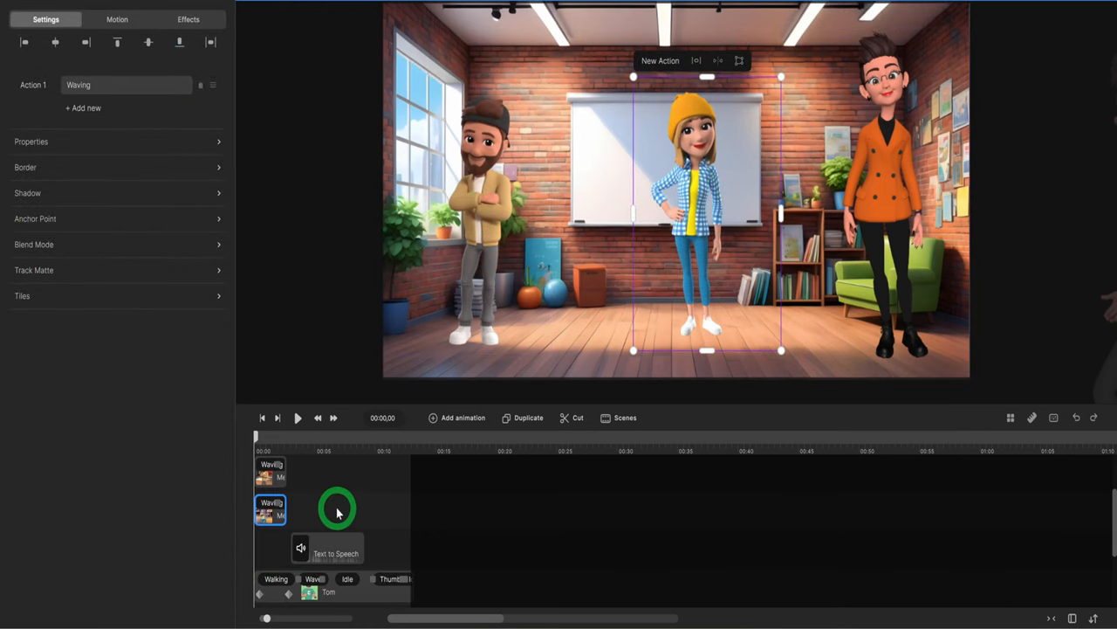
scroll(down, 3)
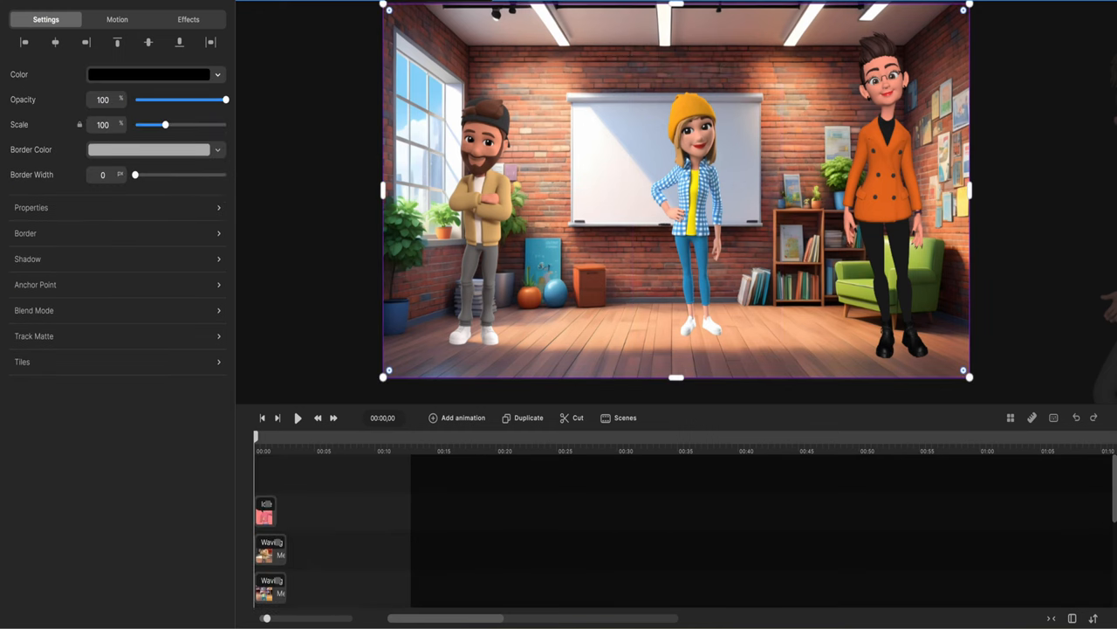
click(306, 373)
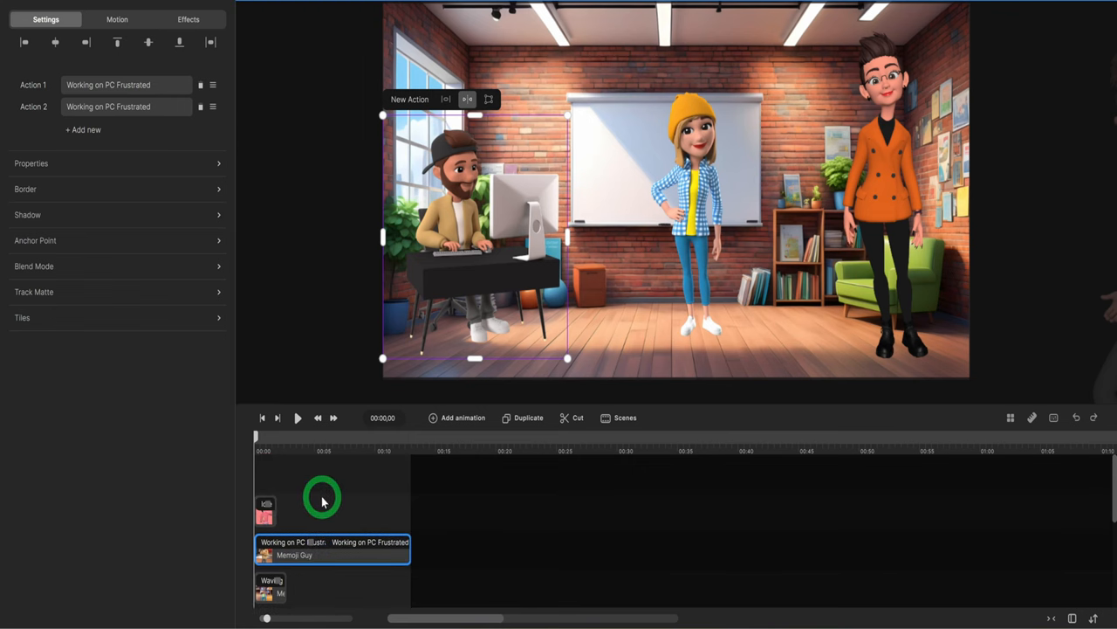
click(266, 517)
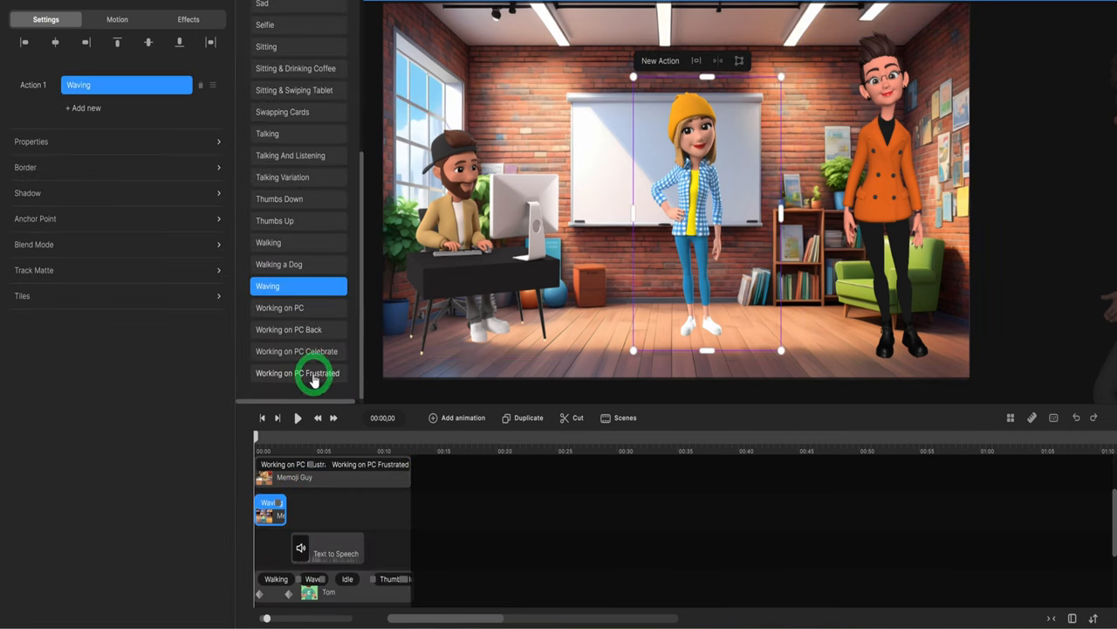
click(297, 373)
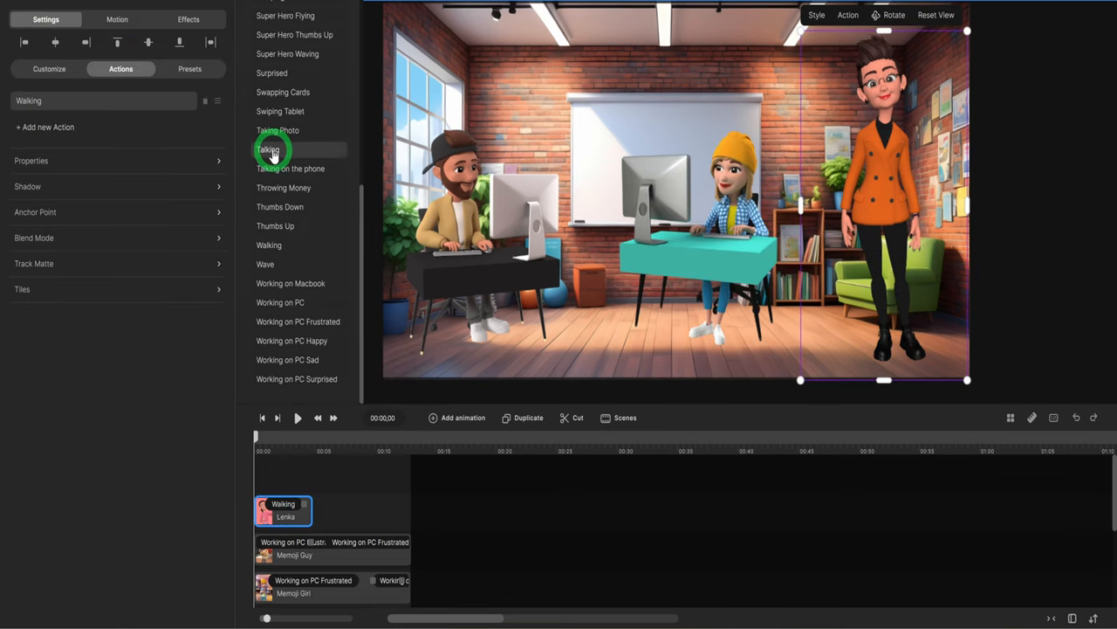
Give the woman Talking after Walking, start her off-canvas right, and preview playback
click(277, 149)
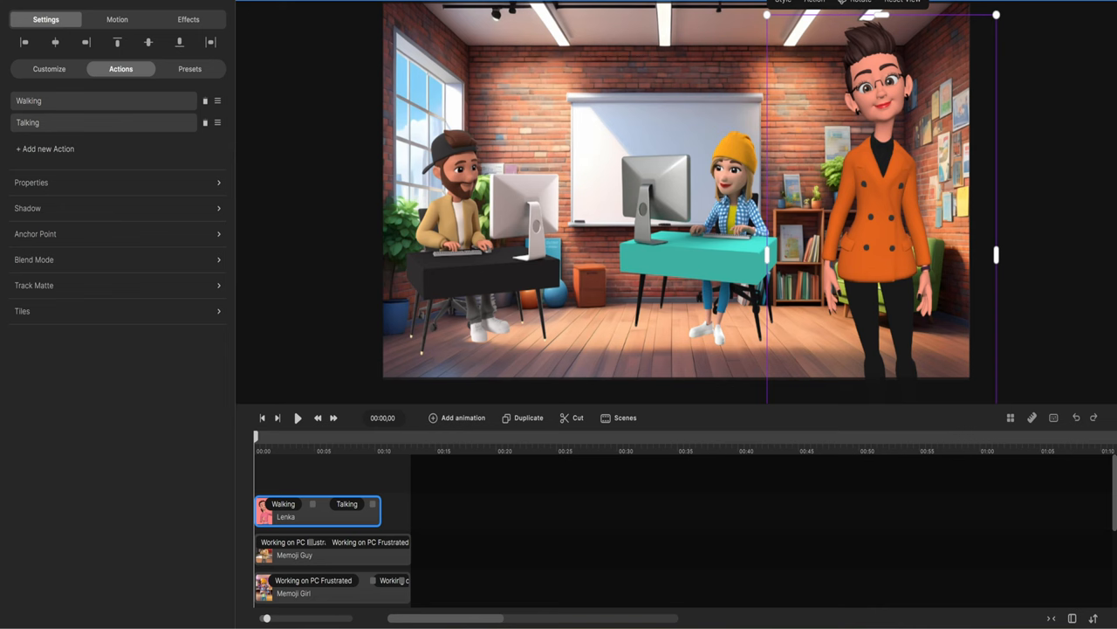
mouse_move(309, 507)
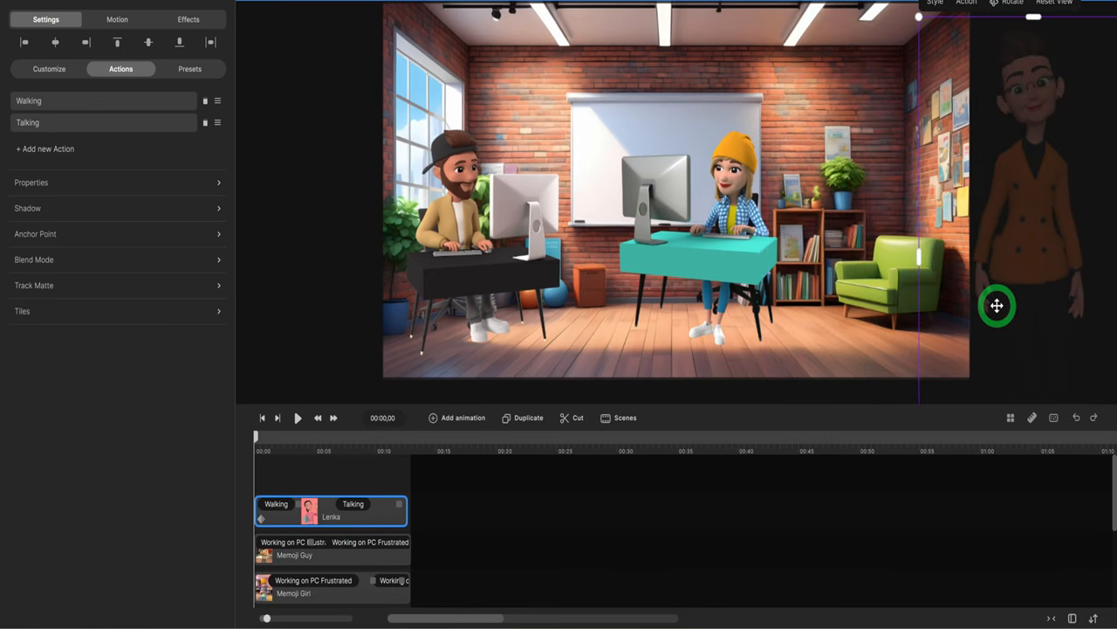
click(298, 417)
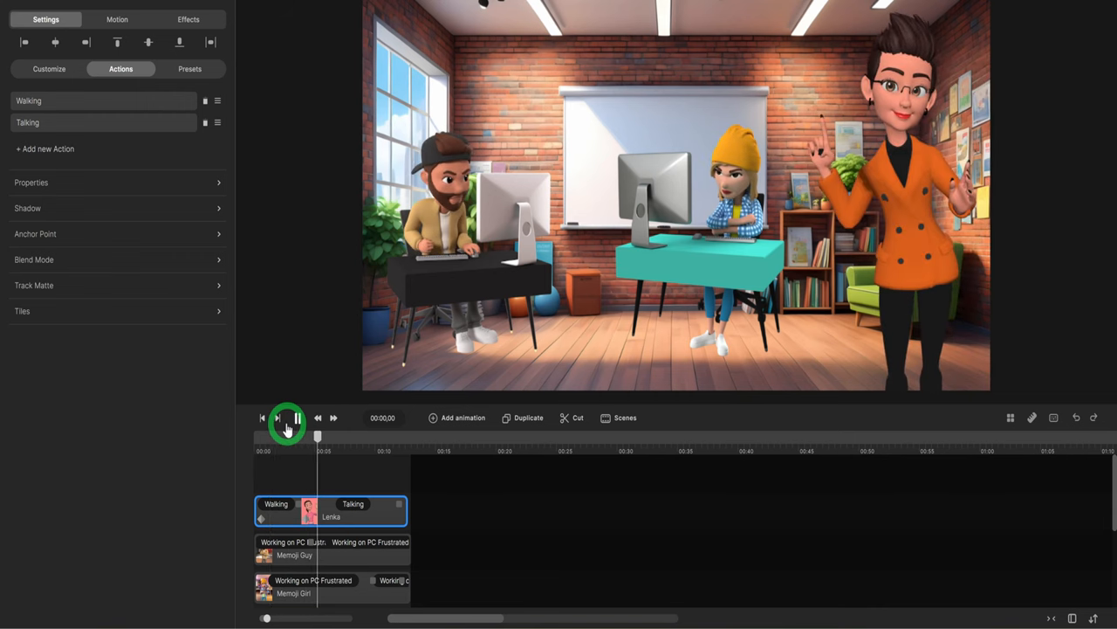
click(295, 417)
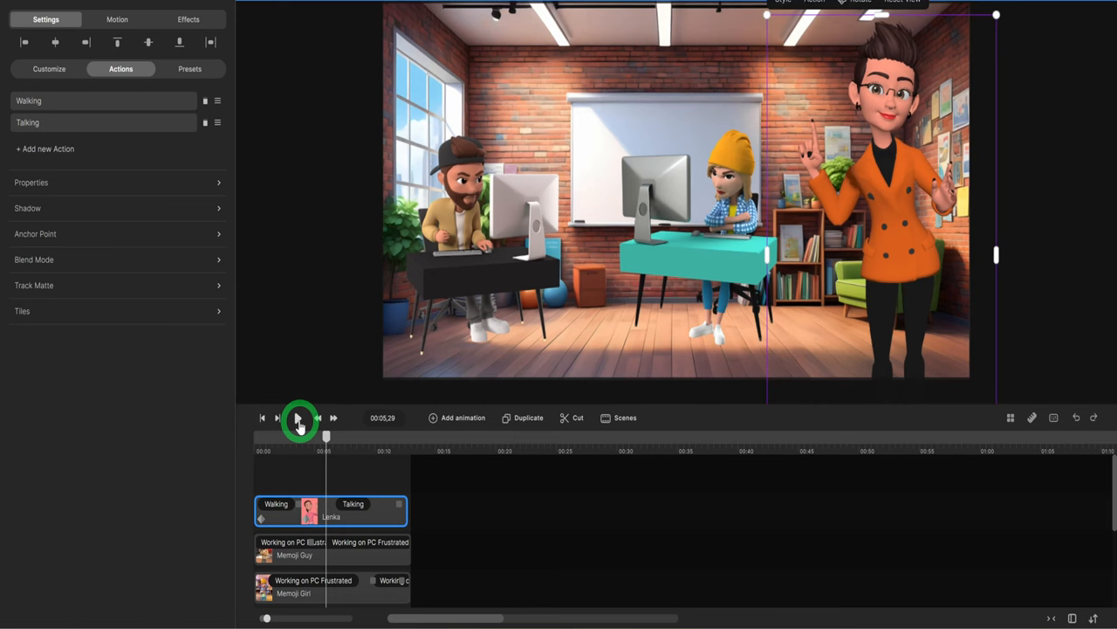
click(298, 417)
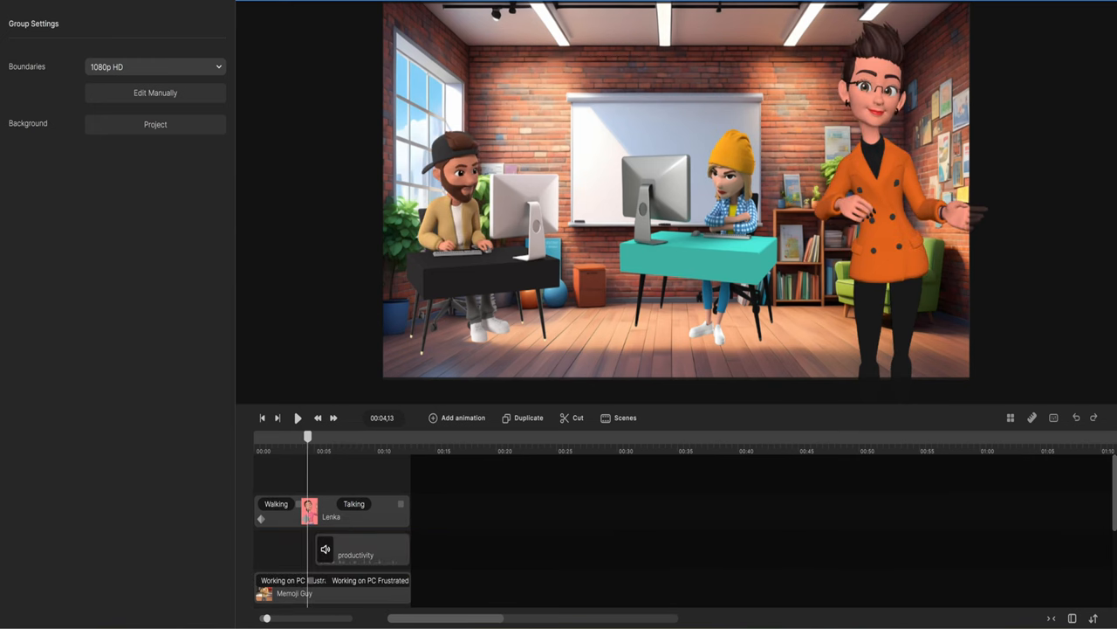
Select the productivity voice clip placed near 00:04 and open its options menu
click(362, 552)
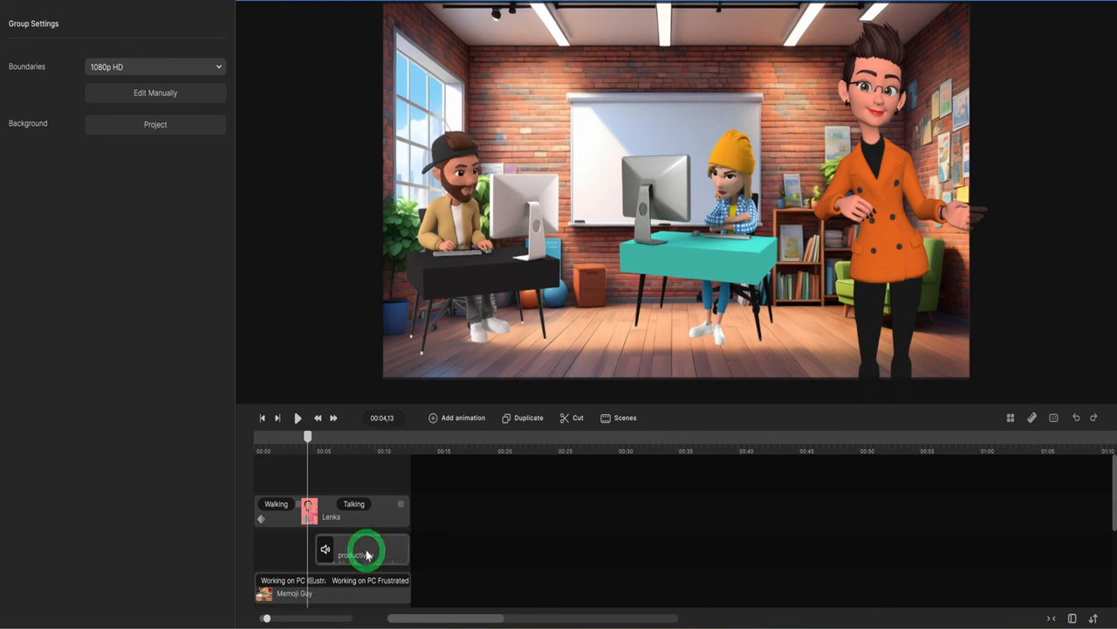
right_click(362, 550)
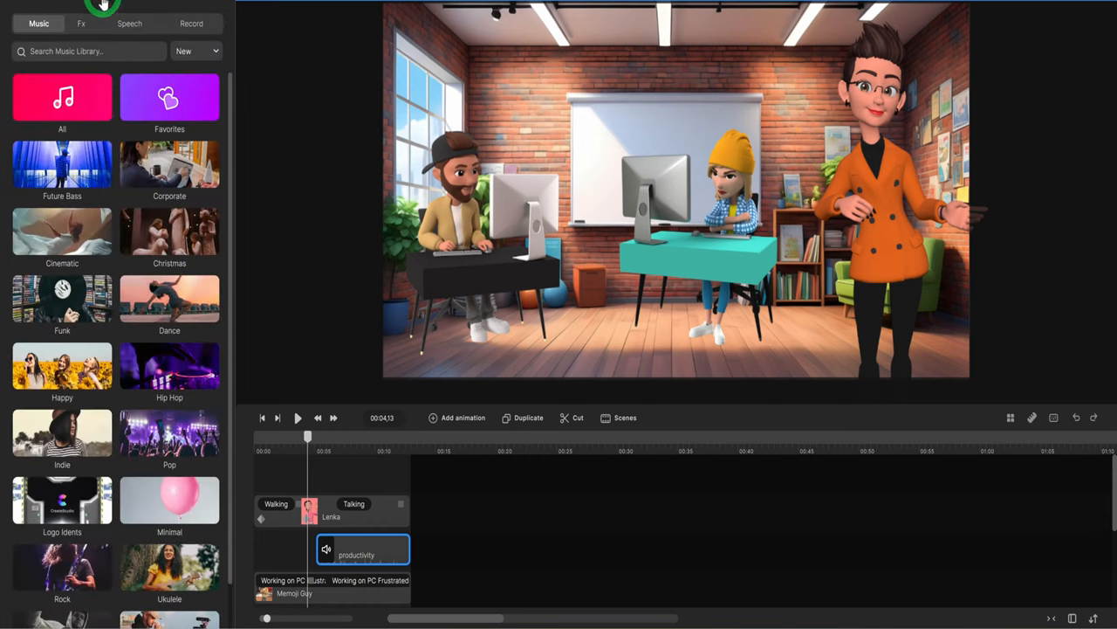
Add the Heels Walk sound effect at the start and rewind the playhead to 0
click(80, 23)
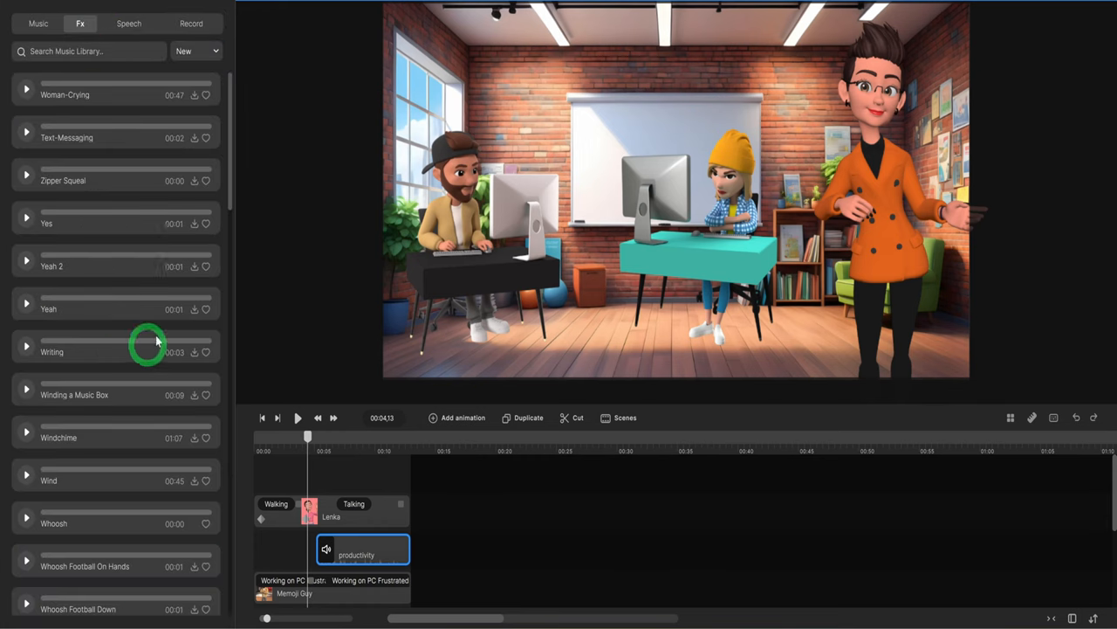
mouse_move(26, 7)
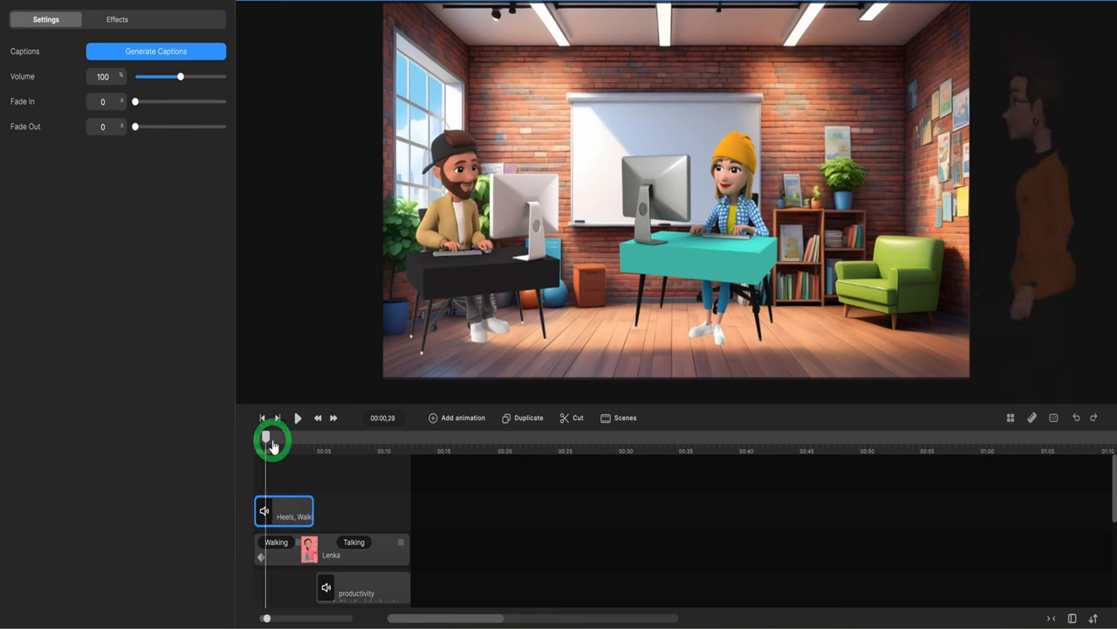
drag(271, 441, 313, 447)
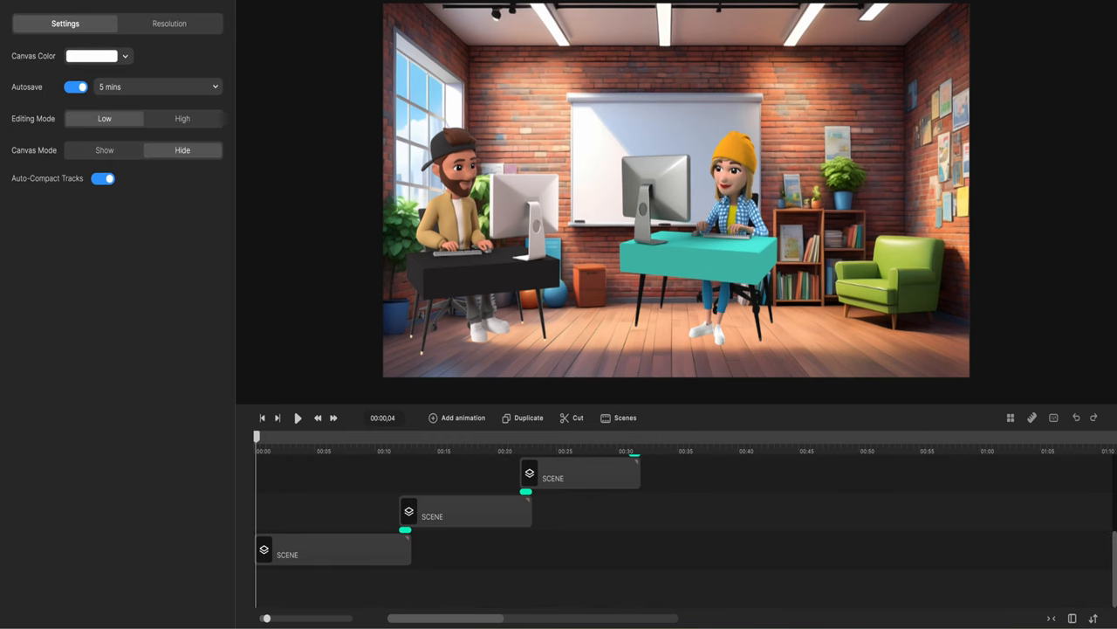
Search music for 'goo', stretch Good Times across all scenes, and rewind to 0
click(37, 24)
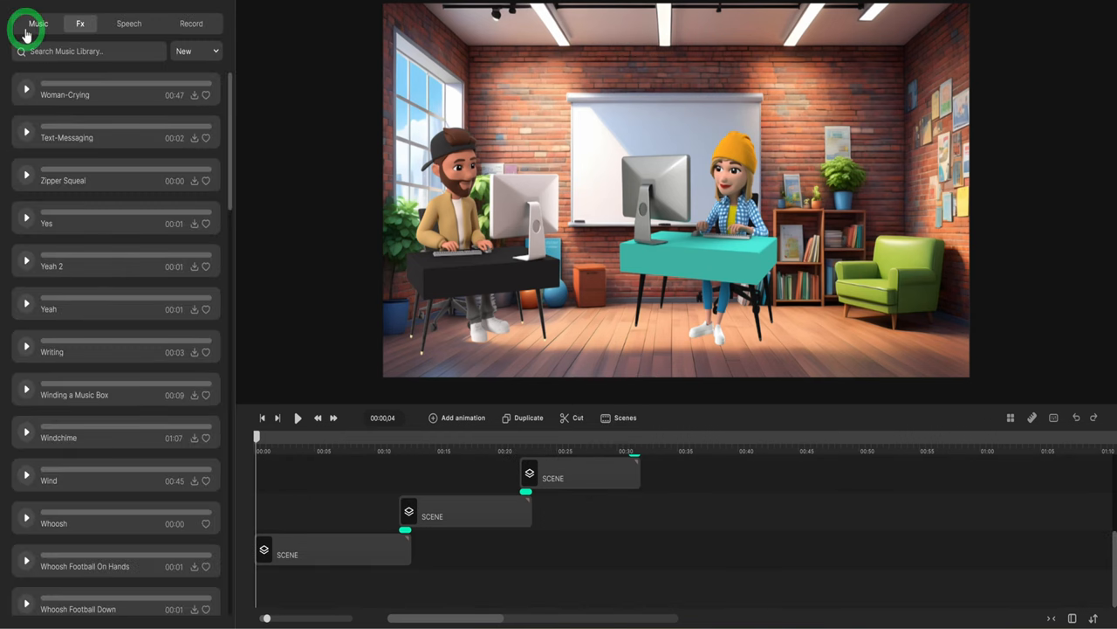
click(38, 22)
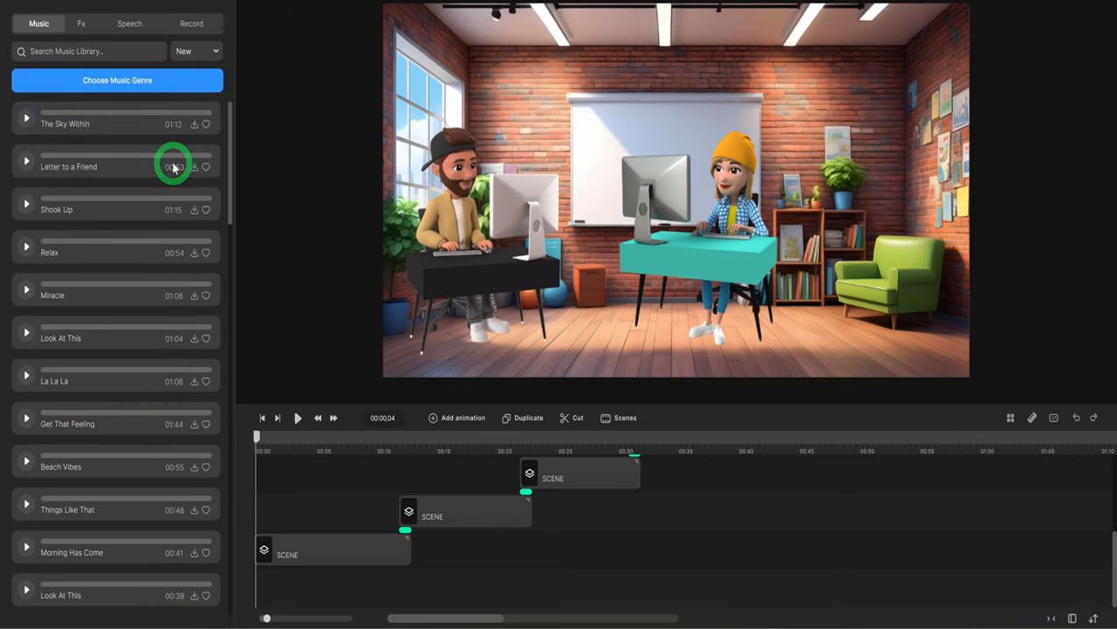
text(goo)
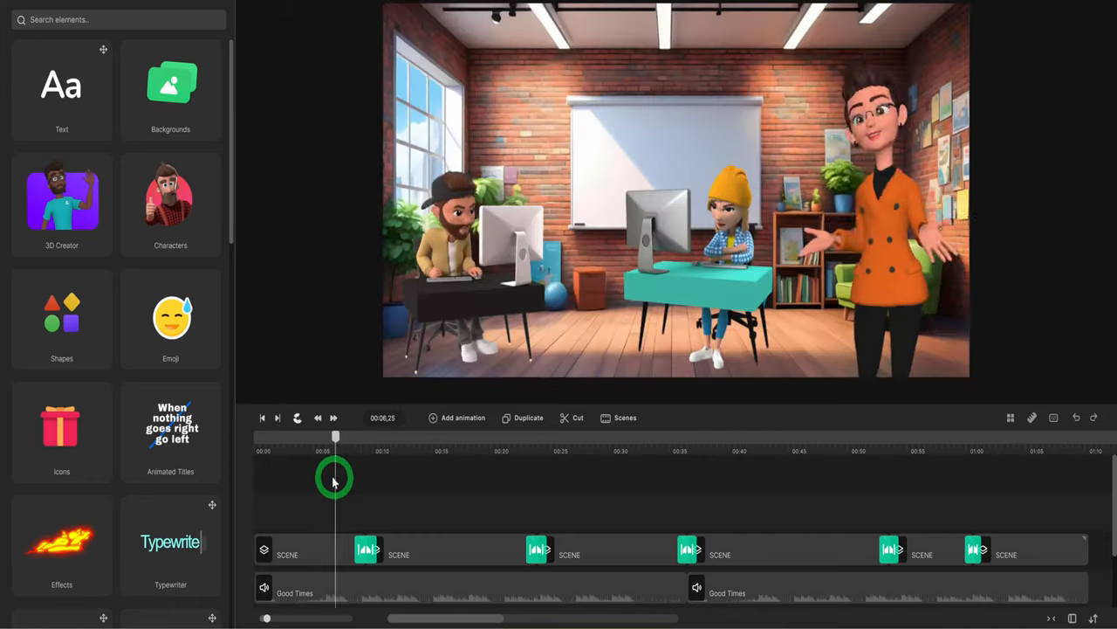
drag(337, 480, 583, 489)
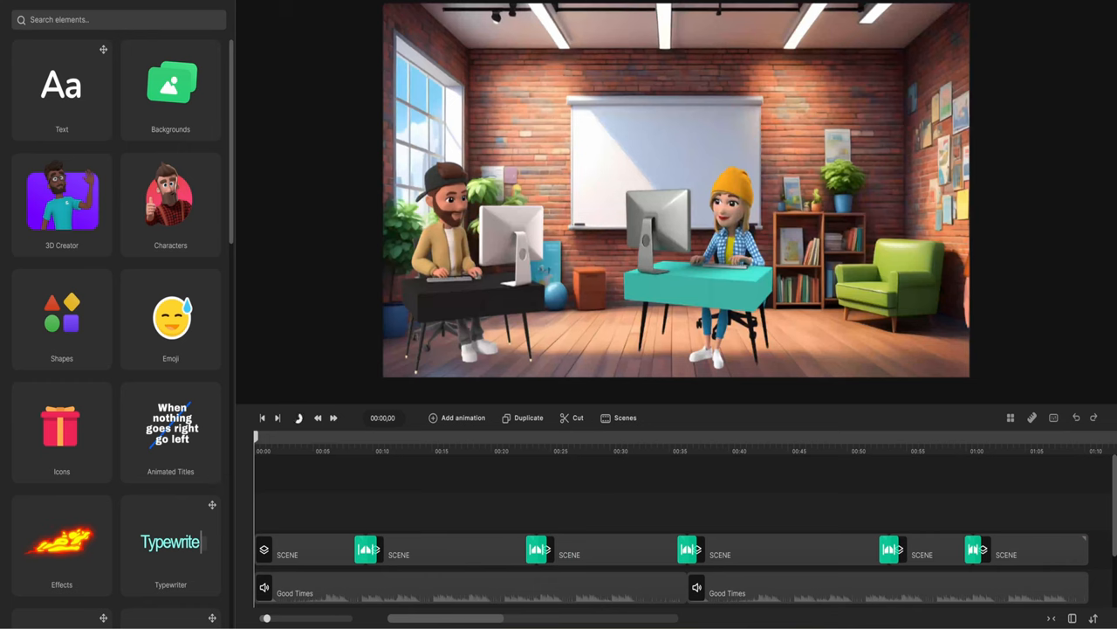
Save the project, then export a High-quality 3840x2160 MP4 to a named file
click(1017, 15)
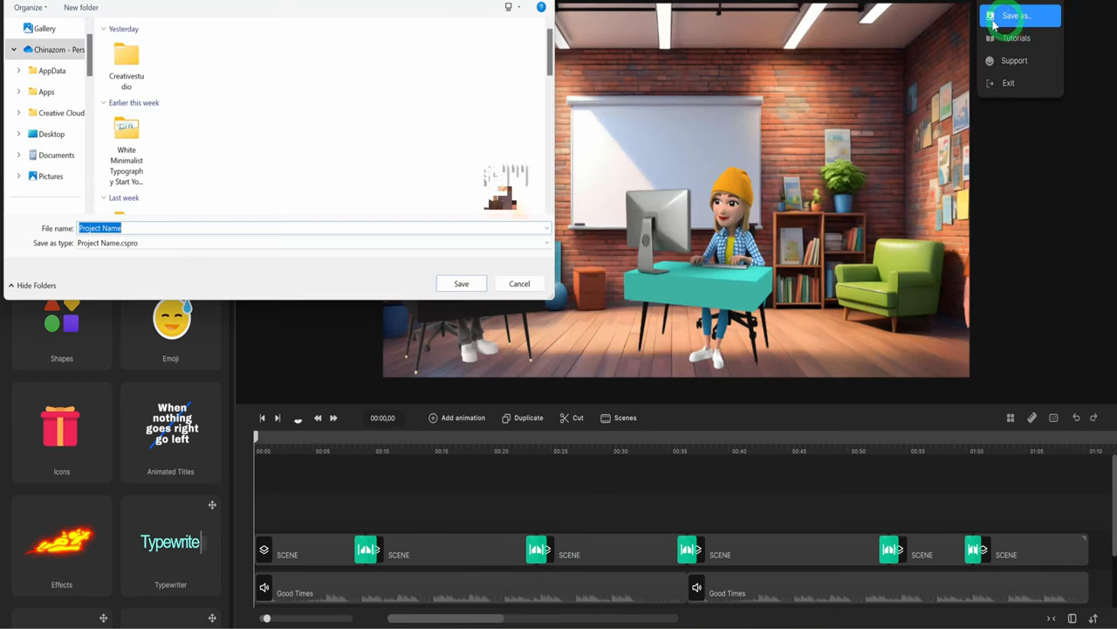
click(461, 283)
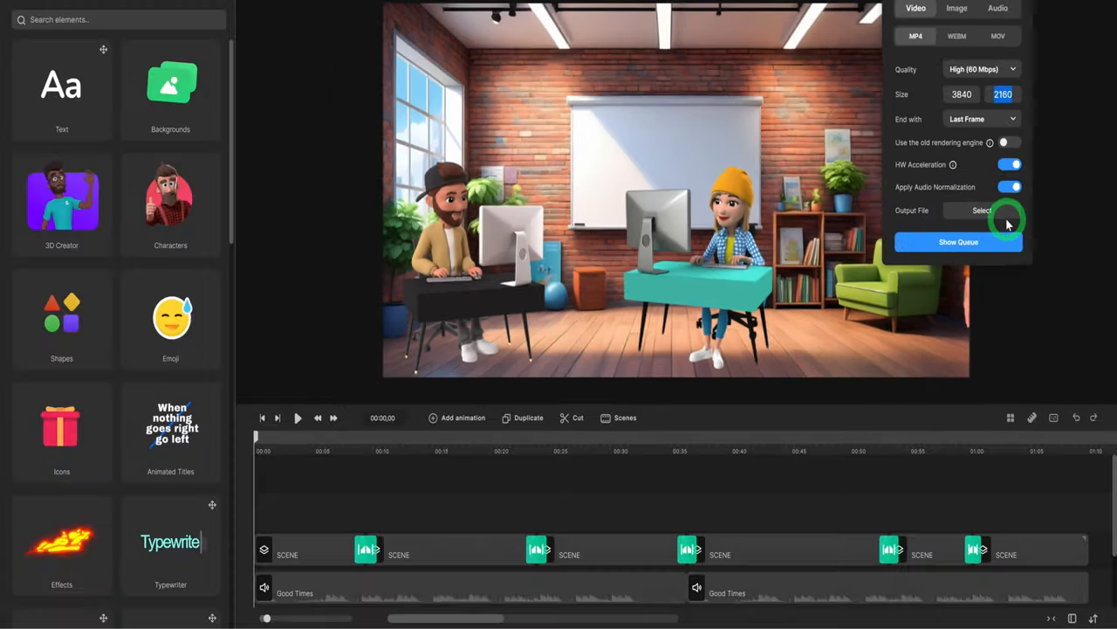
click(982, 211)
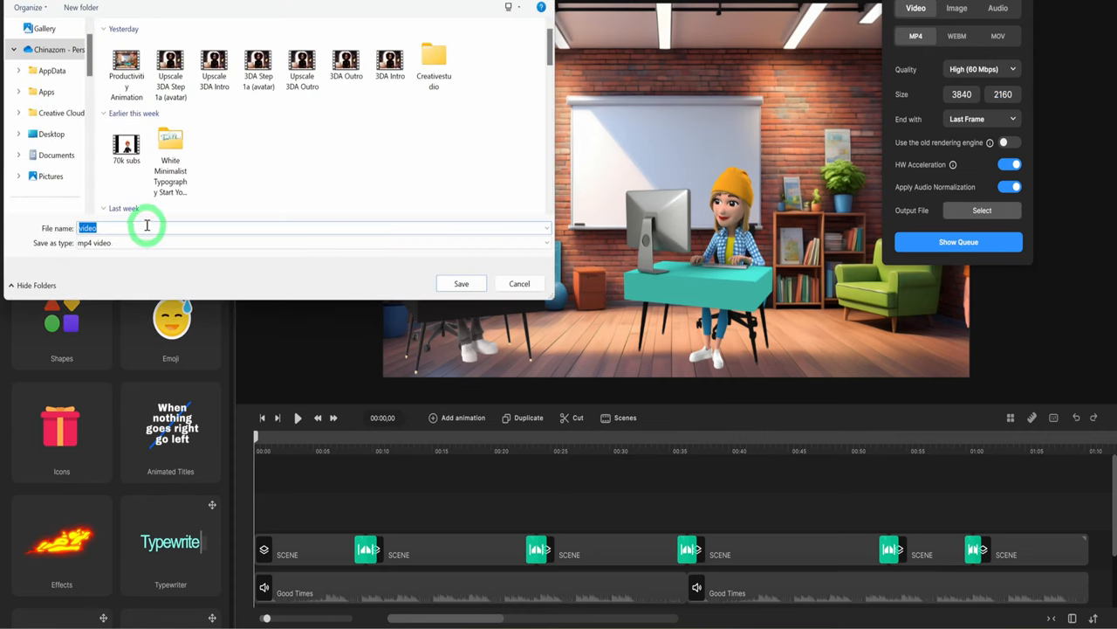
click(519, 283)
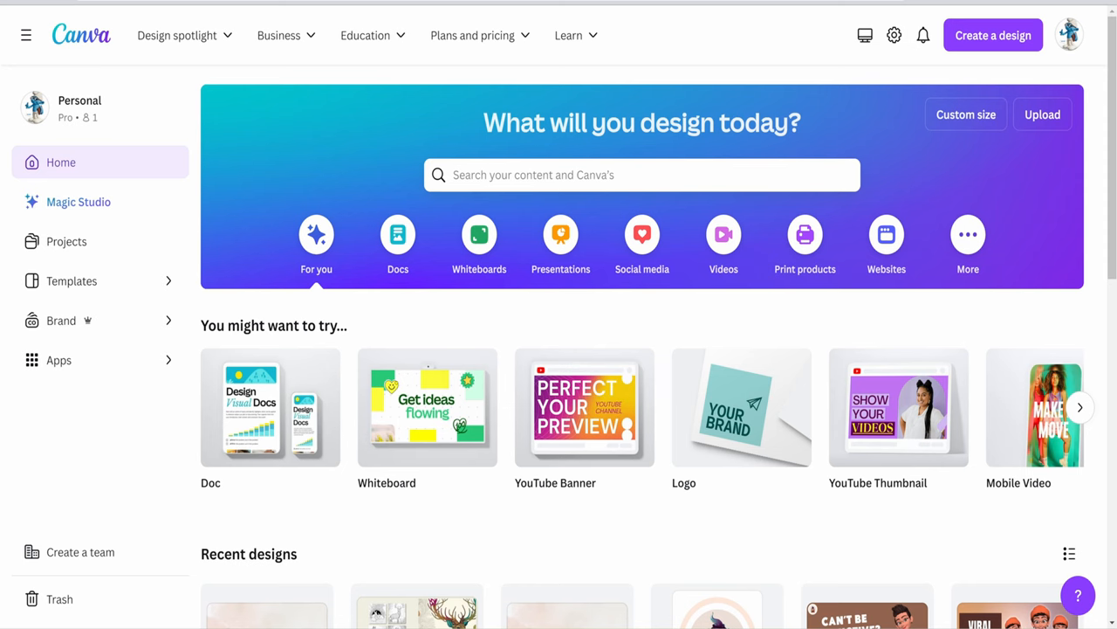
Create a YouTube Thumbnail design and resize the headline to sit beside the character
click(899, 408)
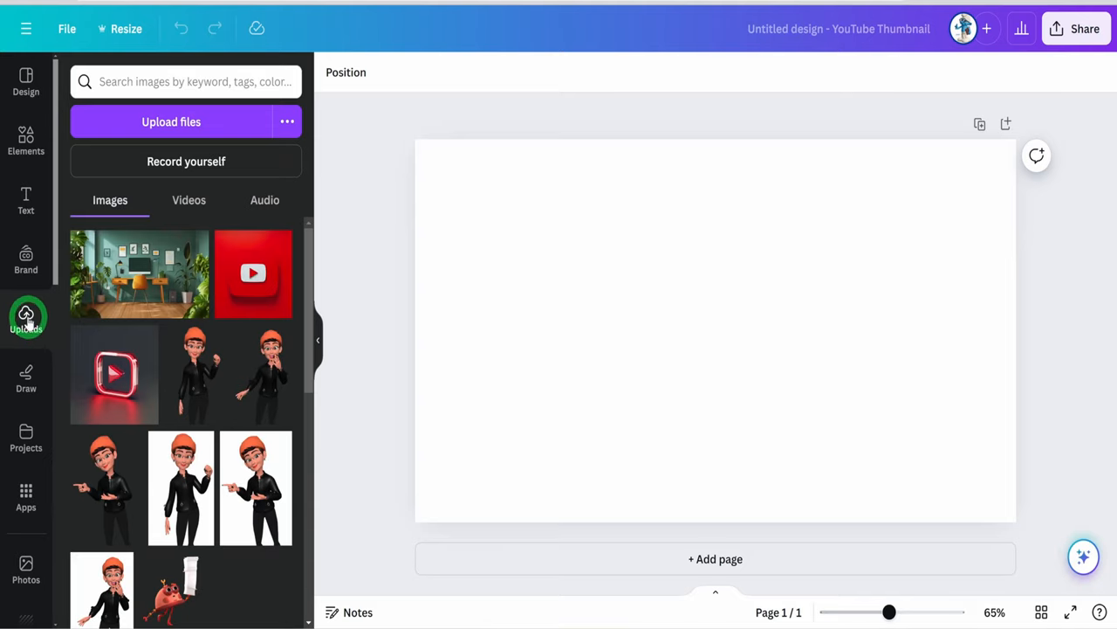
scroll(down, 3)
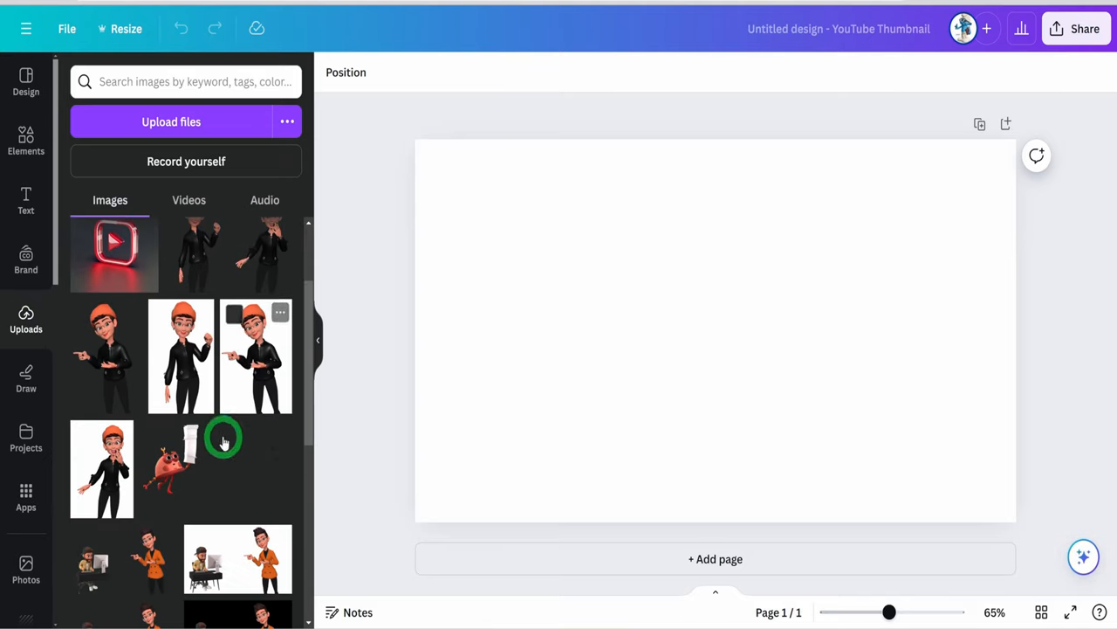
scroll(down, 3)
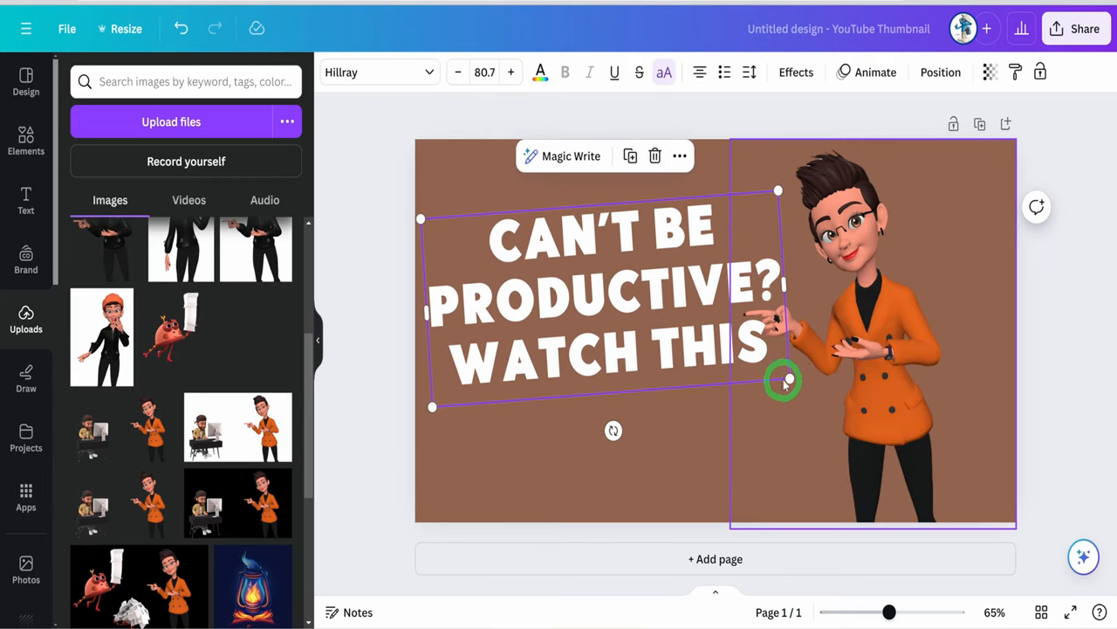
drag(781, 381, 746, 359)
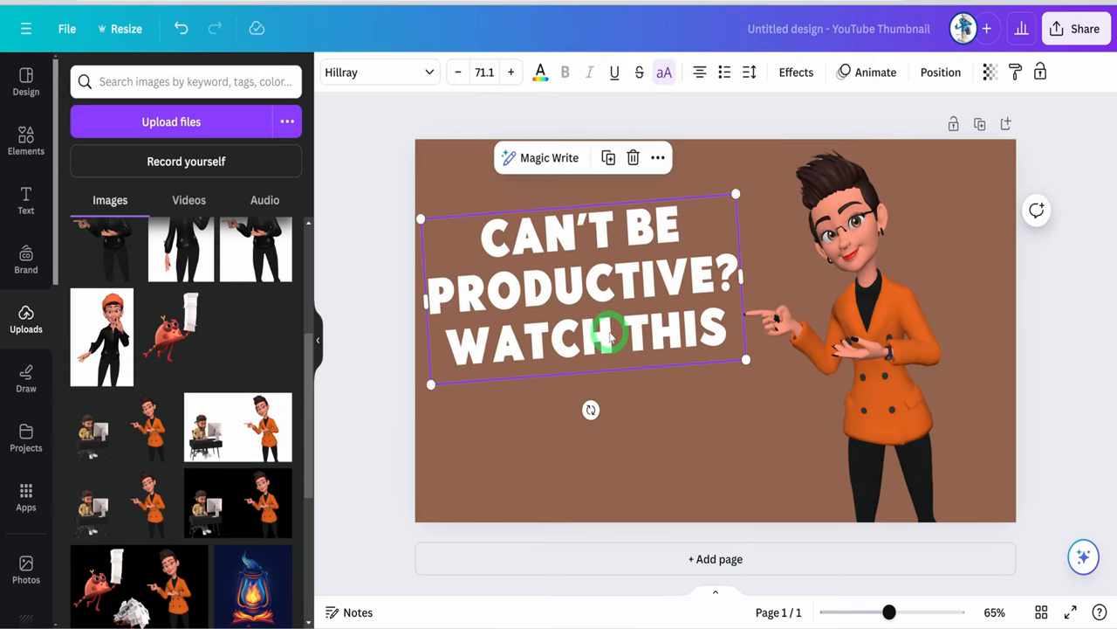
click(891, 361)
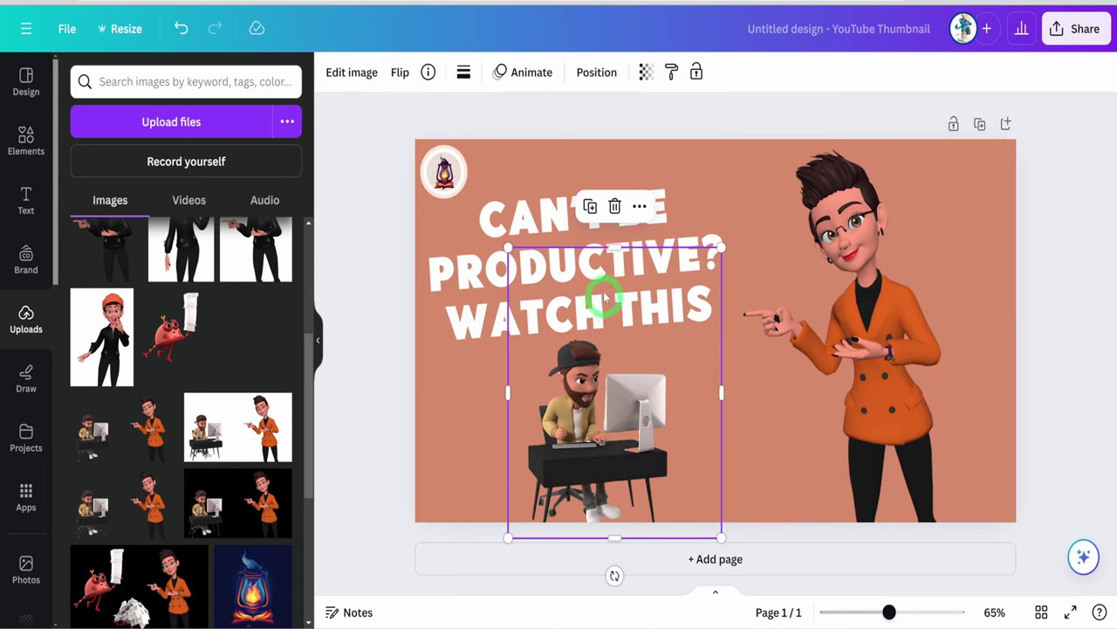
click(567, 235)
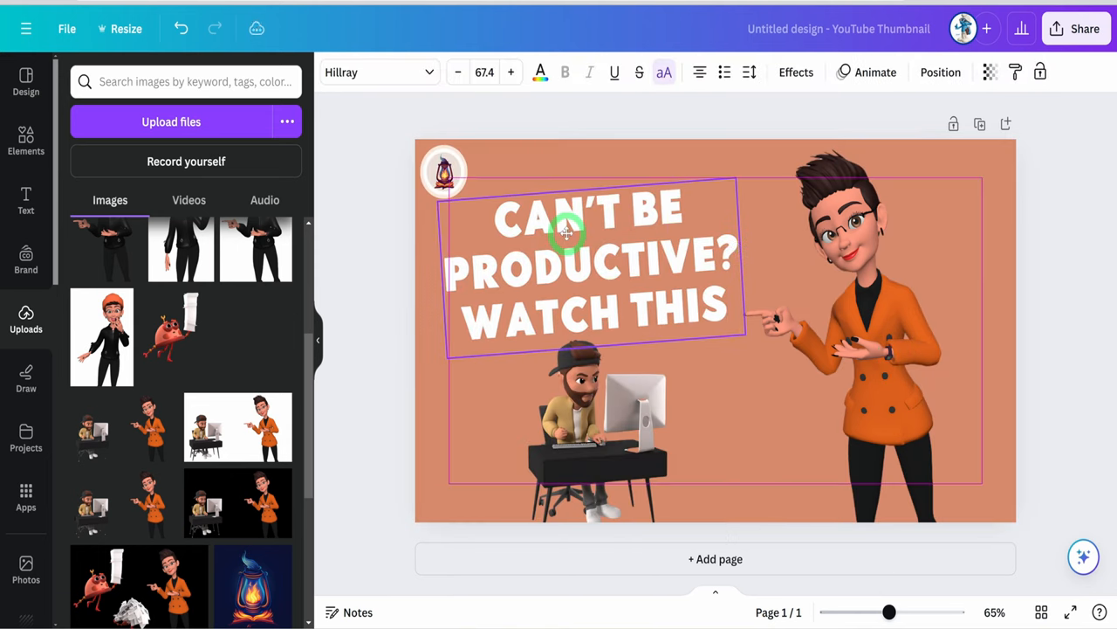
click(1084, 27)
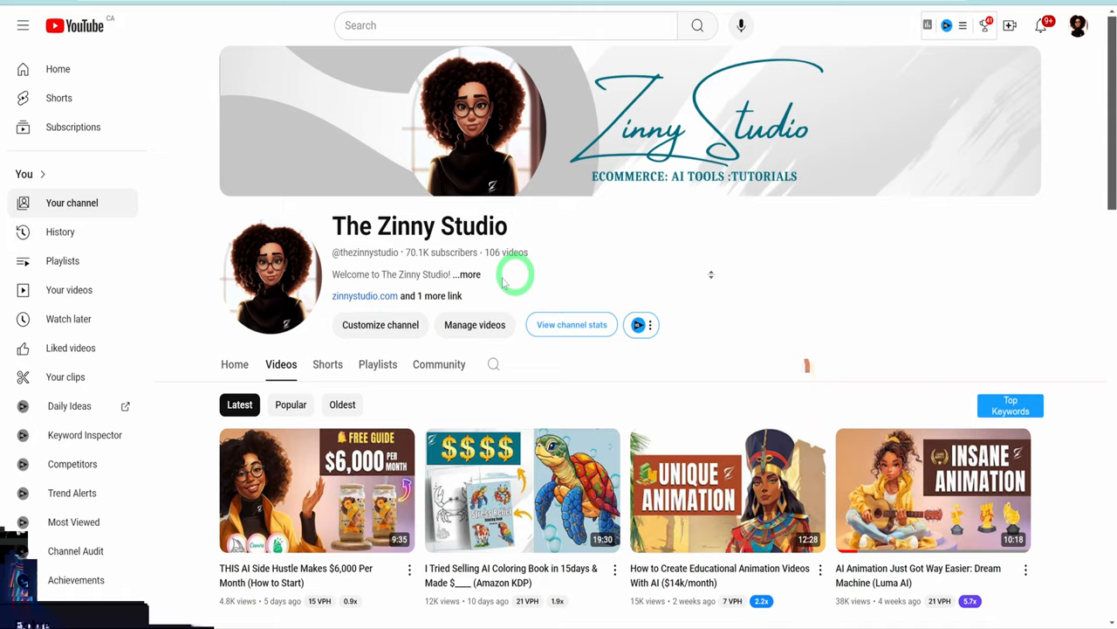
mouse_move(742, 295)
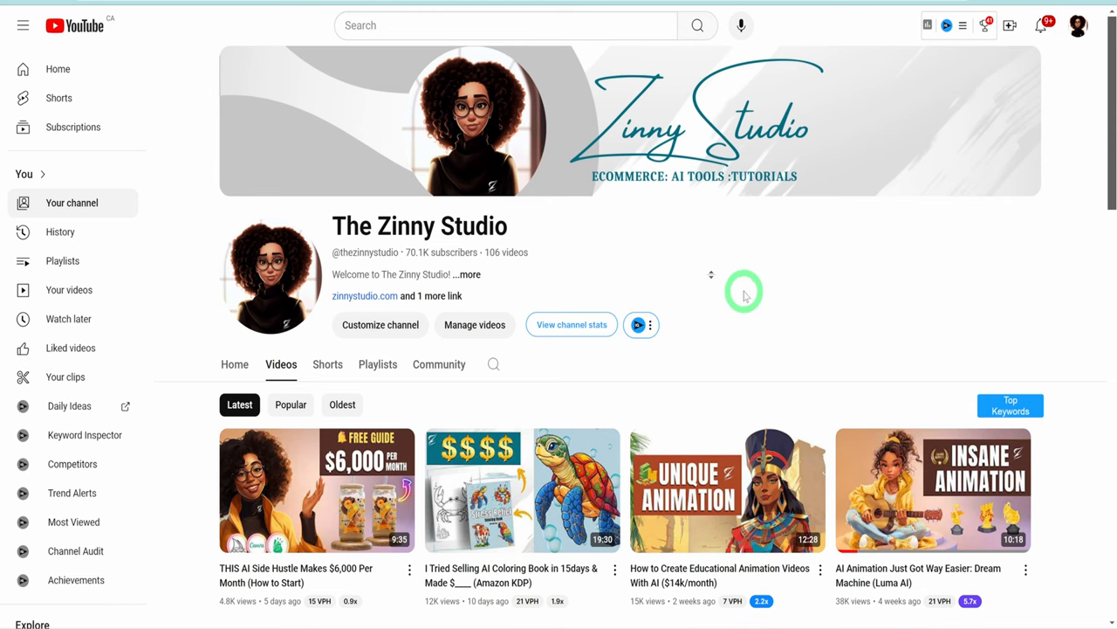
mouse_move(1010, 25)
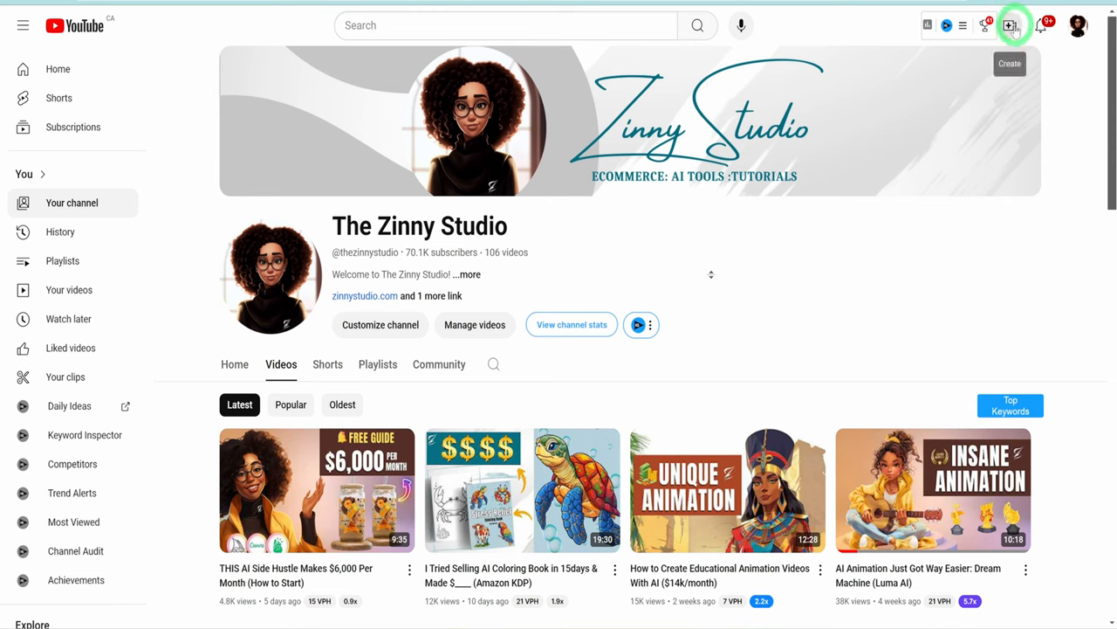
Choose Upload video from the channel page's Create menu
click(1010, 24)
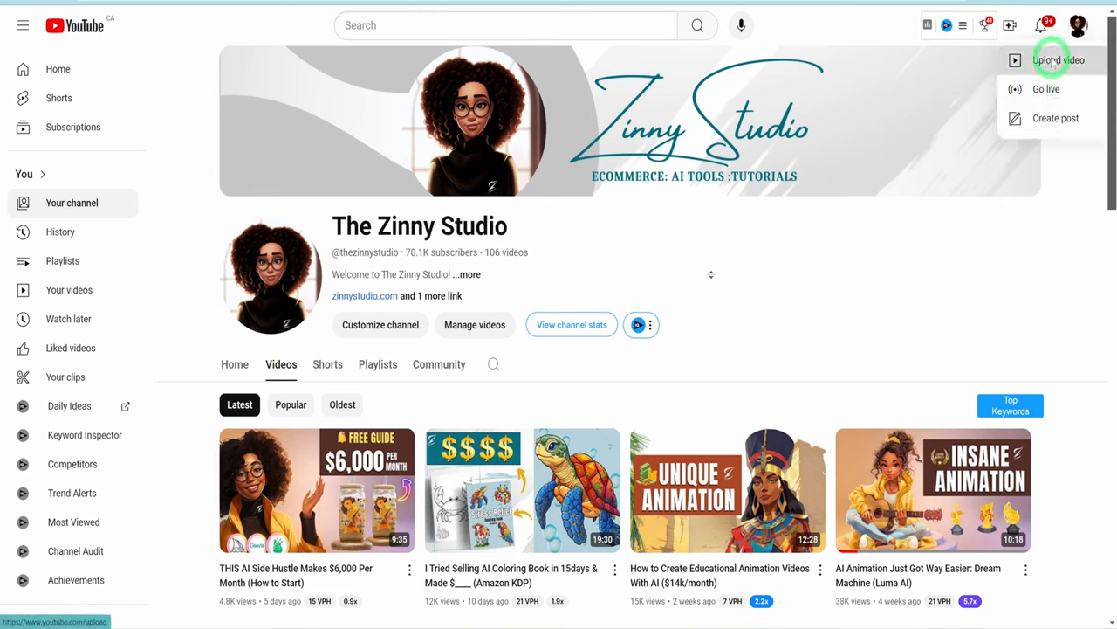
click(1058, 59)
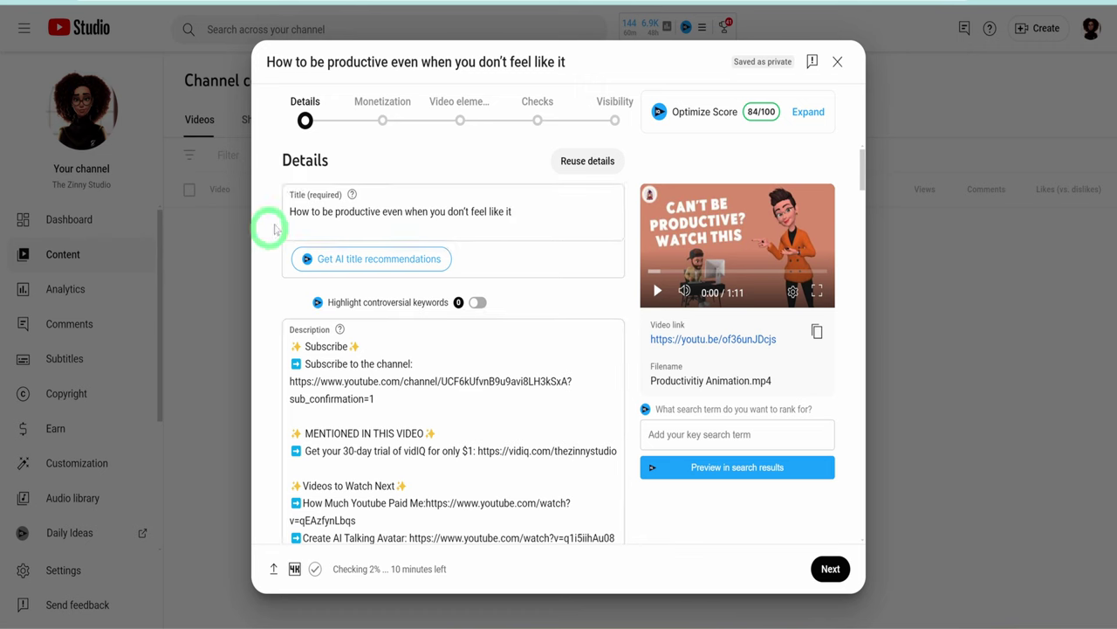
Select the MP4 for upload and request AI title recommendations
click(551, 211)
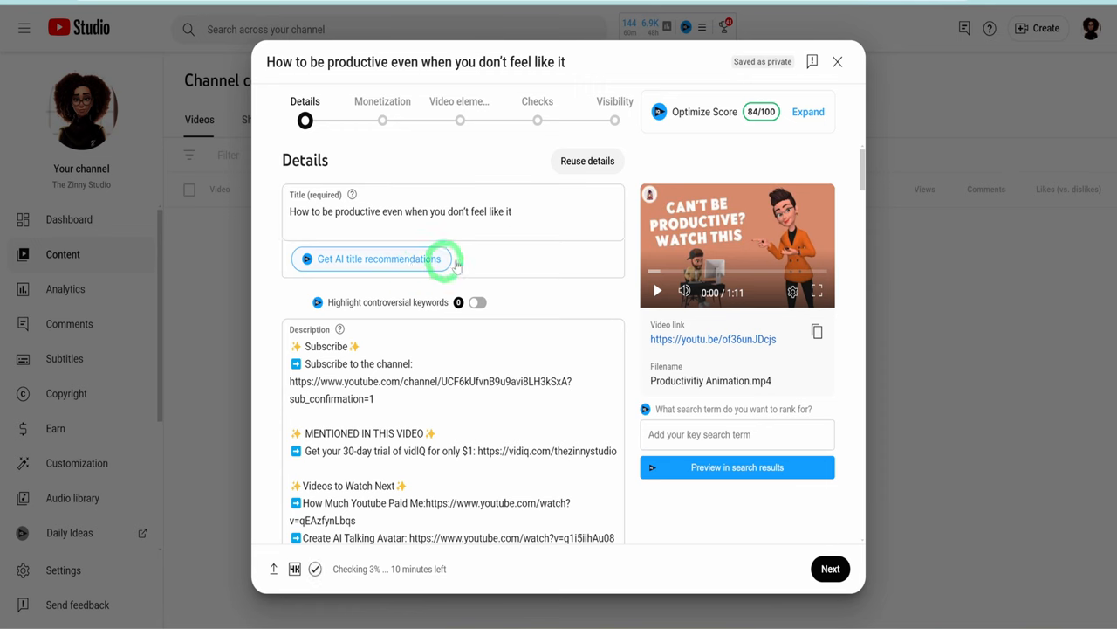
mouse_move(273, 240)
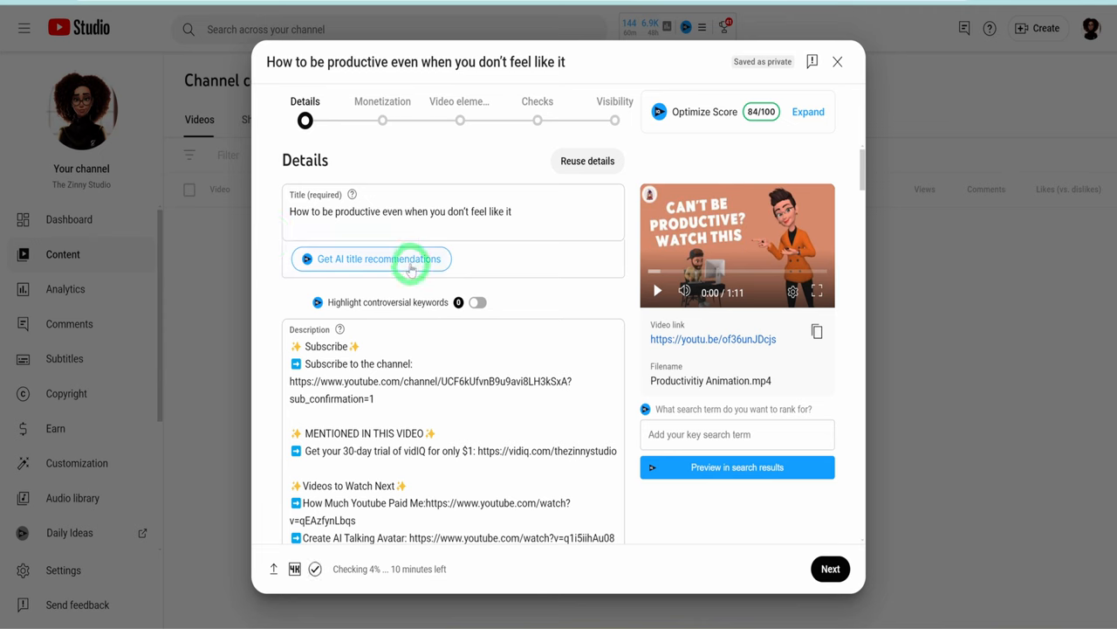
click(370, 258)
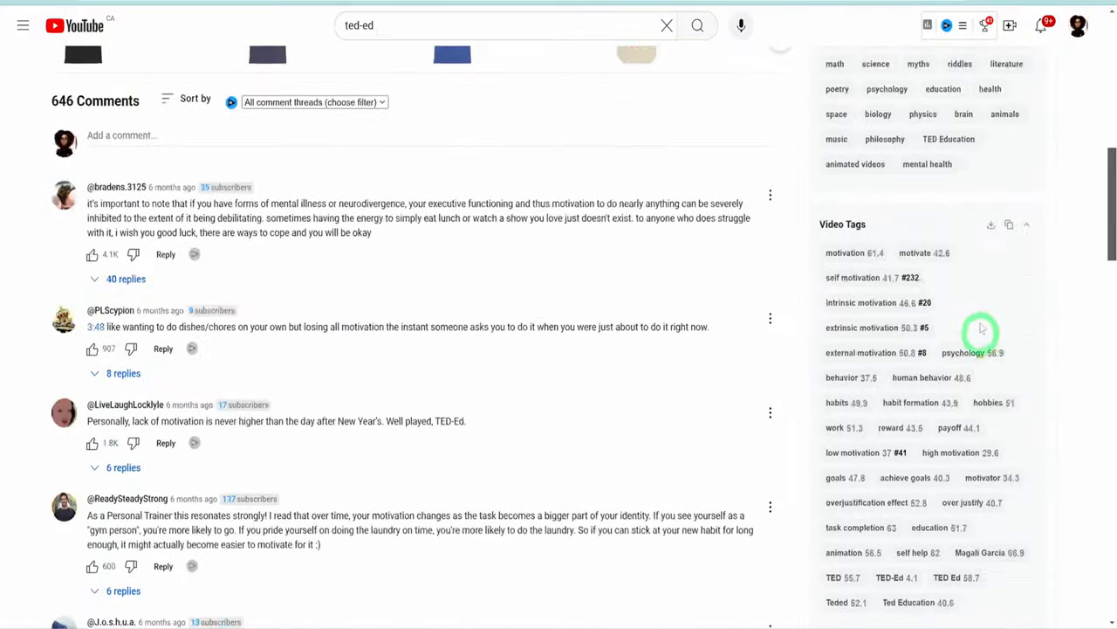
mouse_move(928, 262)
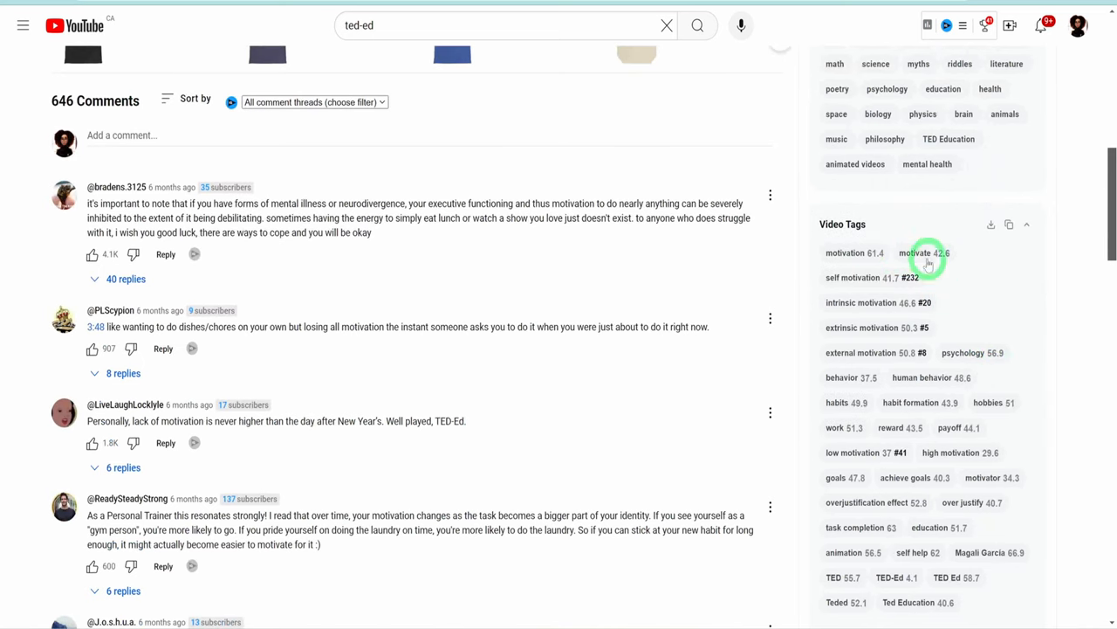
scroll(down, 3)
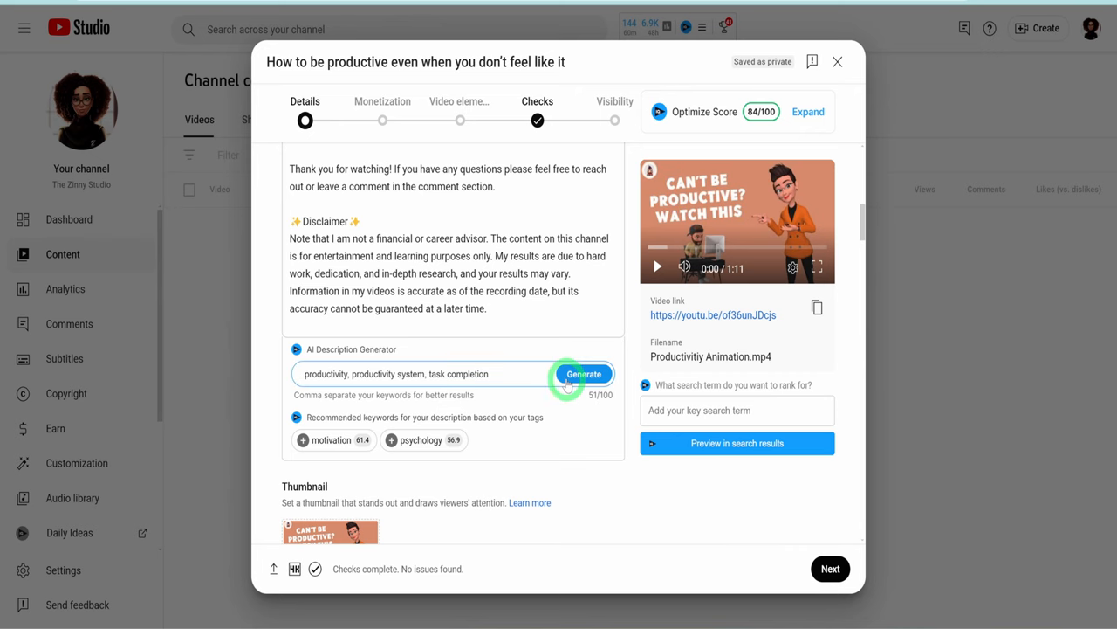
Insert the second AI-generated productivity description, then proceed to the Checks step
click(584, 374)
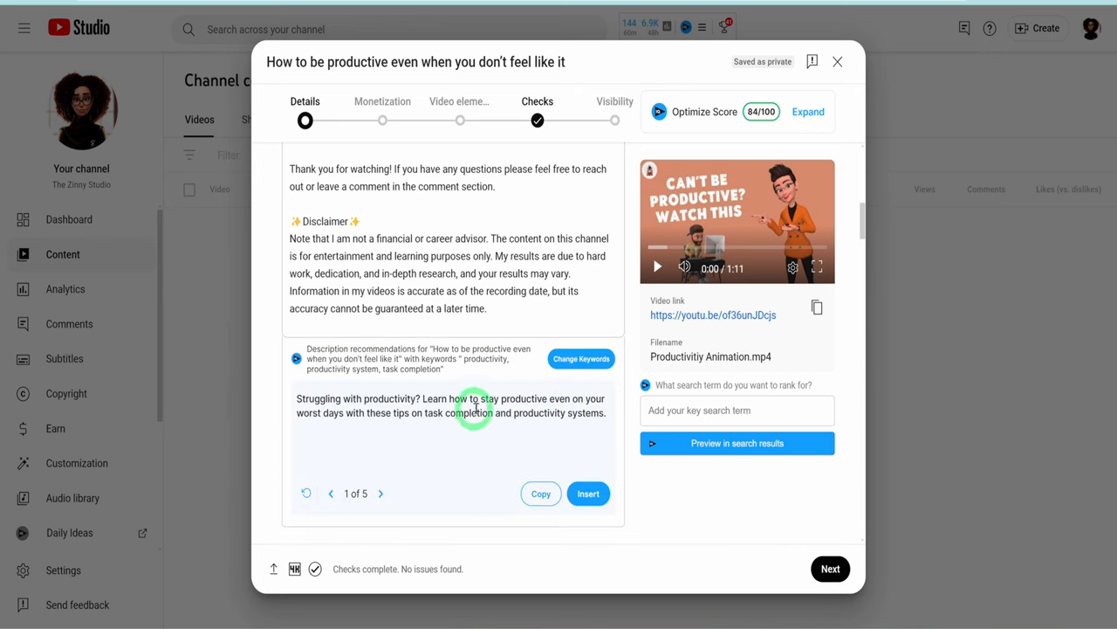
click(380, 493)
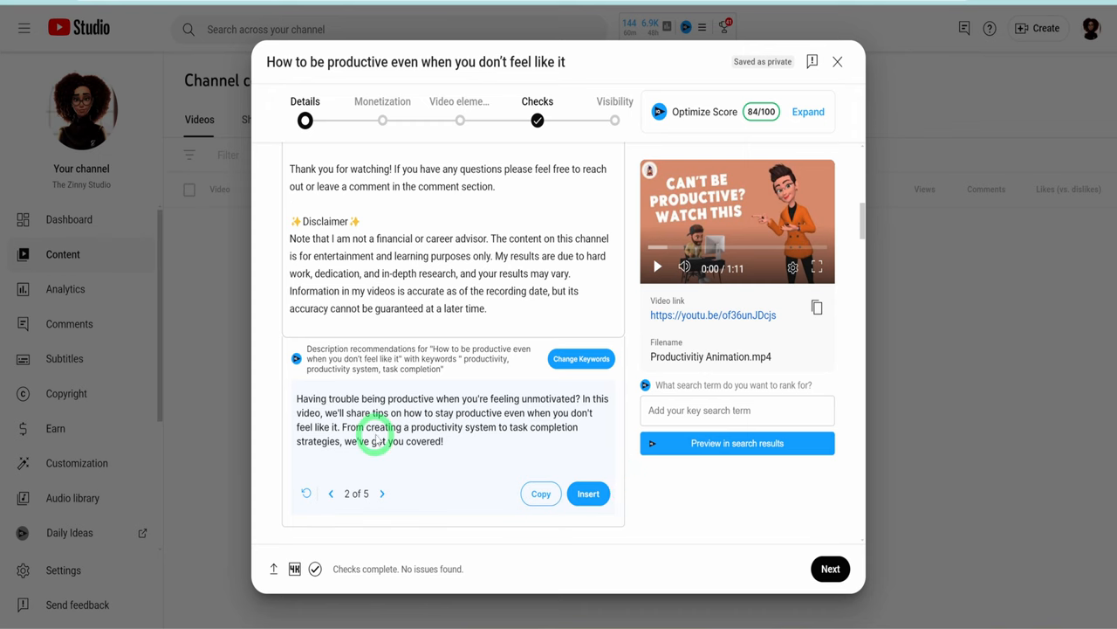
click(588, 493)
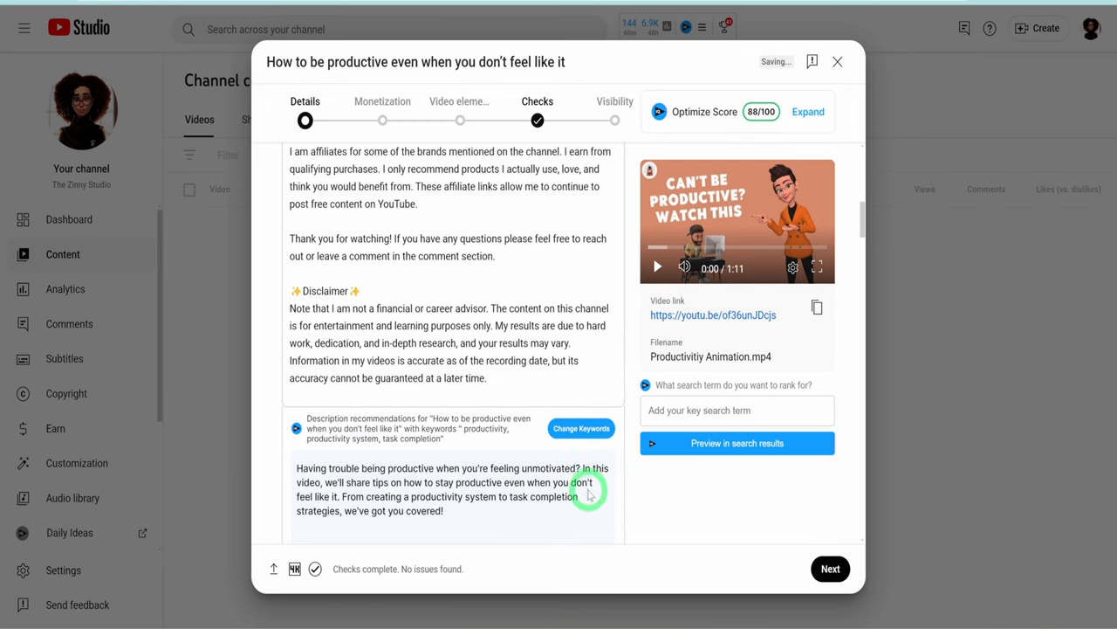
click(830, 568)
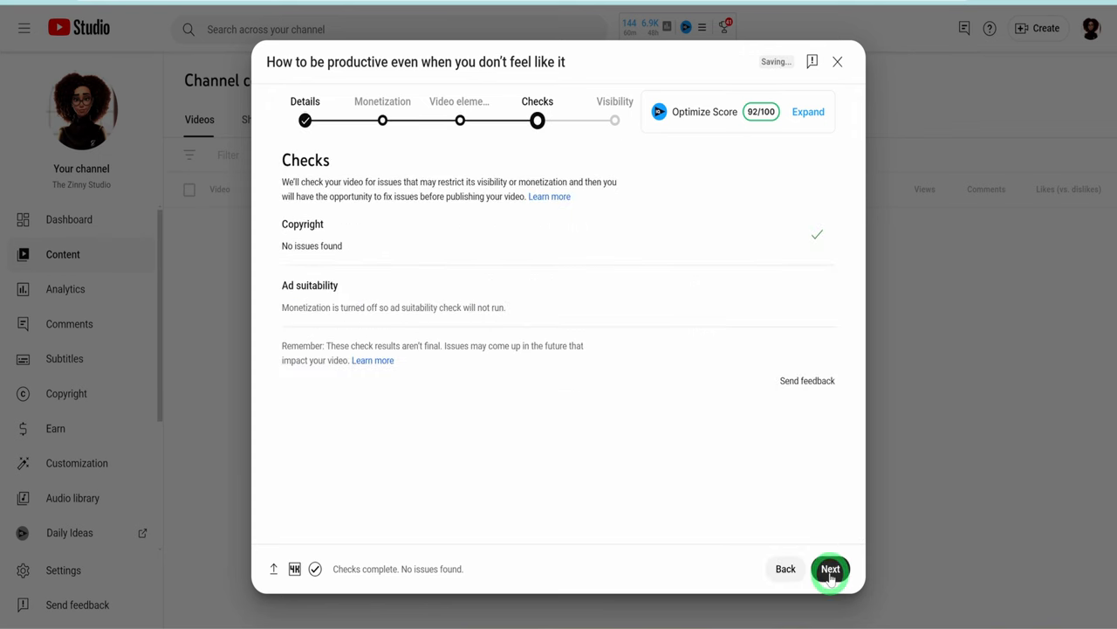
Keep visibility Private, save the upload, and open the video's details editor
click(830, 569)
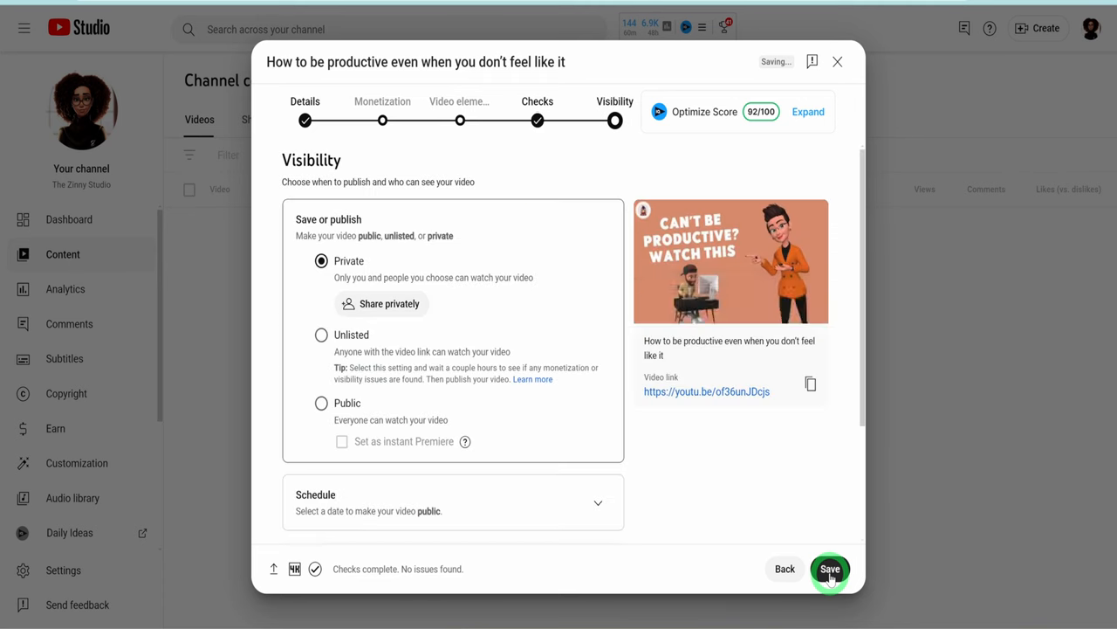
click(829, 568)
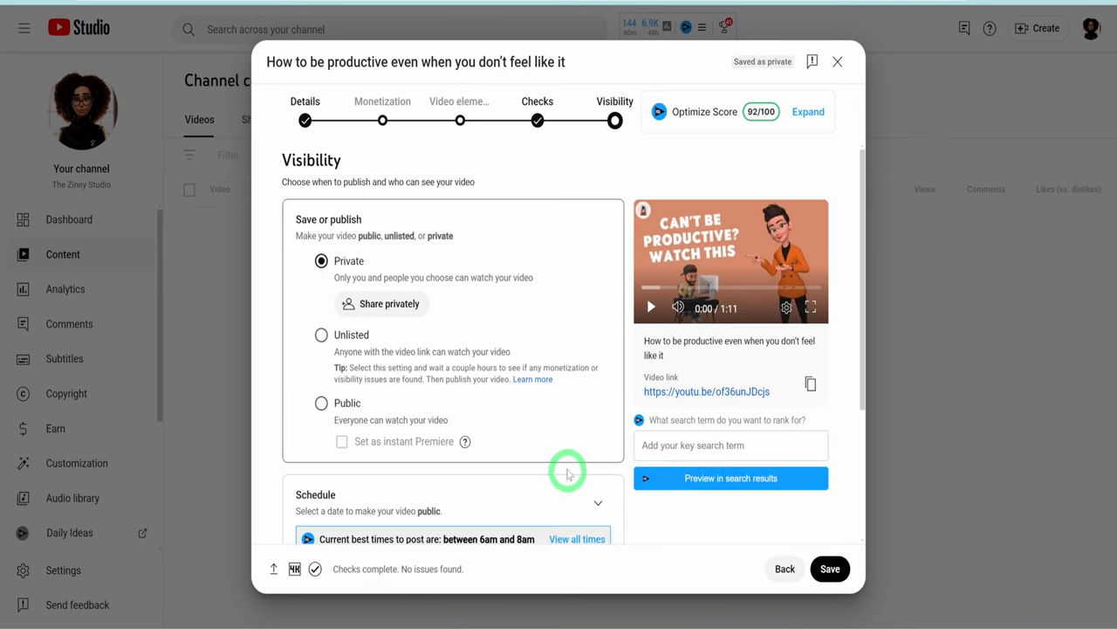
mouse_move(384, 327)
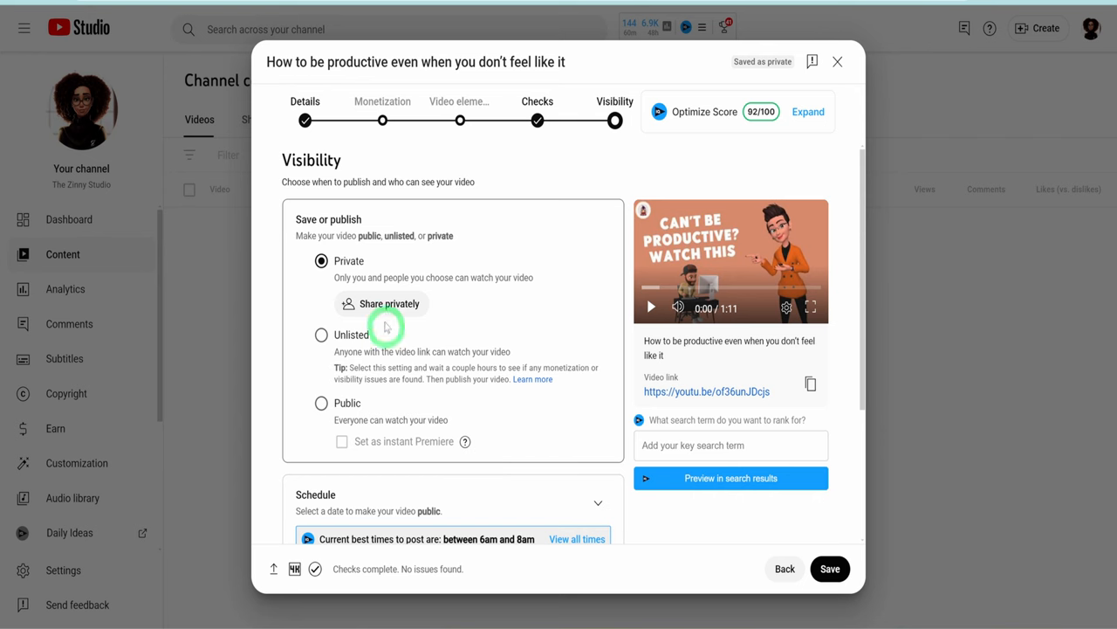
click(836, 61)
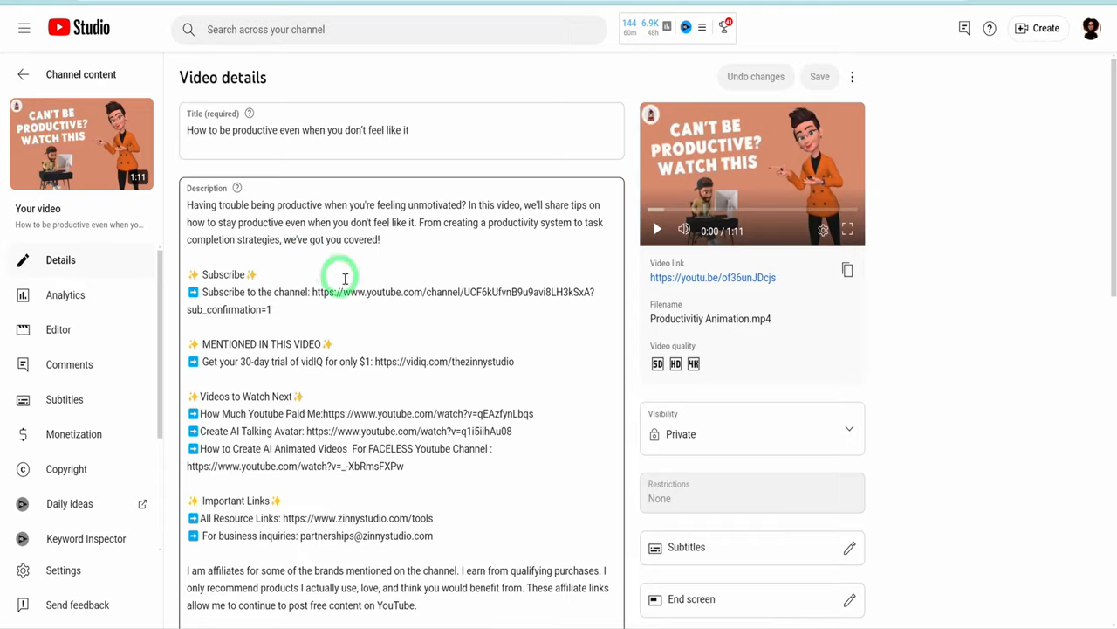
Switch the video's visibility from Private to Public on the details page
scroll(down, 3)
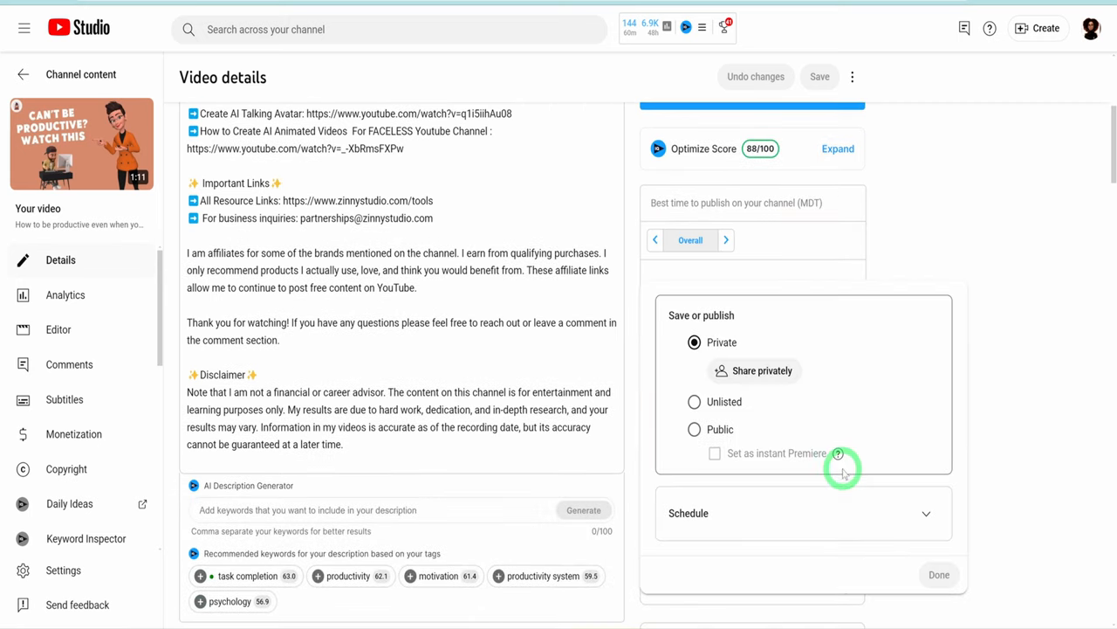
click(694, 429)
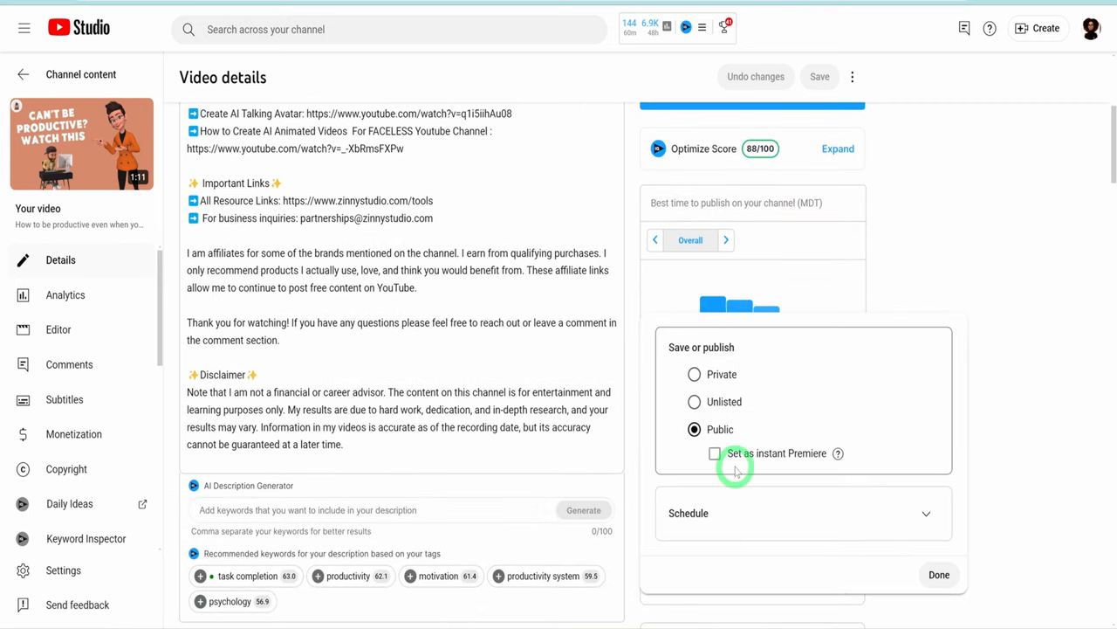
click(939, 574)
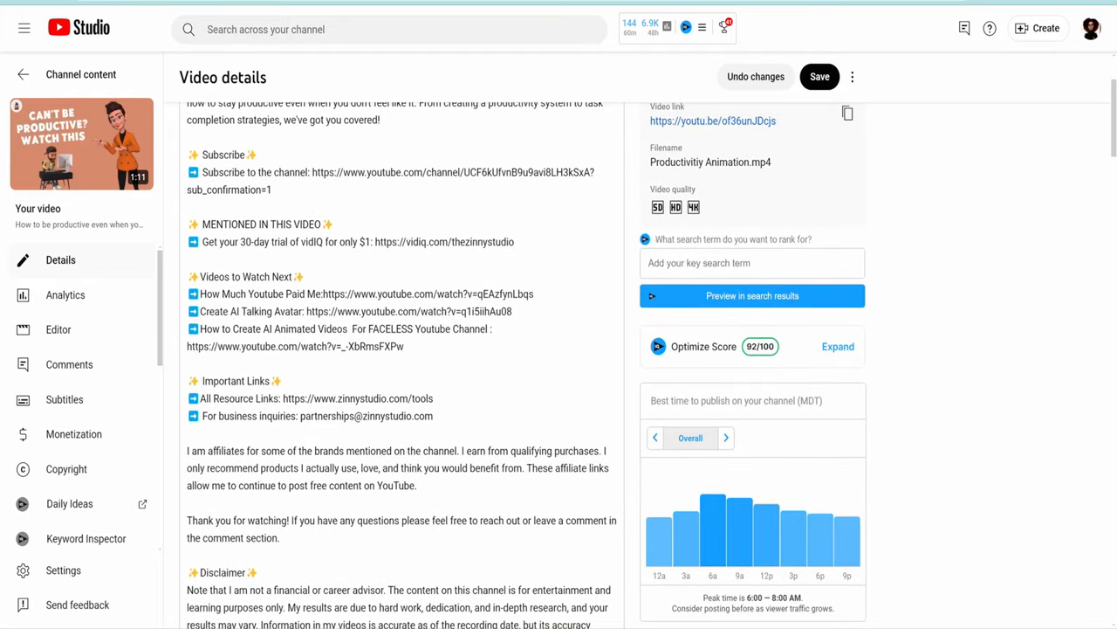
mouse_move(376, 179)
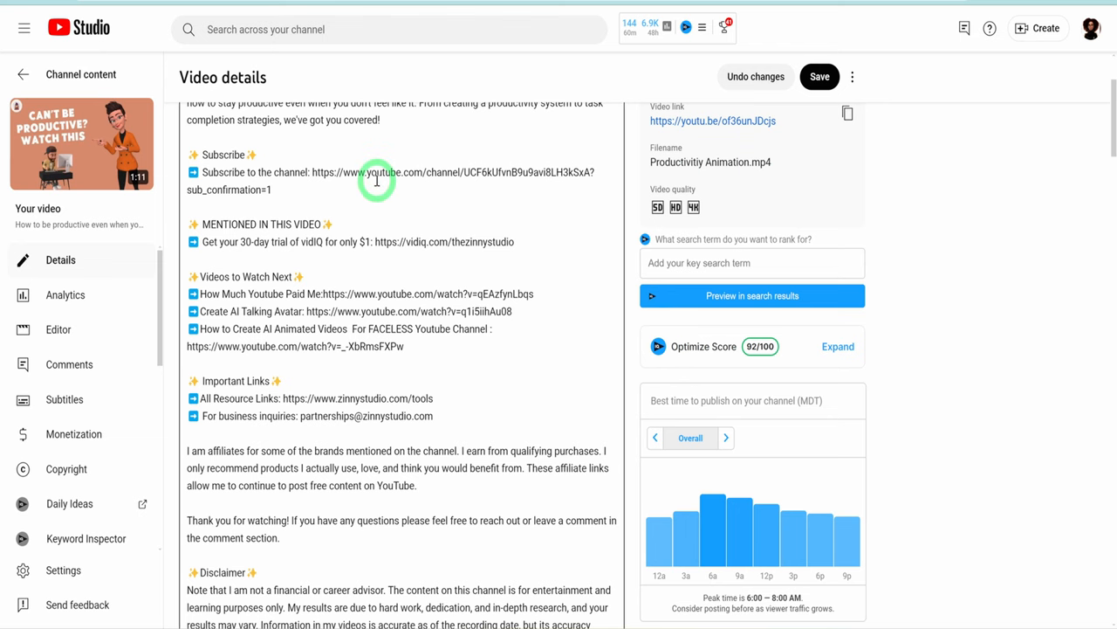